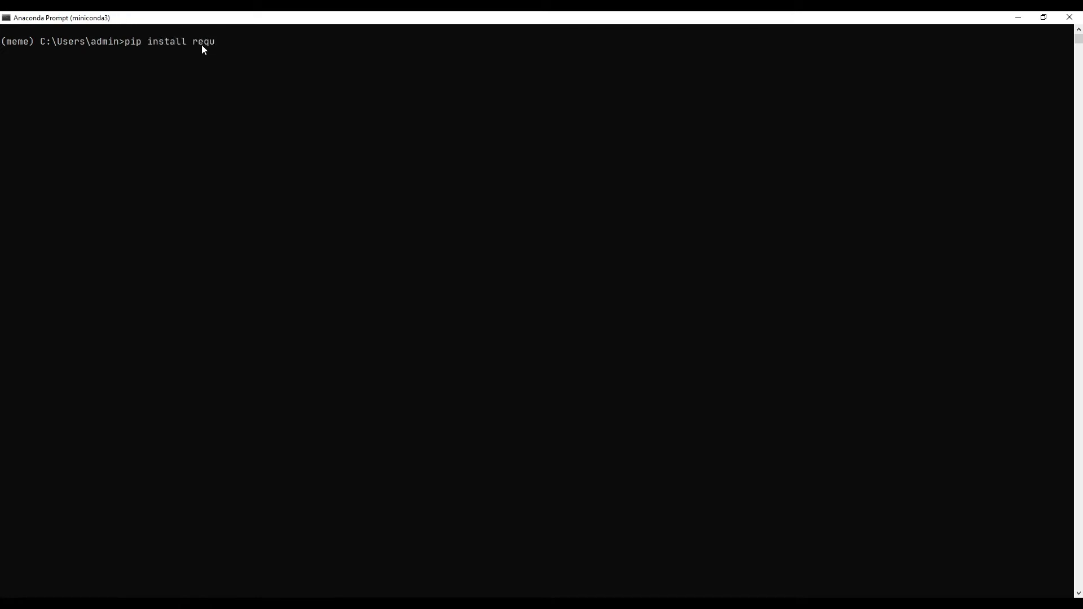
# Step: Pip-install requests (already present) and bs4 in the meme environment
pyautogui.press('Return')
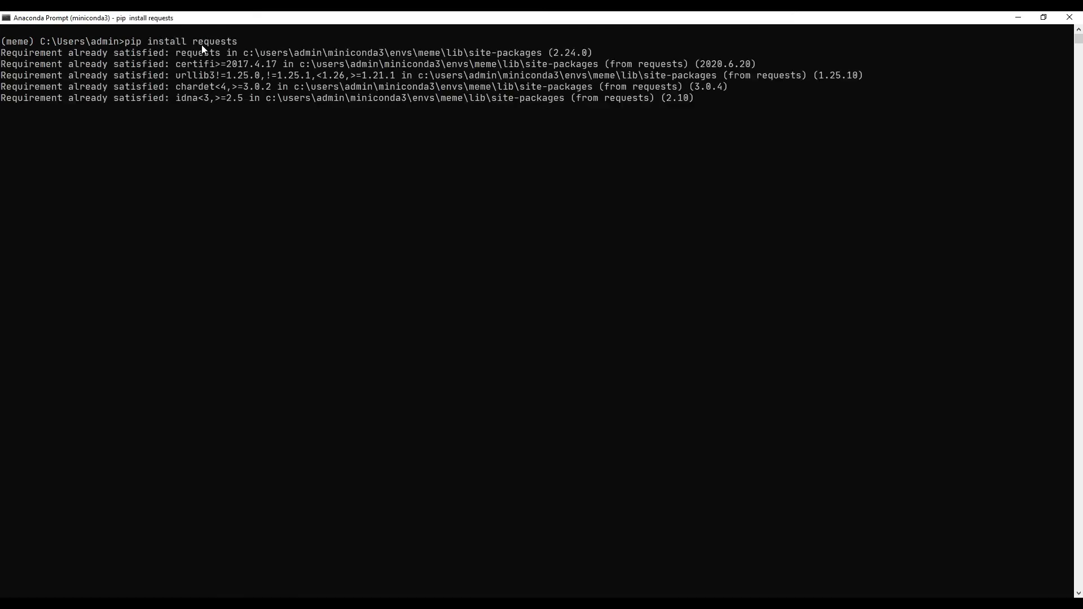
pyautogui.write('pip')
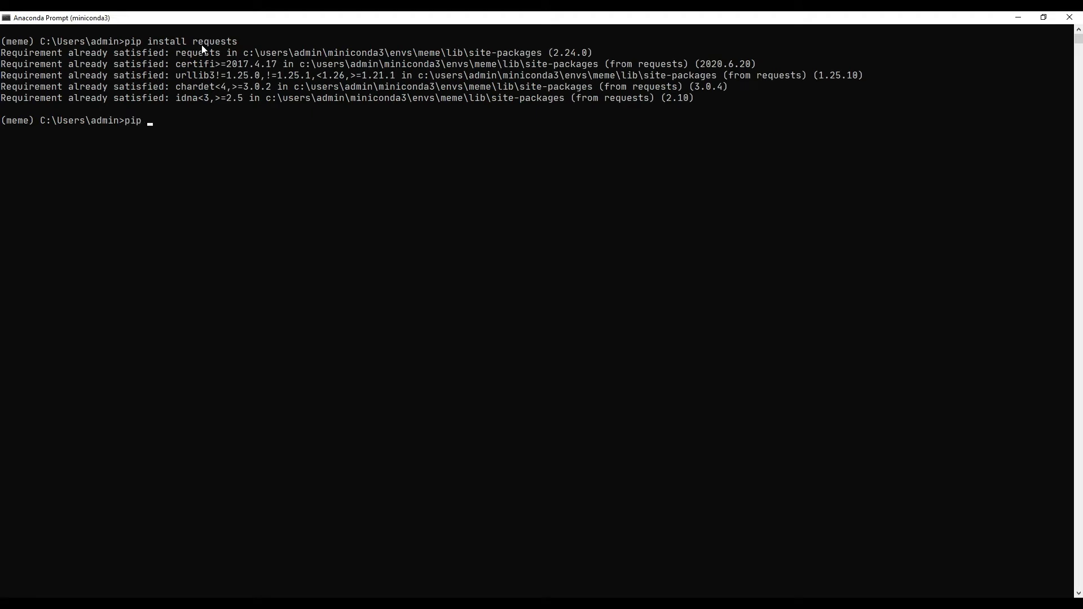
pyautogui.write('install b')
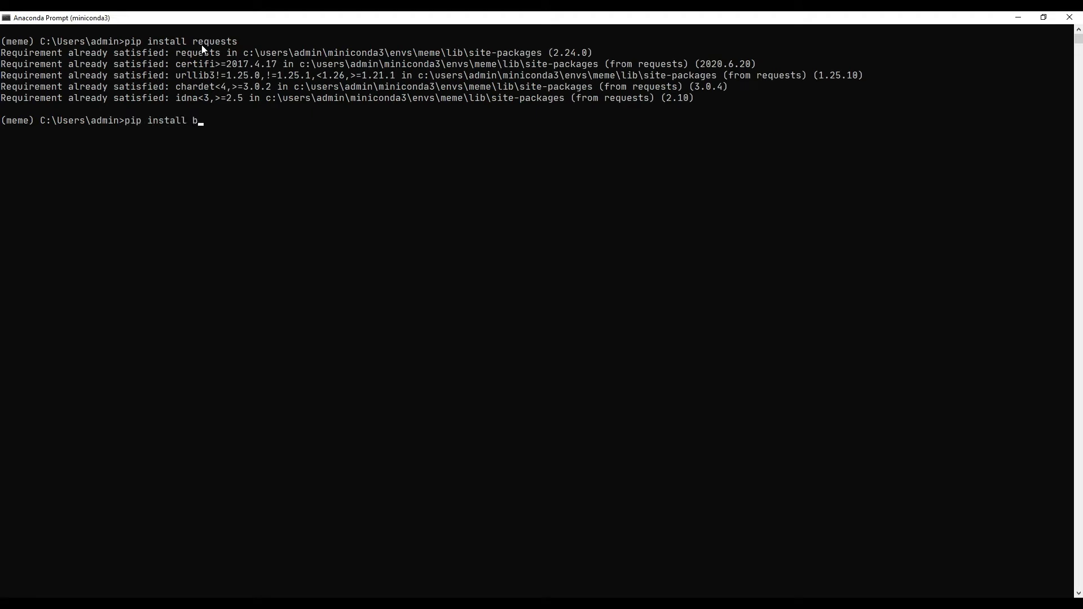
pyautogui.press('Return')
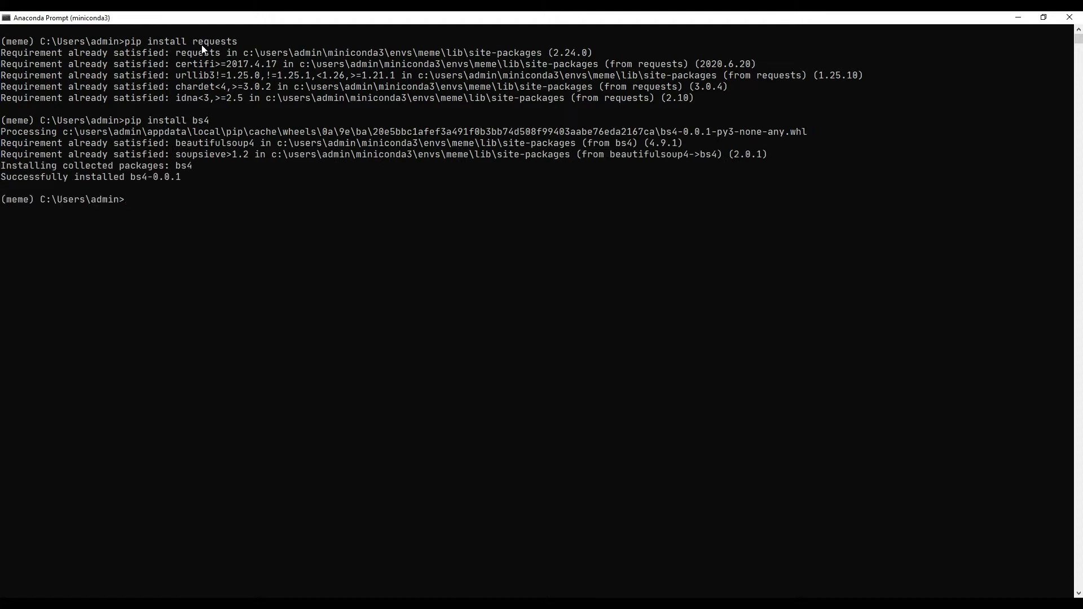
pyautogui.moveTo(553, 248)
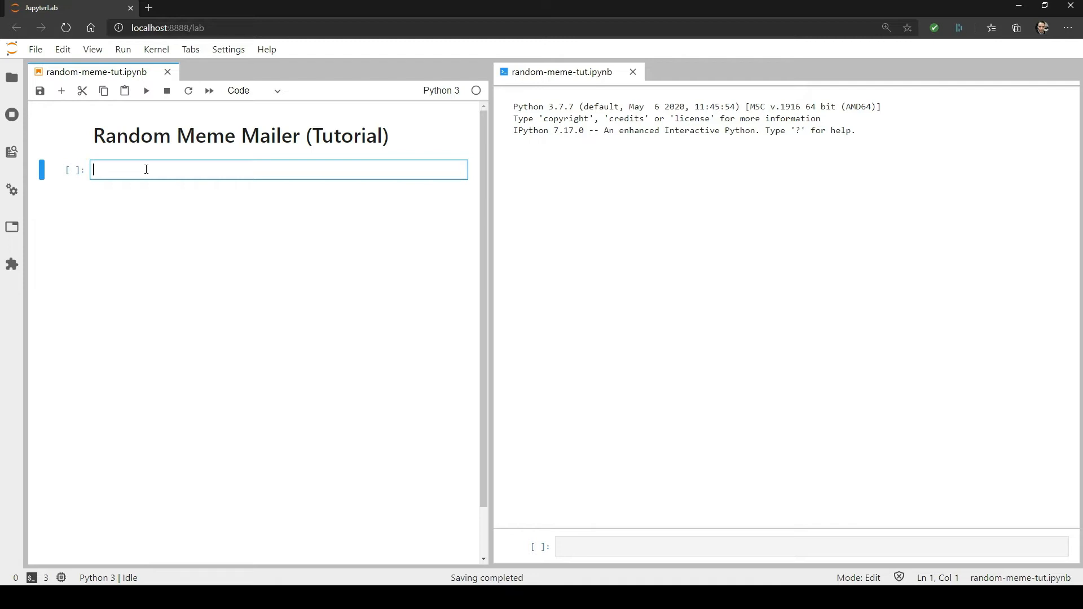
# Step: Import time, smtplib, EmailMessage, requests and BeautifulSoup in the first cell
pyautogui.write('im')
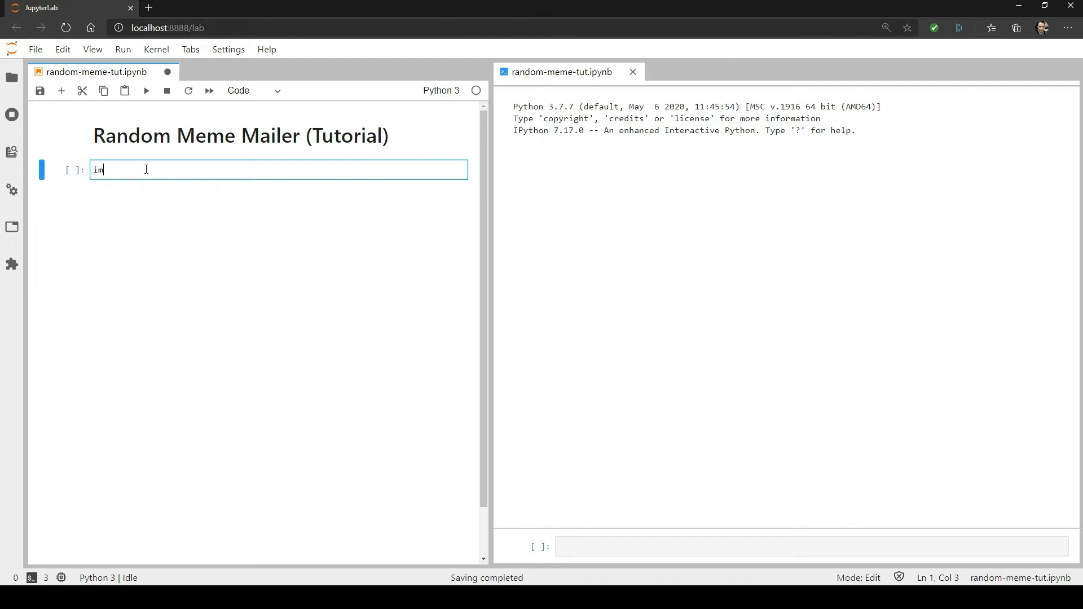
pyautogui.write('port time')
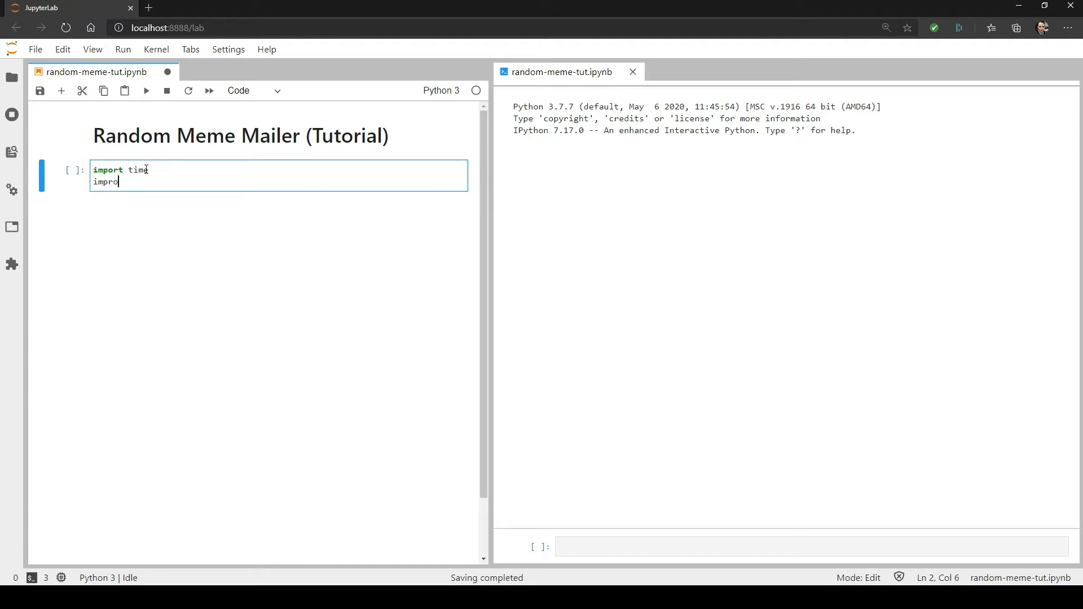
pyautogui.write('t')
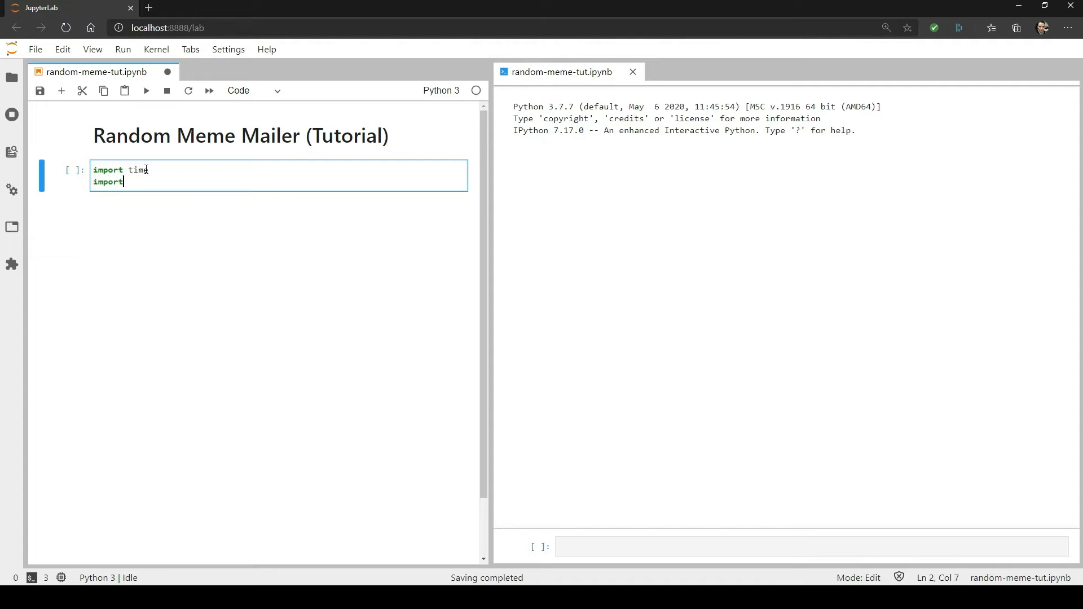
pyautogui.write('smtplib')
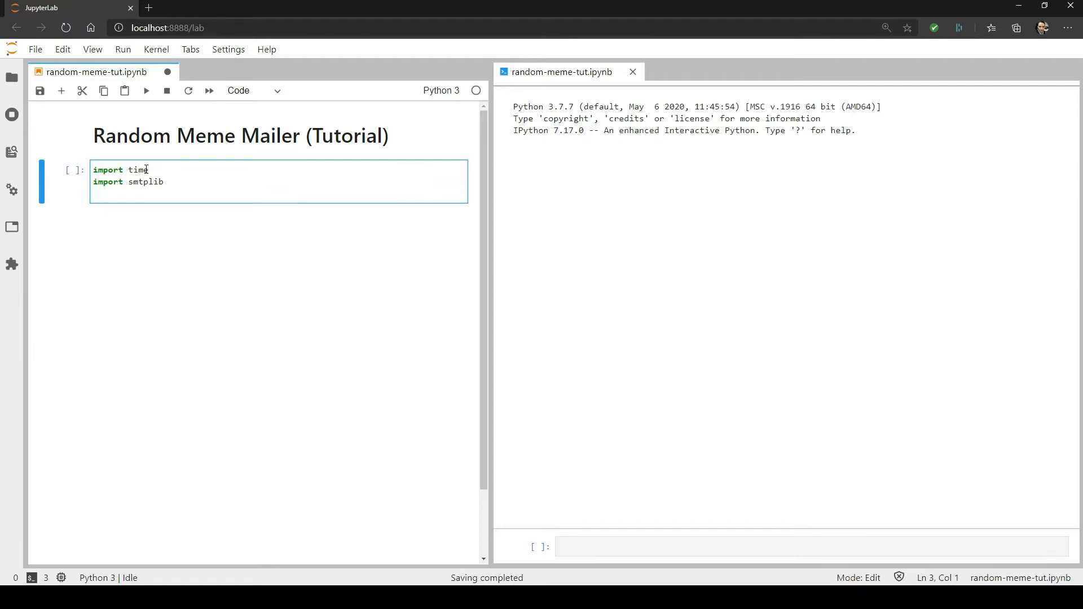
pyautogui.write('from email.e')
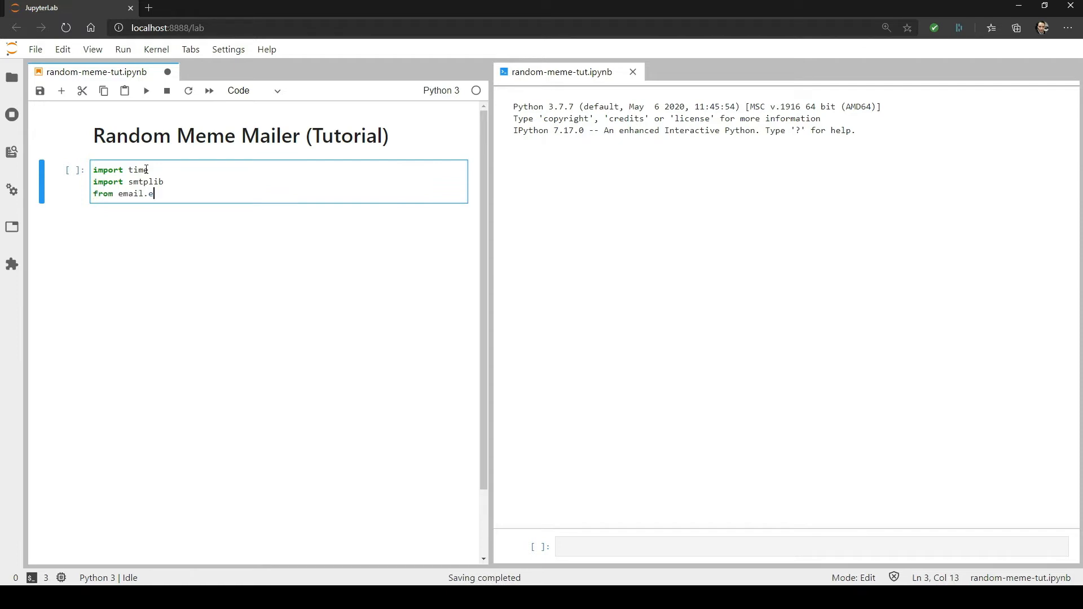
pyautogui.write('message import Email')
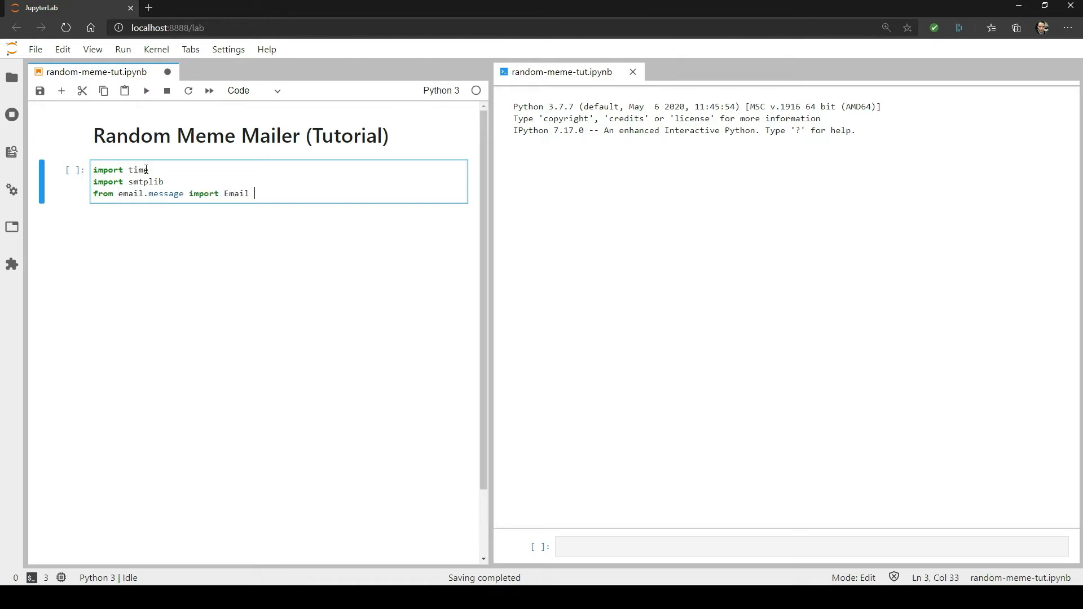
pyautogui.write('Message')
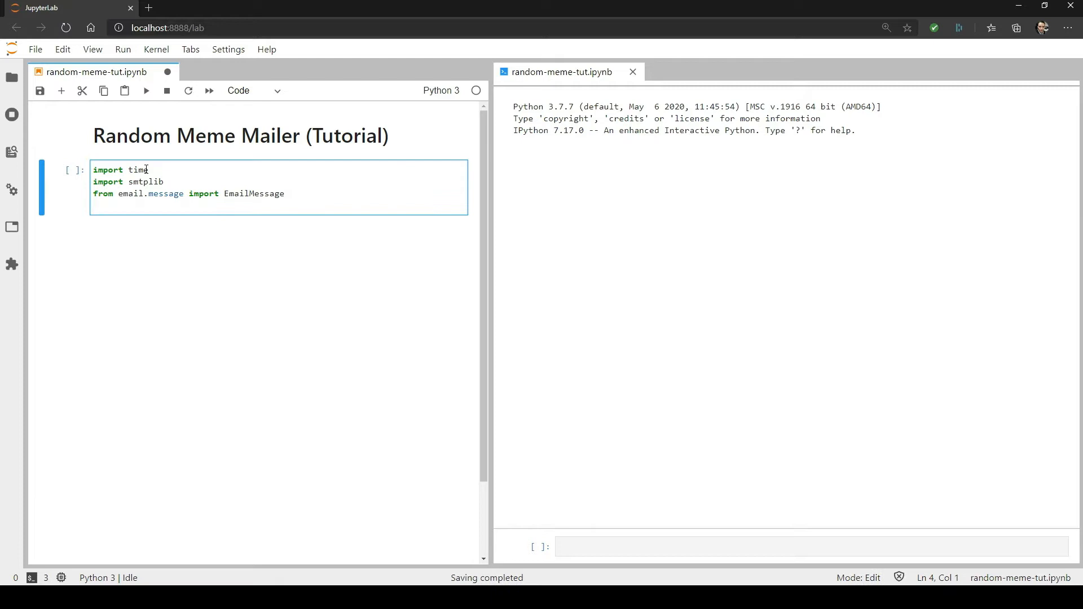
pyautogui.write('import requests')
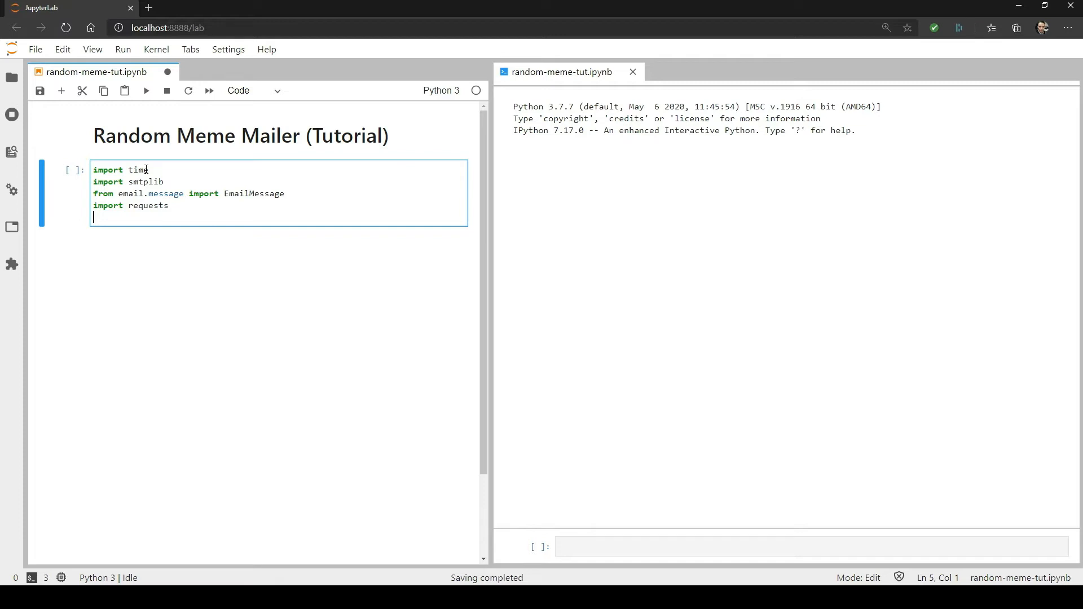
pyautogui.write('from bs')
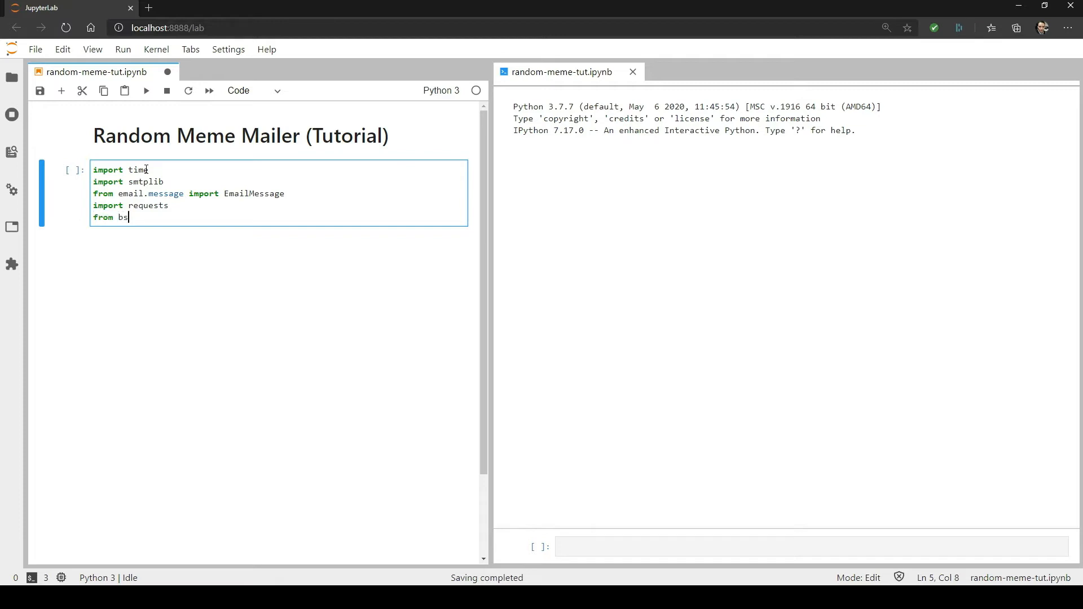
pyautogui.write('4 import')
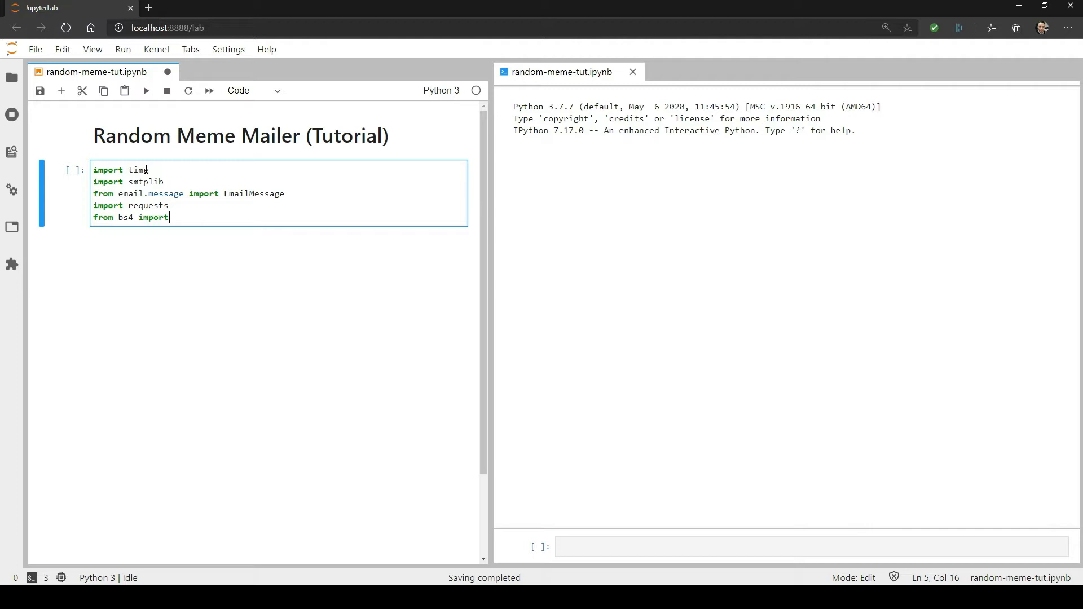
pyautogui.write('Bea')
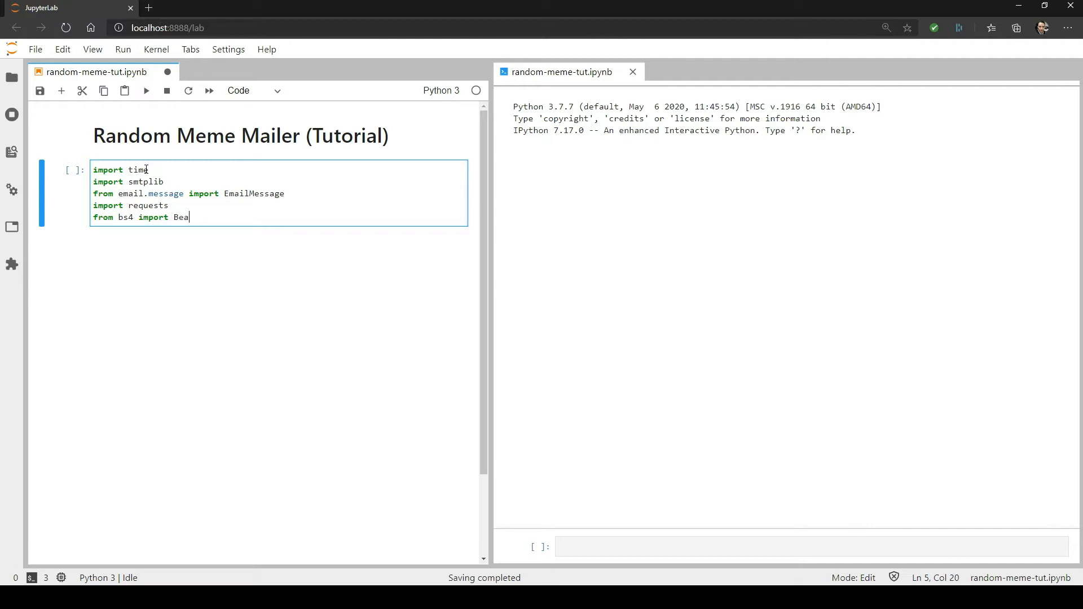
pyautogui.write('utifulSoup')
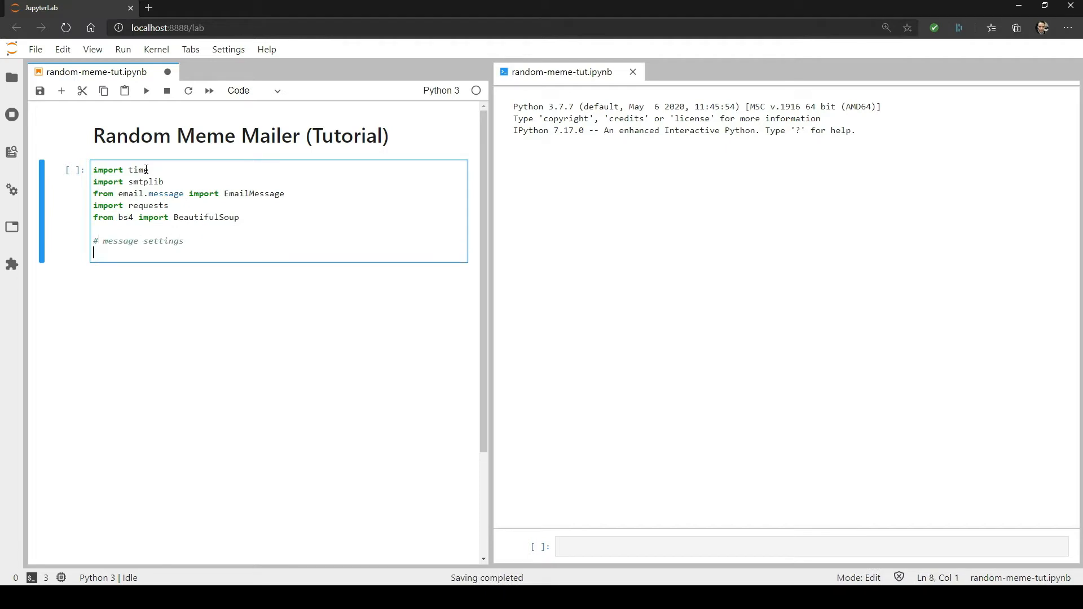
pyautogui.write('BASE_URL = "https')
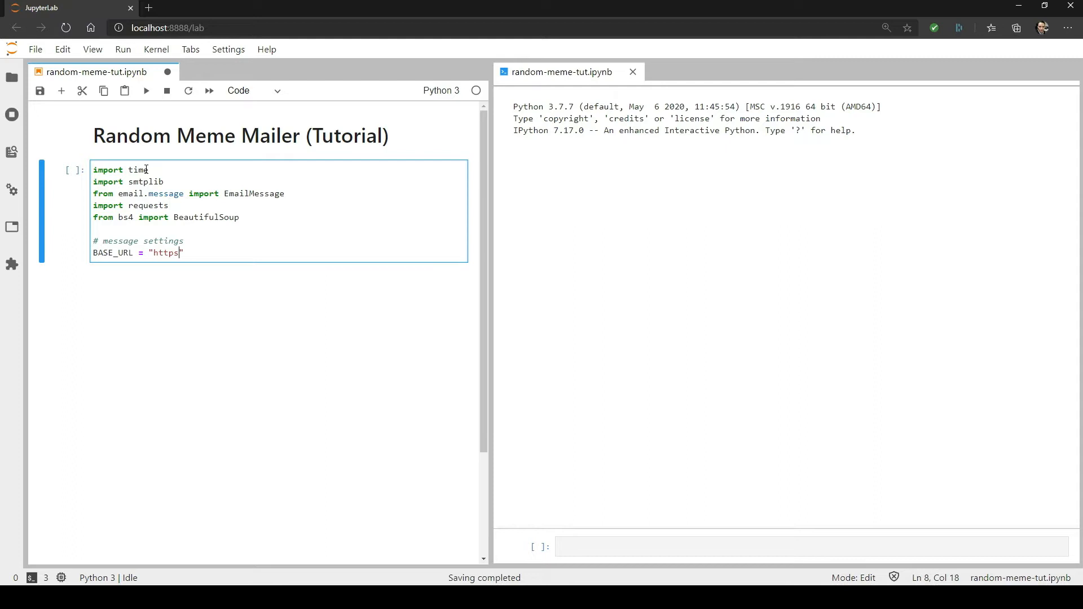
pyautogui.write('://imgflip.com/i/')
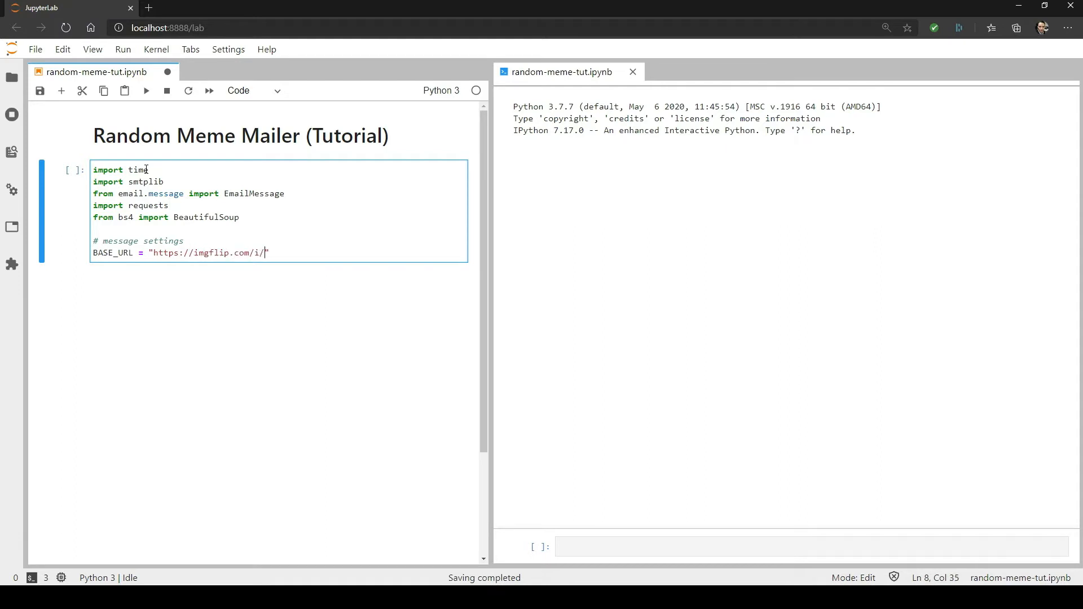
pyautogui.write('"')
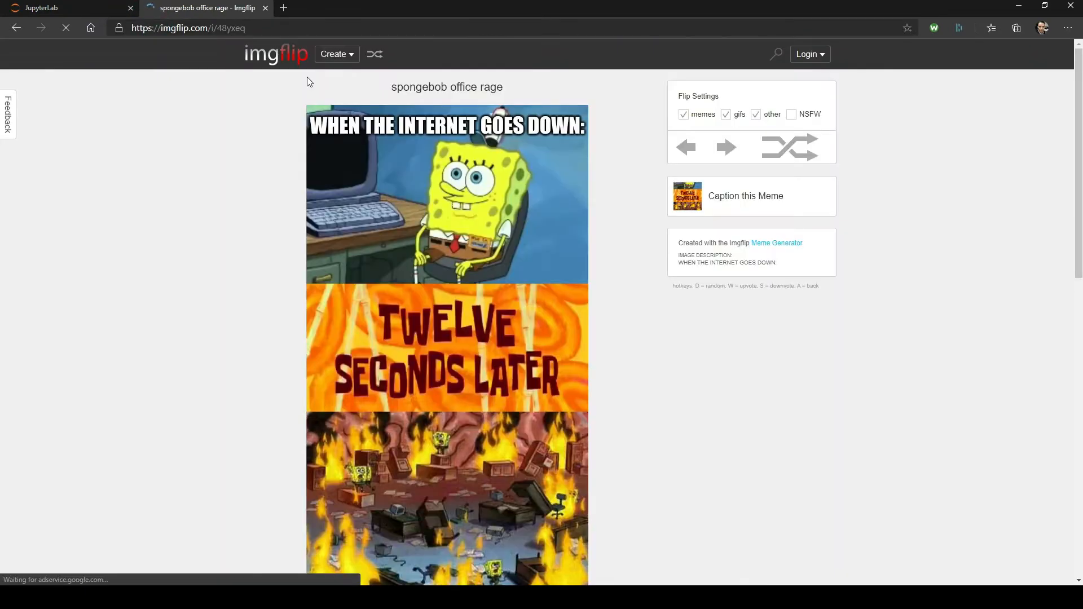
# Step: Load another random imgflip meme page, then return to JupyterLab
pyautogui.click(187, 28)
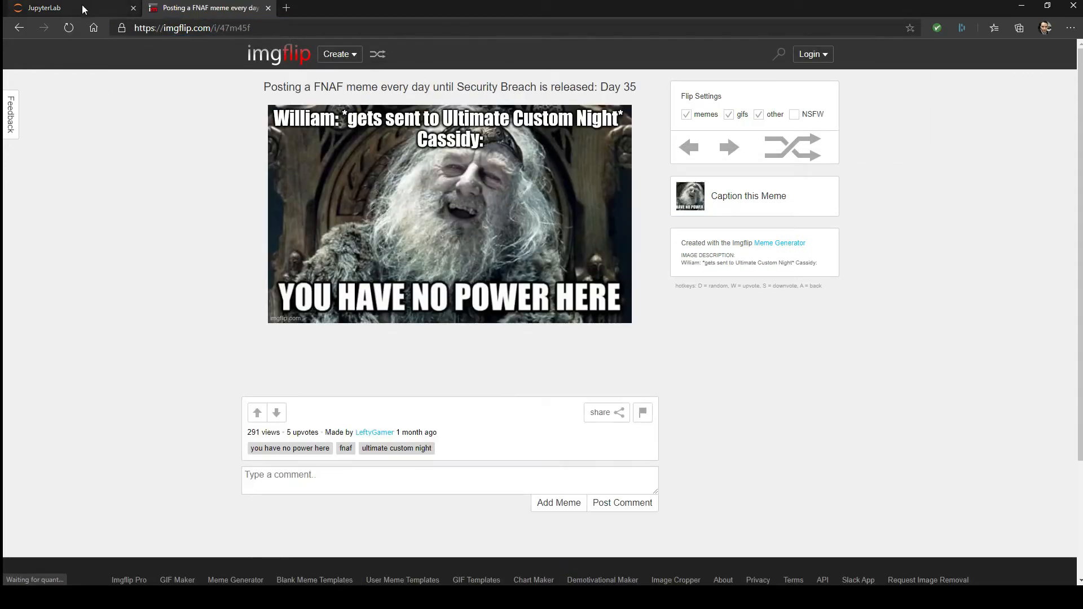
pyautogui.click(41, 7)
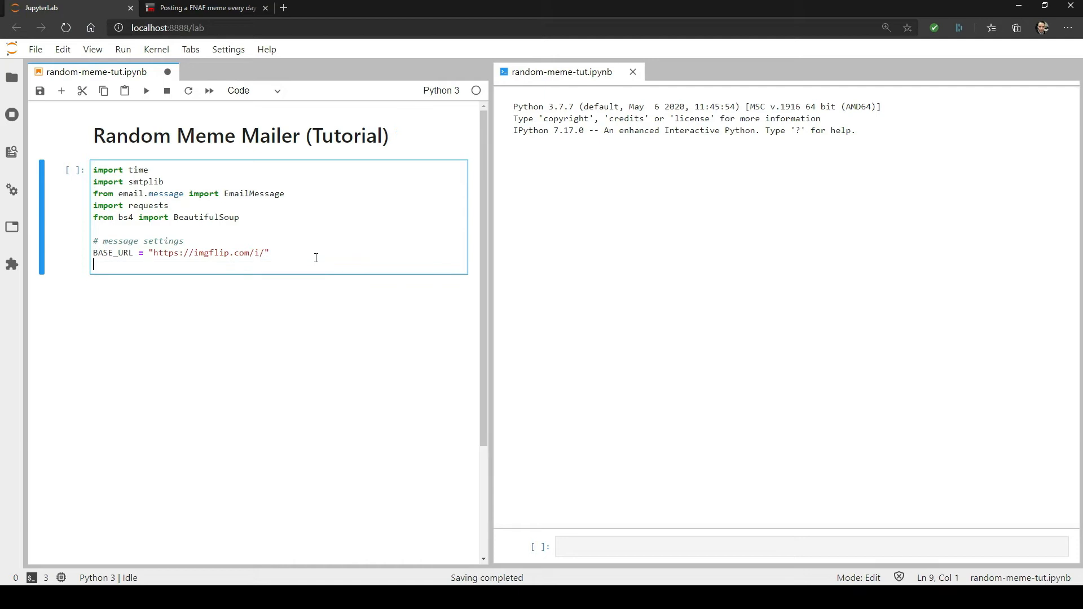
# Step: Add an HTML_TEMPLATE string with a div and an img src tag
pyautogui.write('HTML')
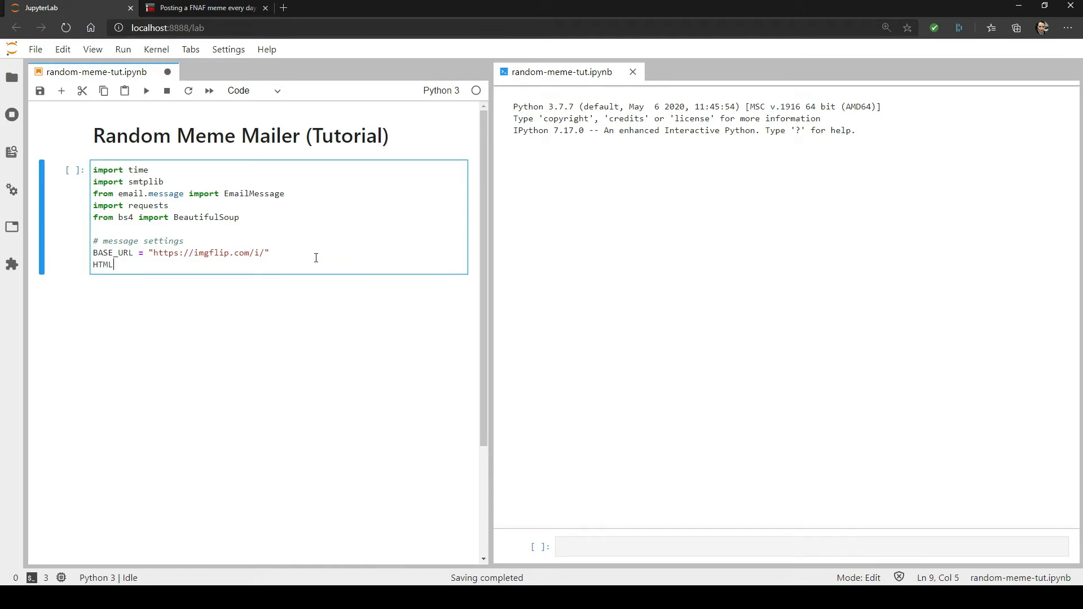
pyautogui.write('TEMPLATE = "')
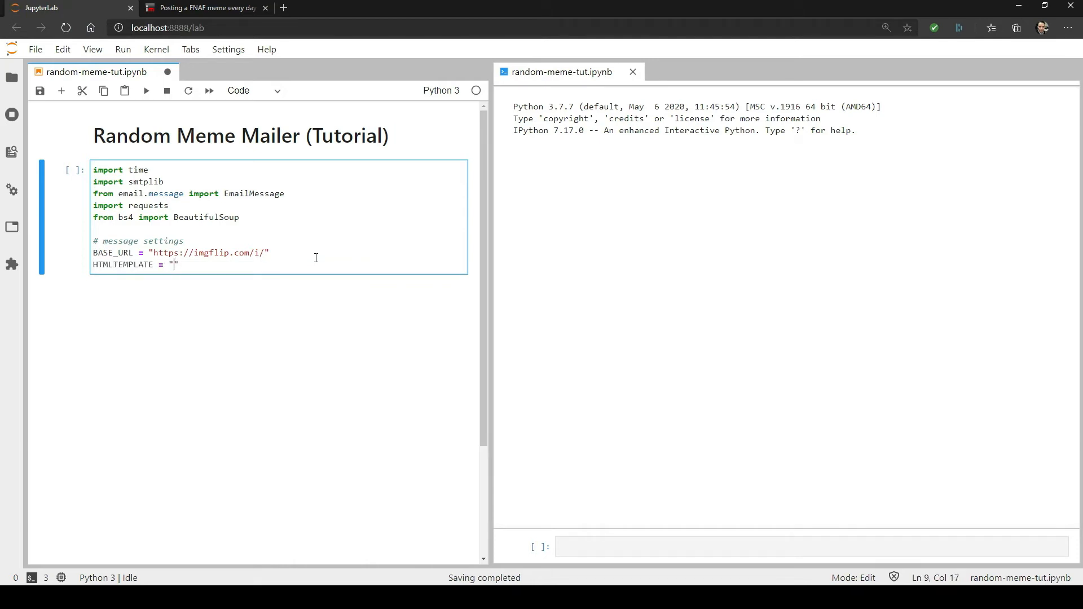
pyautogui.write('<div></div>')
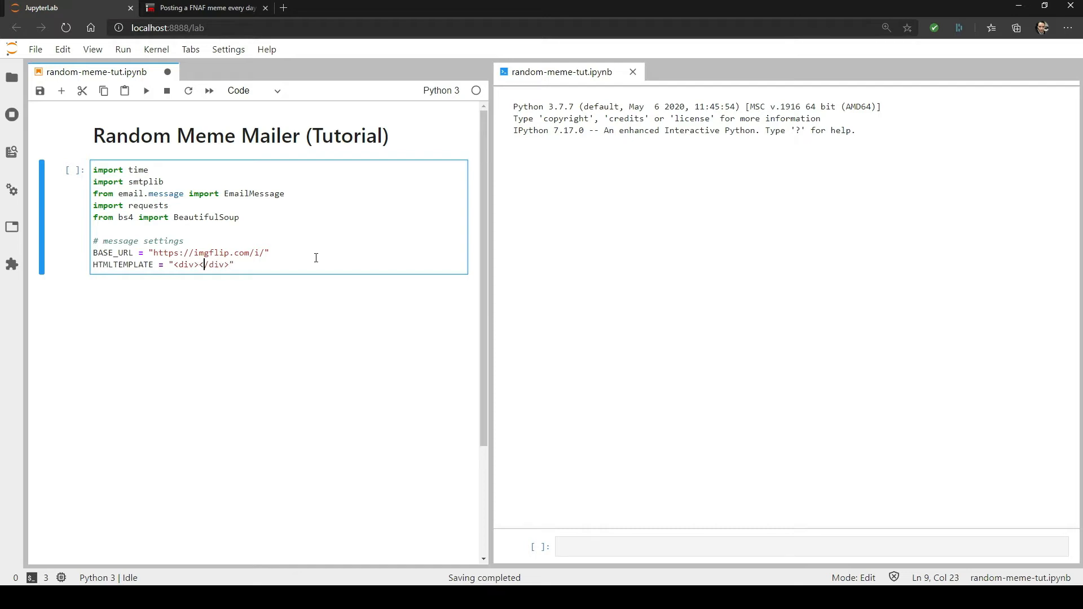
pyautogui.write('<img src={}><')
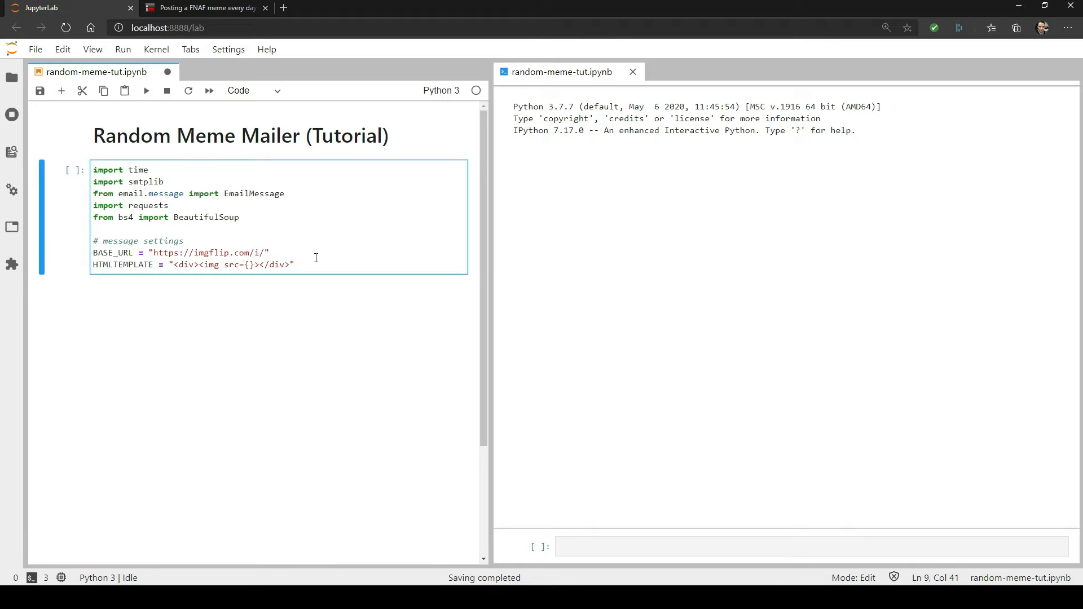
pyautogui.click(105, 265)
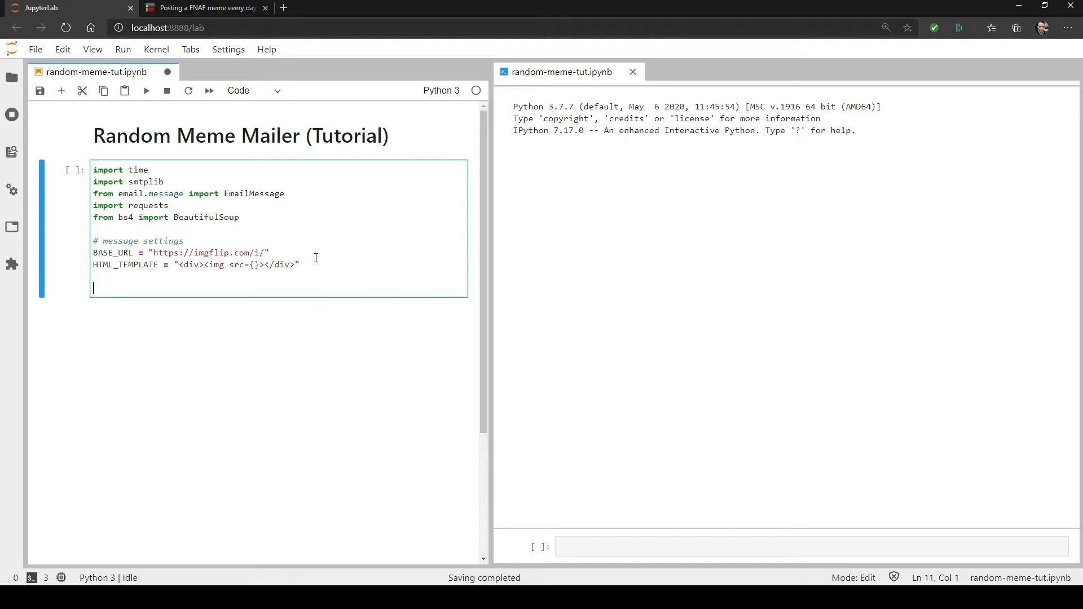
pyautogui.write('# email se')
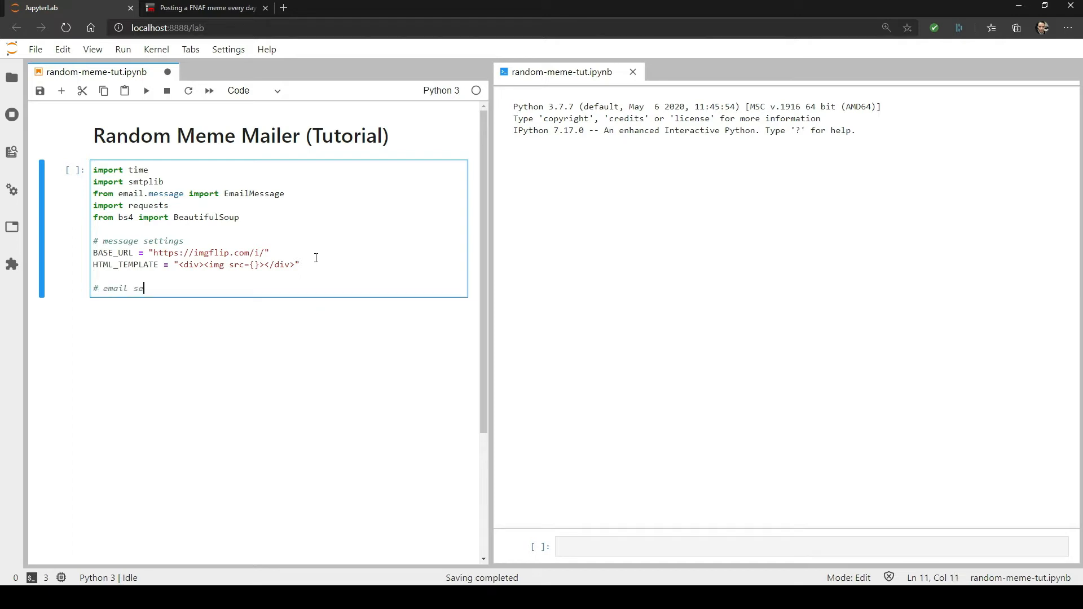
pyautogui.press('enter')
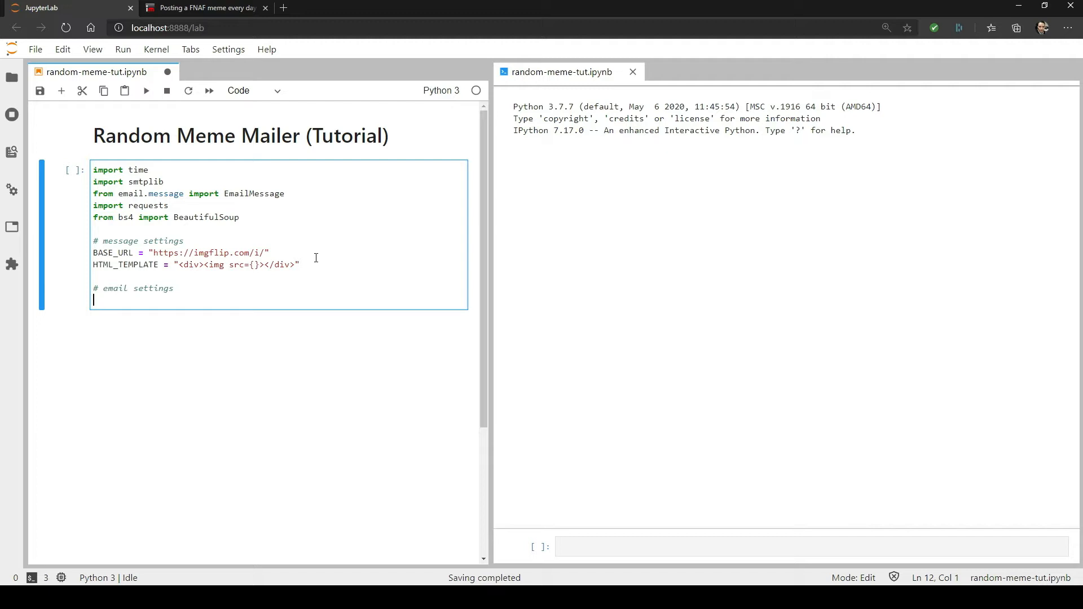
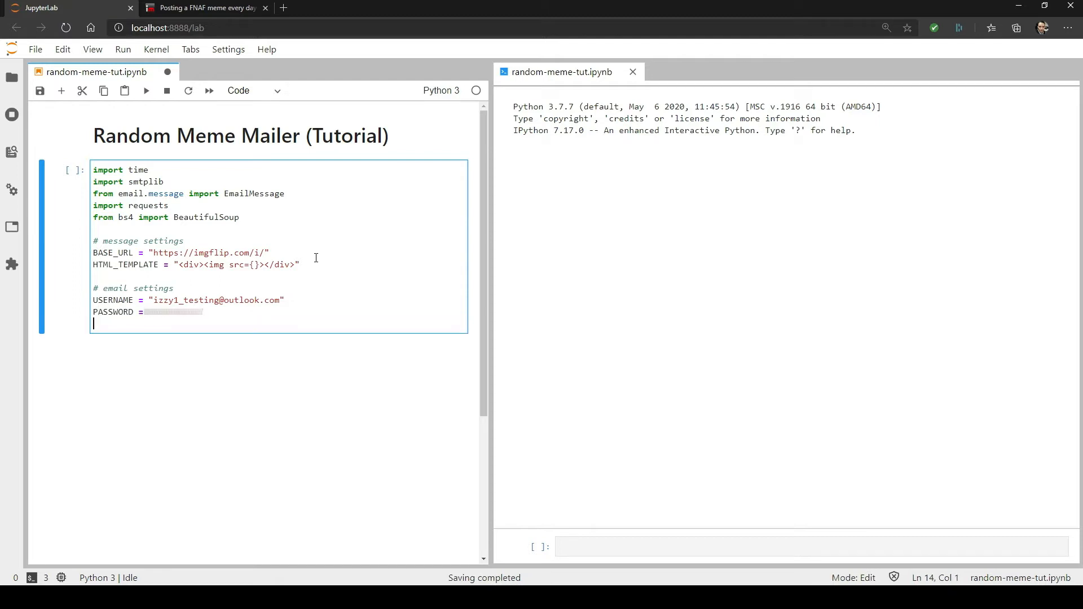
# Step: Define SMTP_HOST as "smtp-mail.outlook.com"
pyautogui.write('SMTP_')
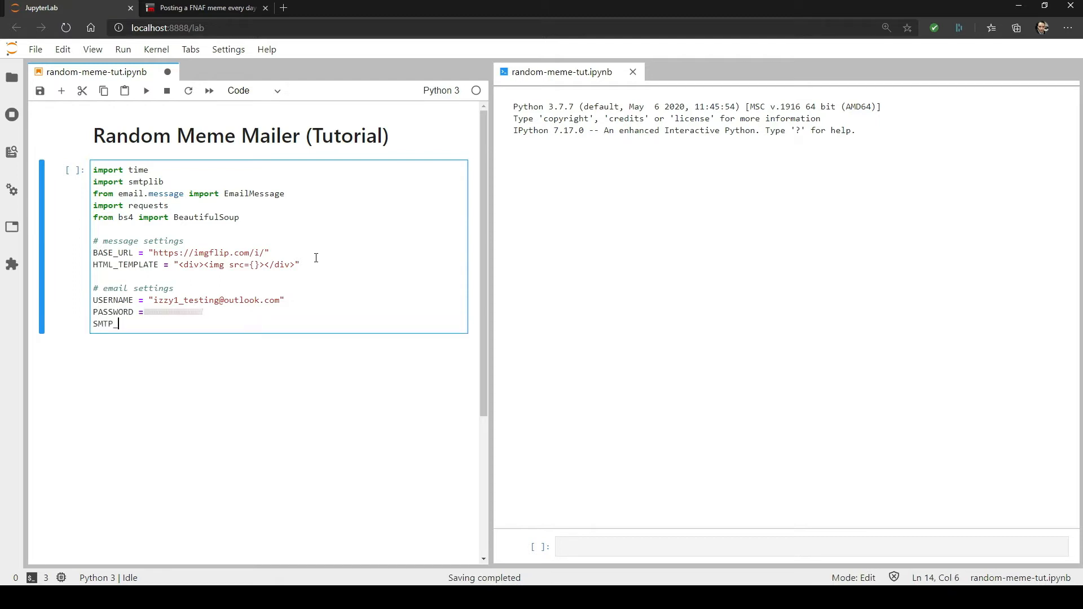
pyautogui.write('HOST =')
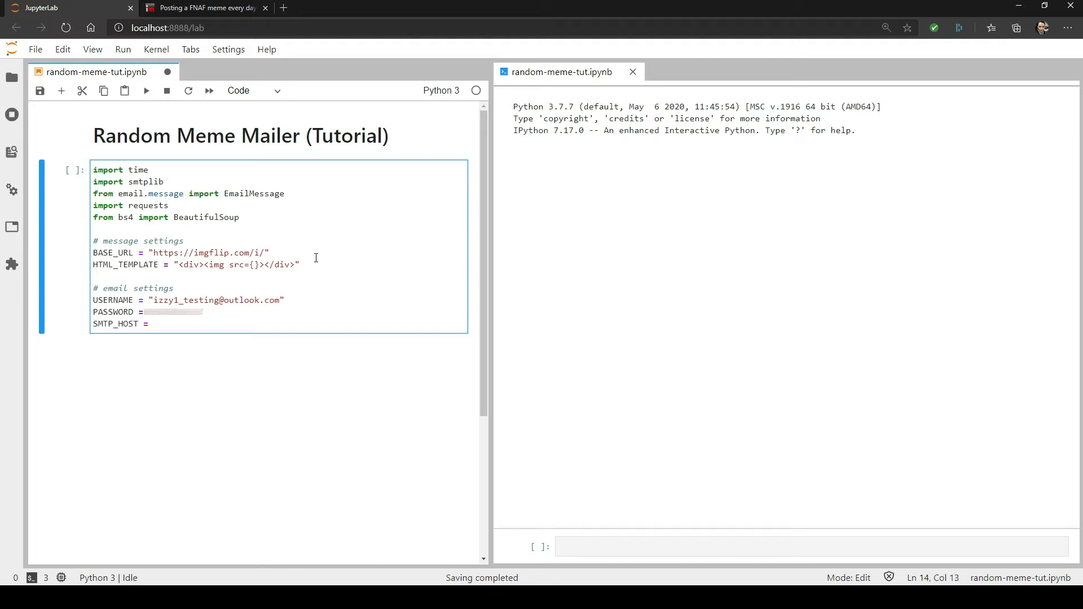
pyautogui.write('"smtp"')
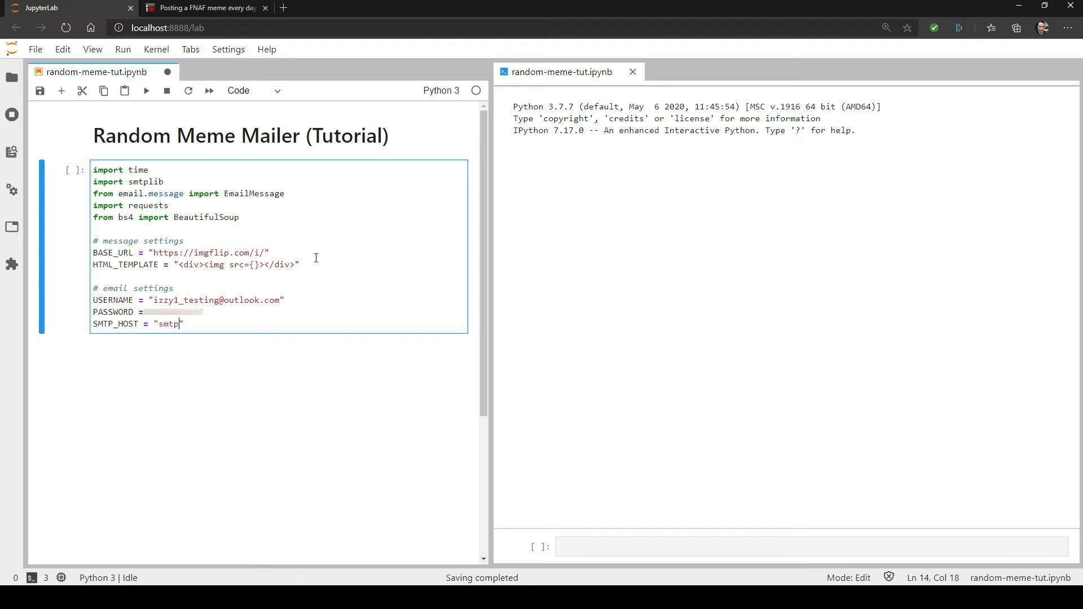
pyautogui.write('-mail.outlook.com')
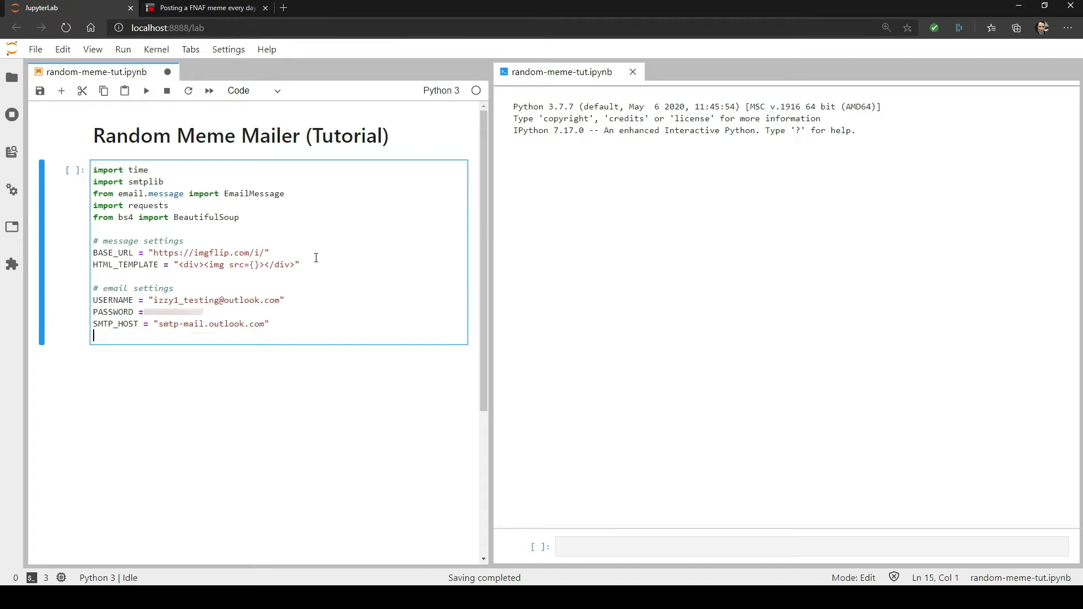
pyautogui.press('Backspace')
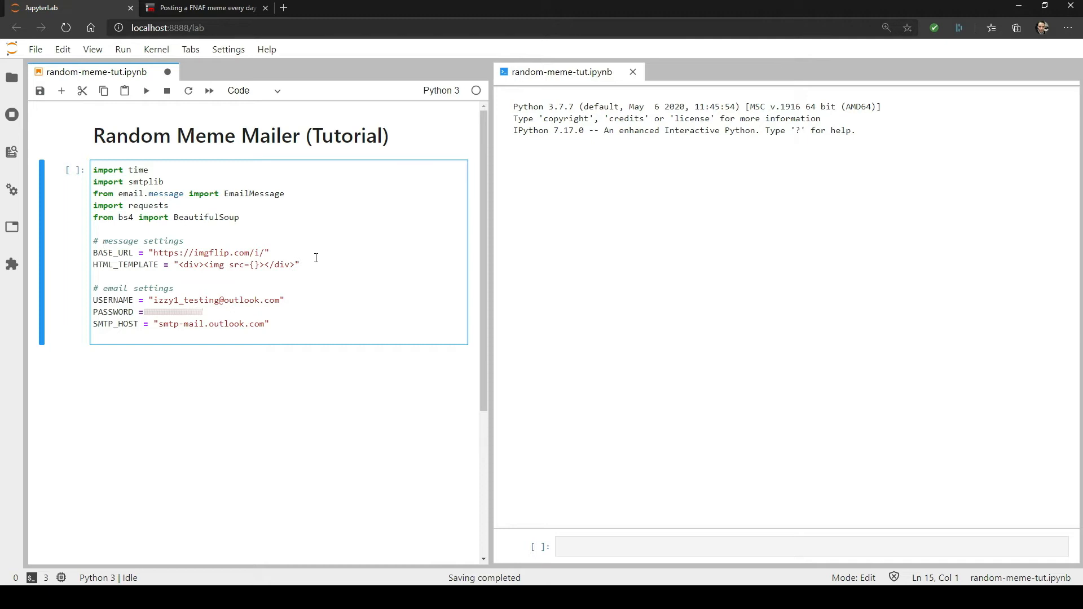
# Step: Define SMTP_PORT = 587 and DELAY = 5 # seconds
pyautogui.write('SMTP')
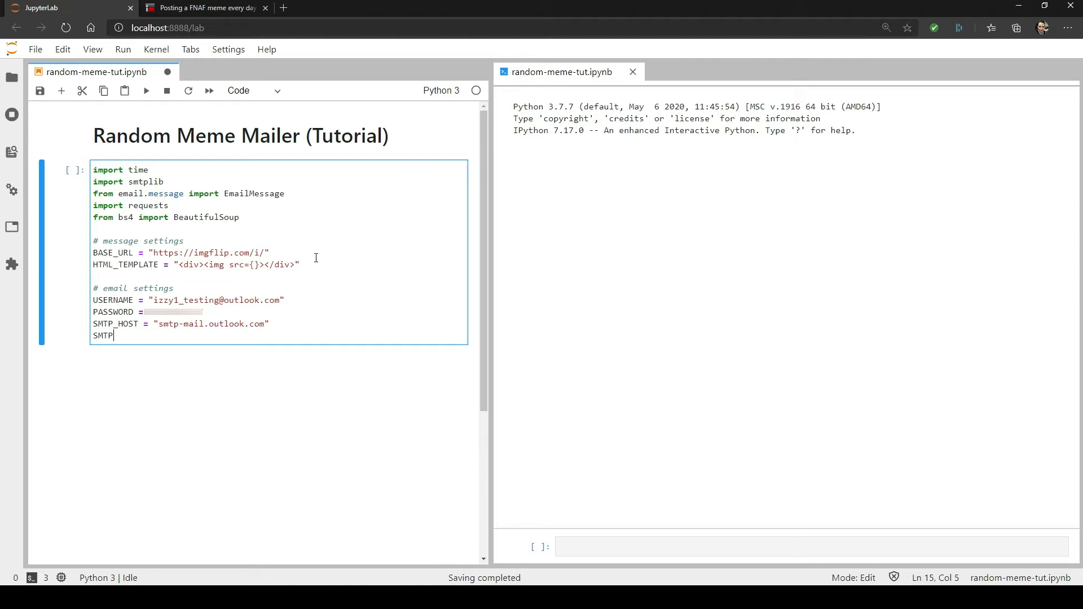
pyautogui.write('_PORT =')
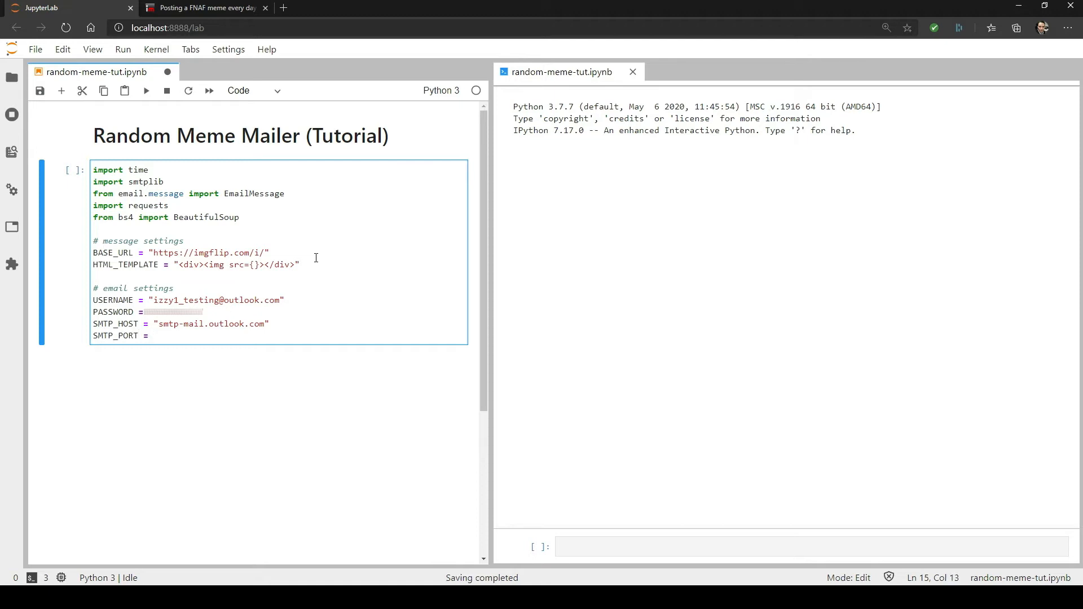
pyautogui.write('587')
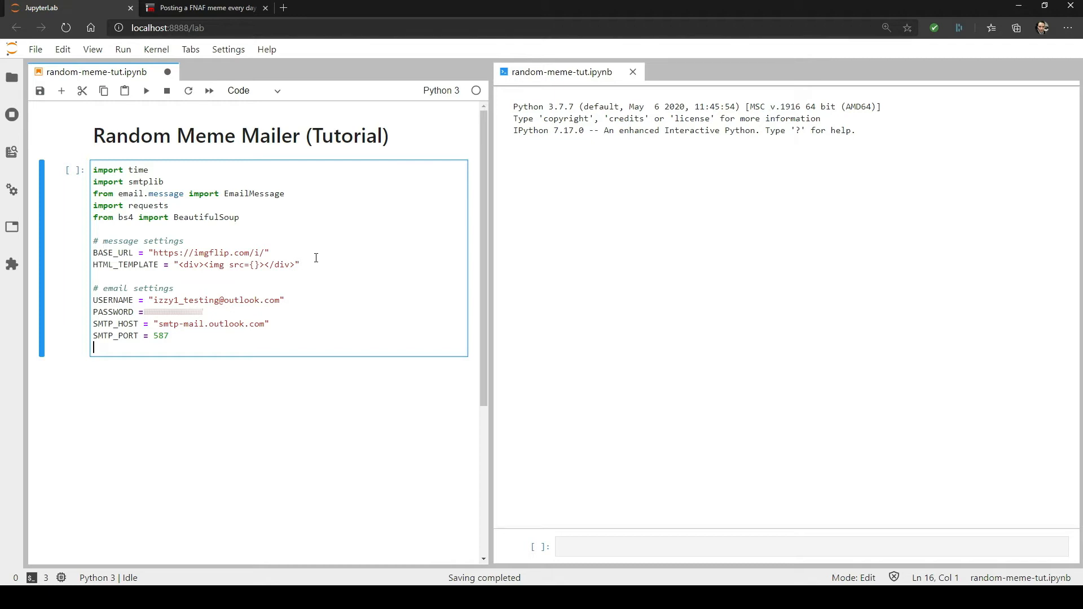
pyautogui.write('DELAY =')
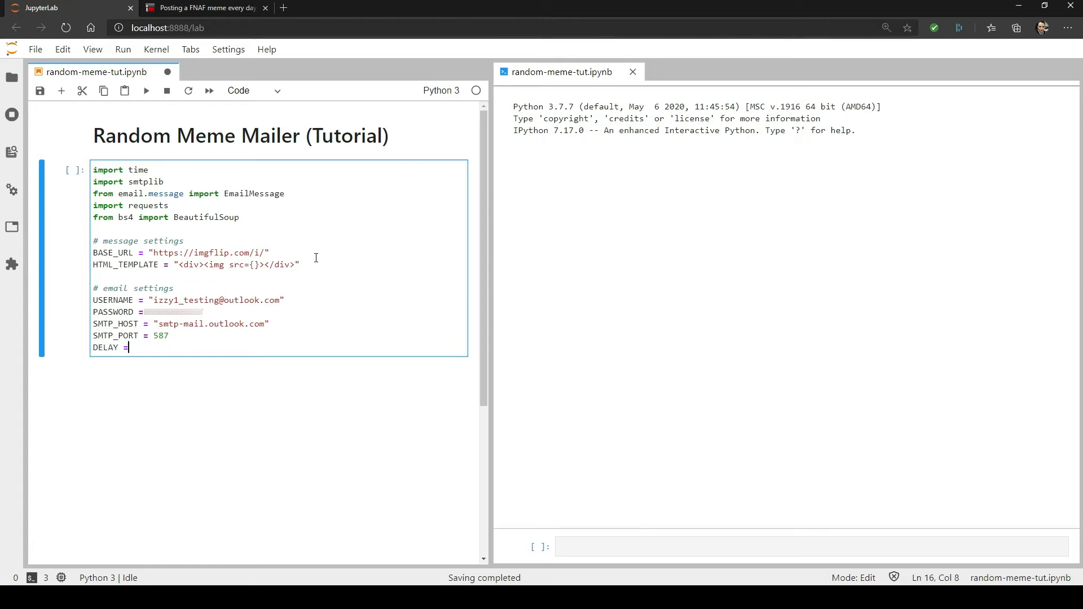
pyautogui.write('5 # se')
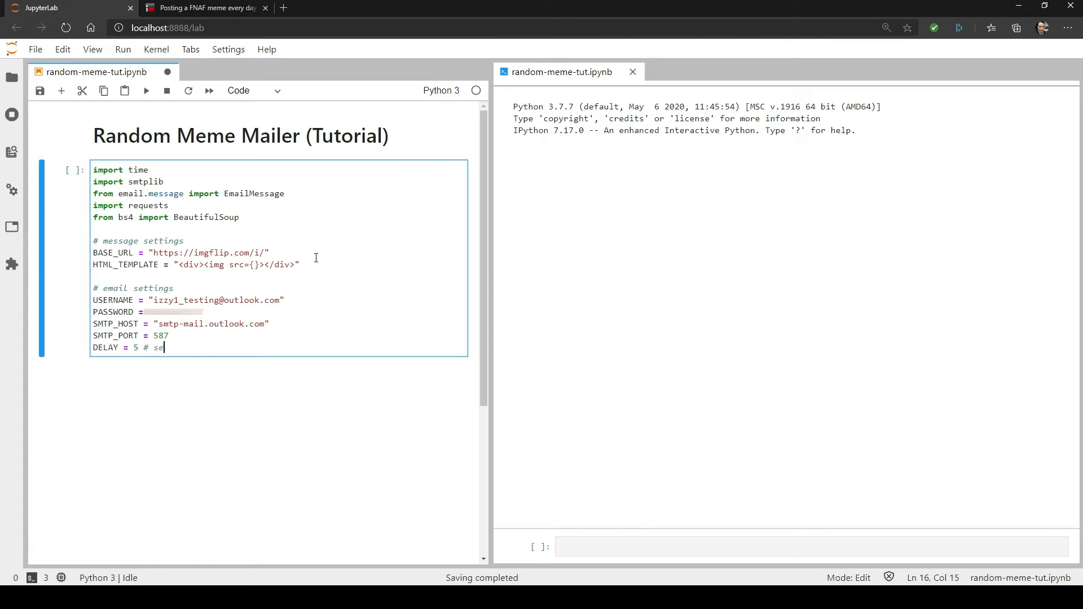
pyautogui.write('conds')
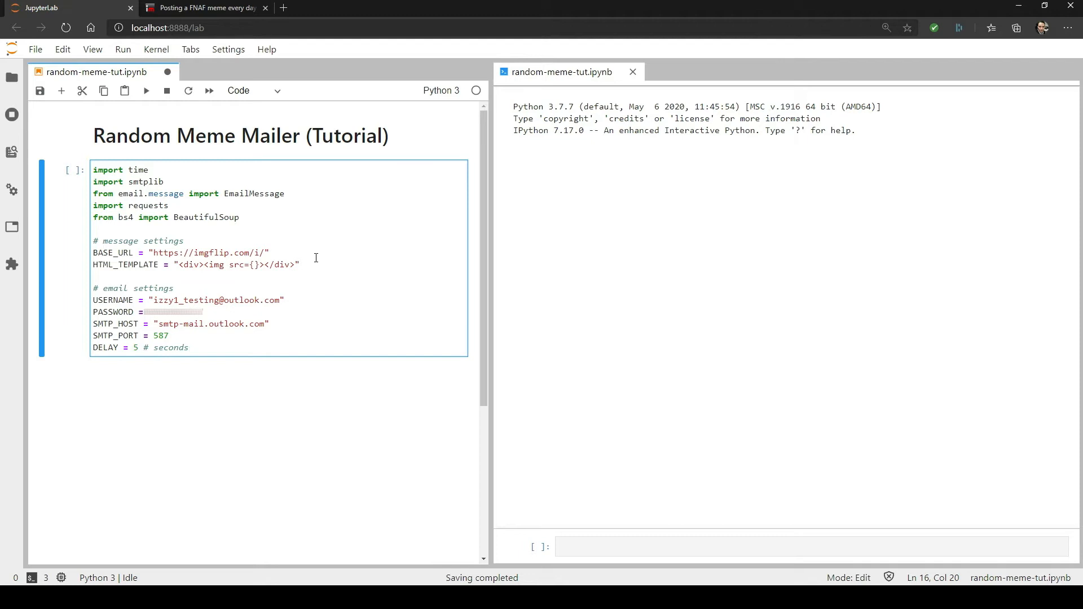
pyautogui.moveTo(310, 233)
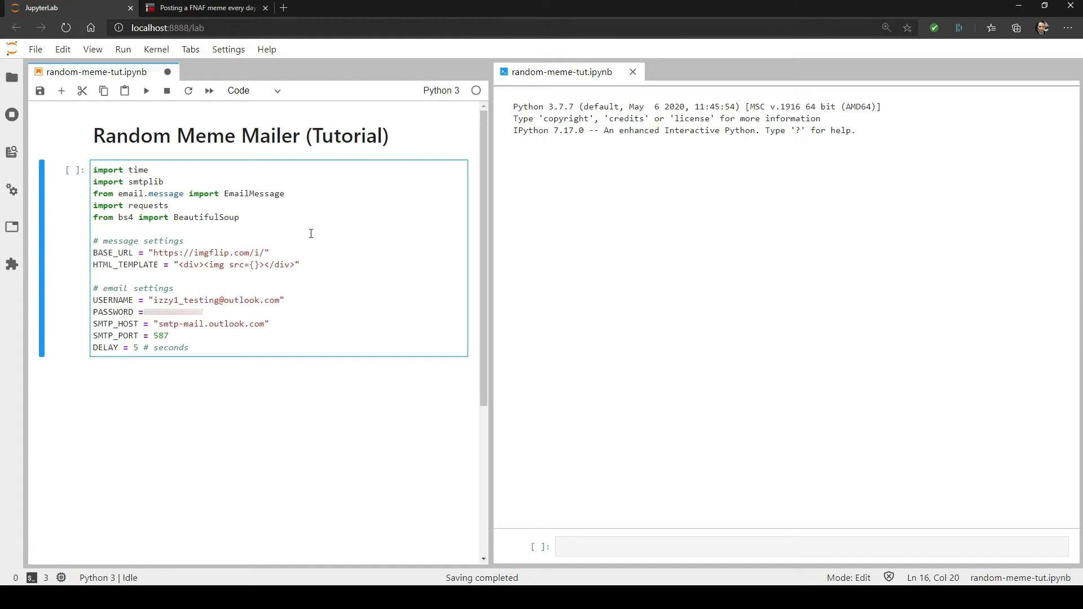
# Step: Execute the imports and settings cell in the attached console
pyautogui.click(200, 351)
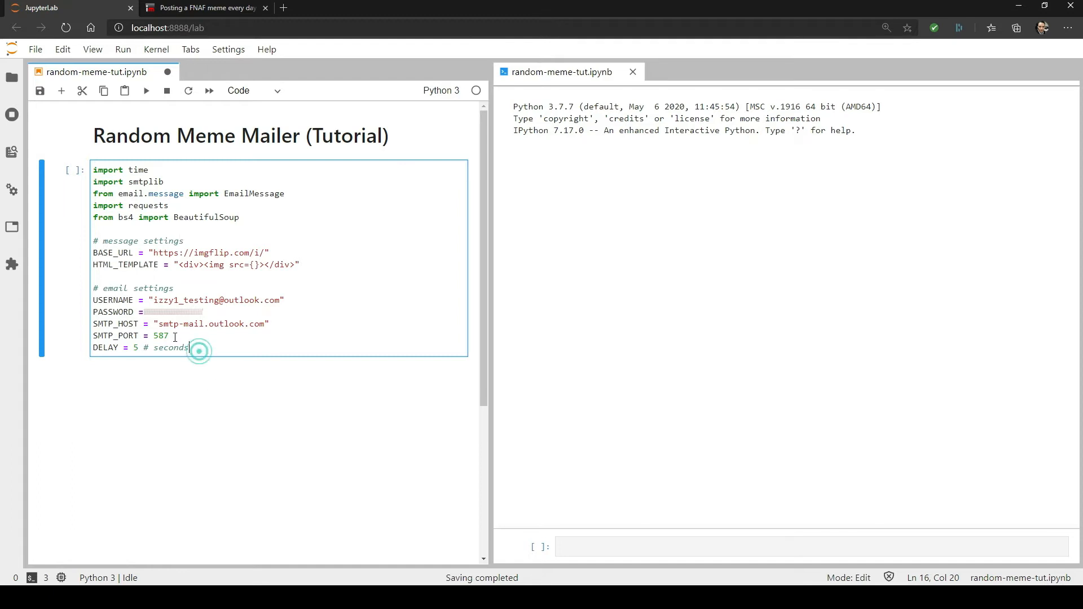
pyautogui.press('ctrl+a')
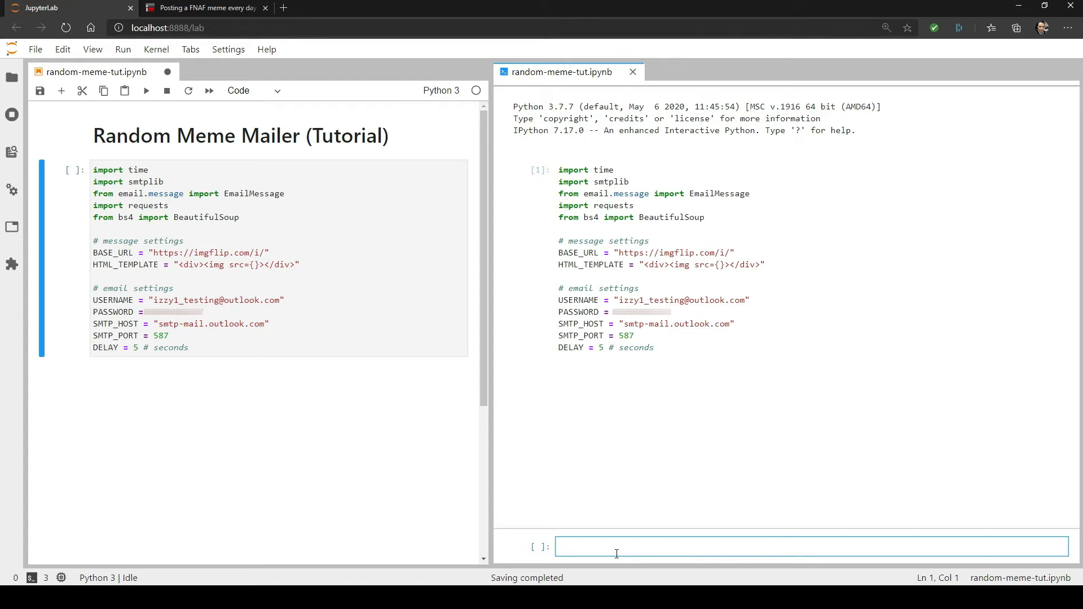
# Step: Fetch the random page with response = requests.get(BASE_URL)
pyautogui.write('n')
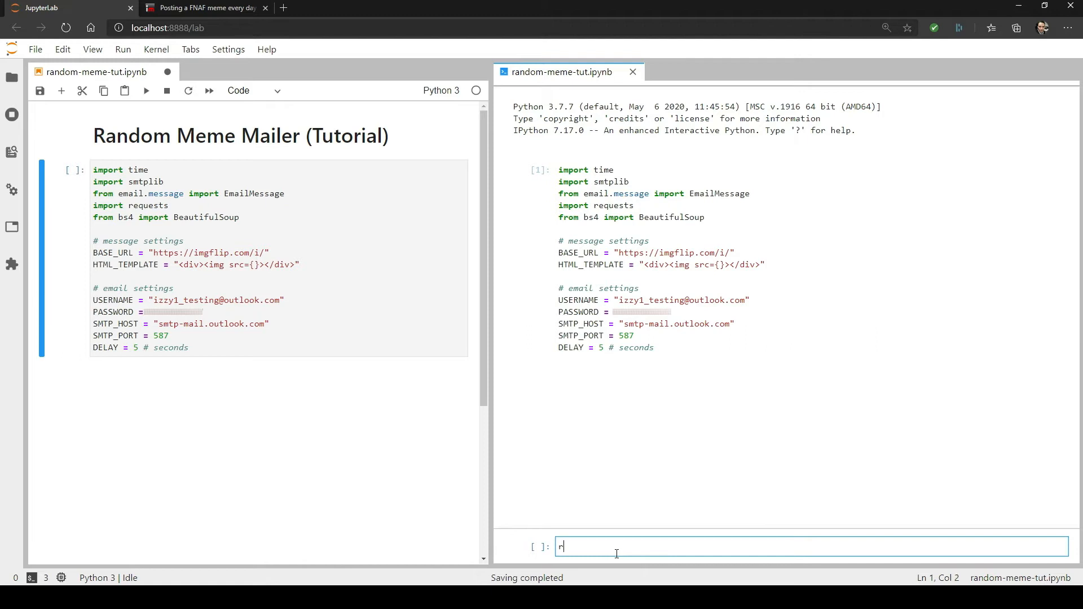
pyautogui.write('response =')
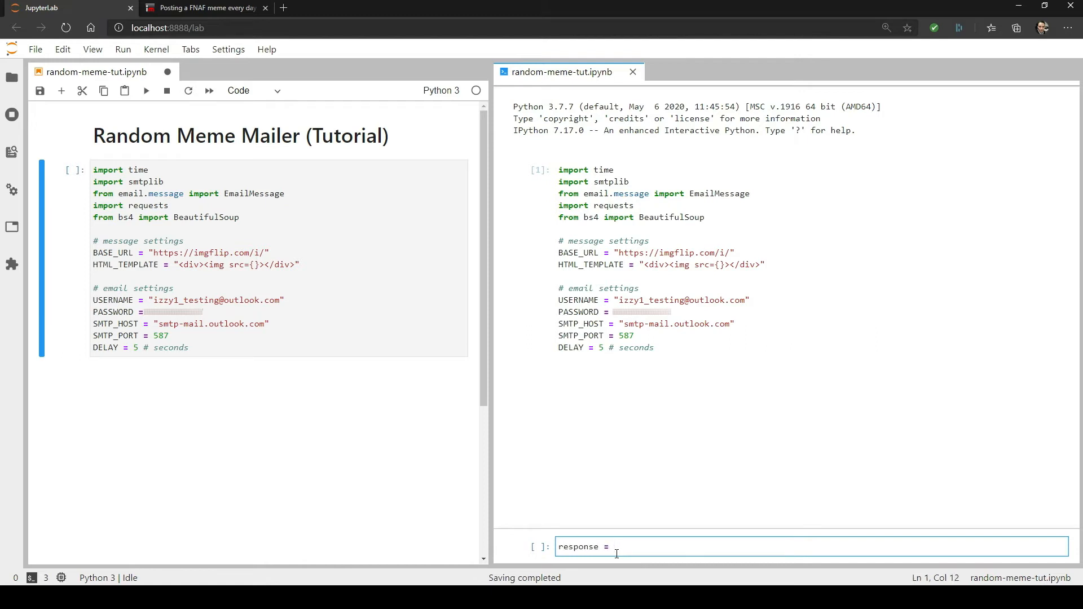
pyautogui.write('requests.get(B')
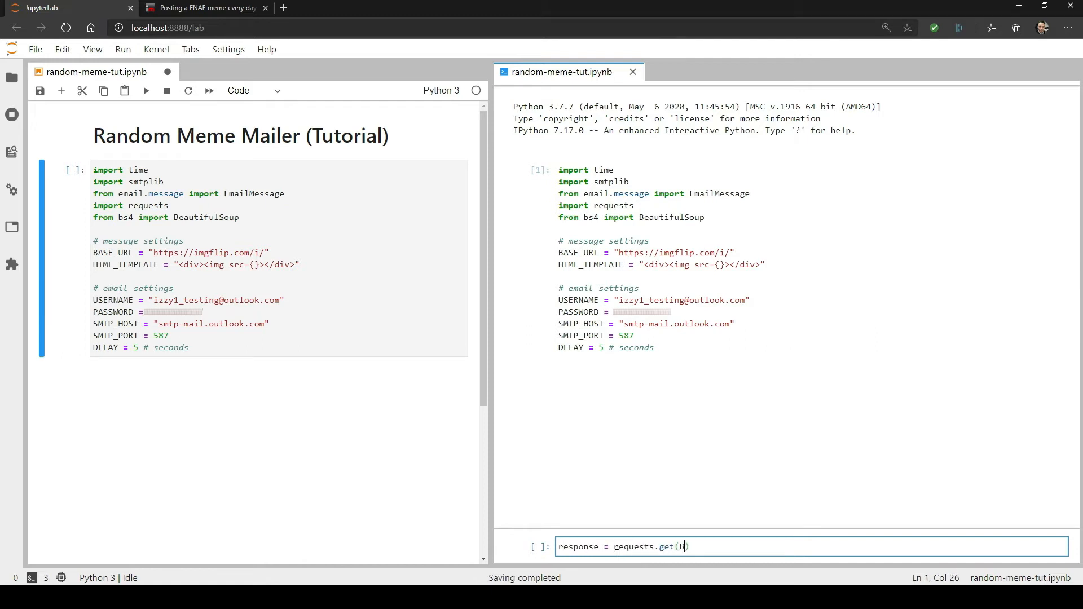
pyautogui.write('ASE_URL)')
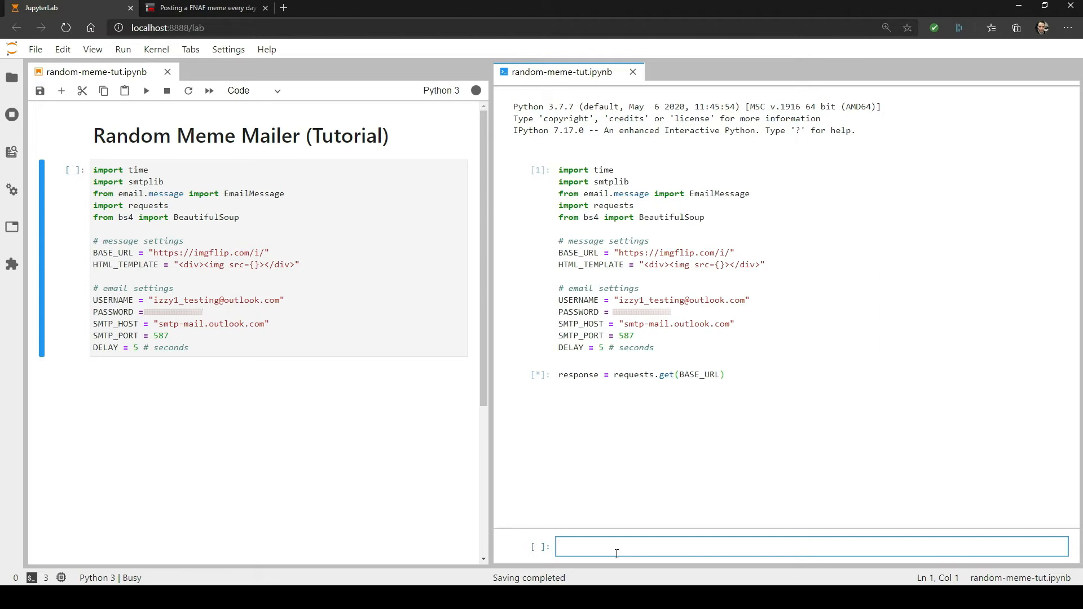
# Step: Confirm response.status_code is 200 and view response.text HTML
pyautogui.write('response.status')
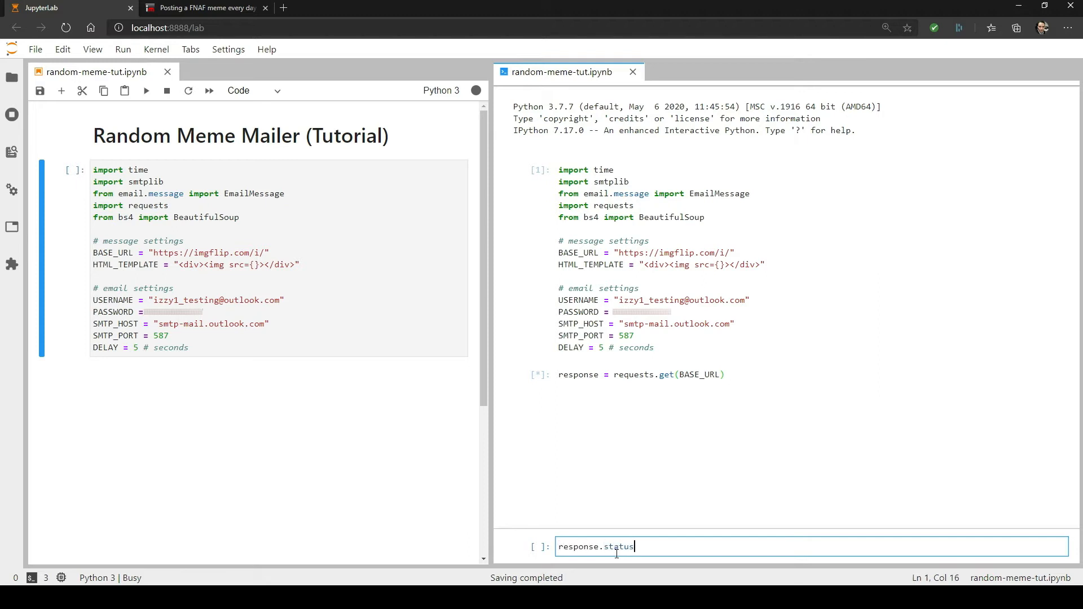
pyautogui.press('shift+Return')
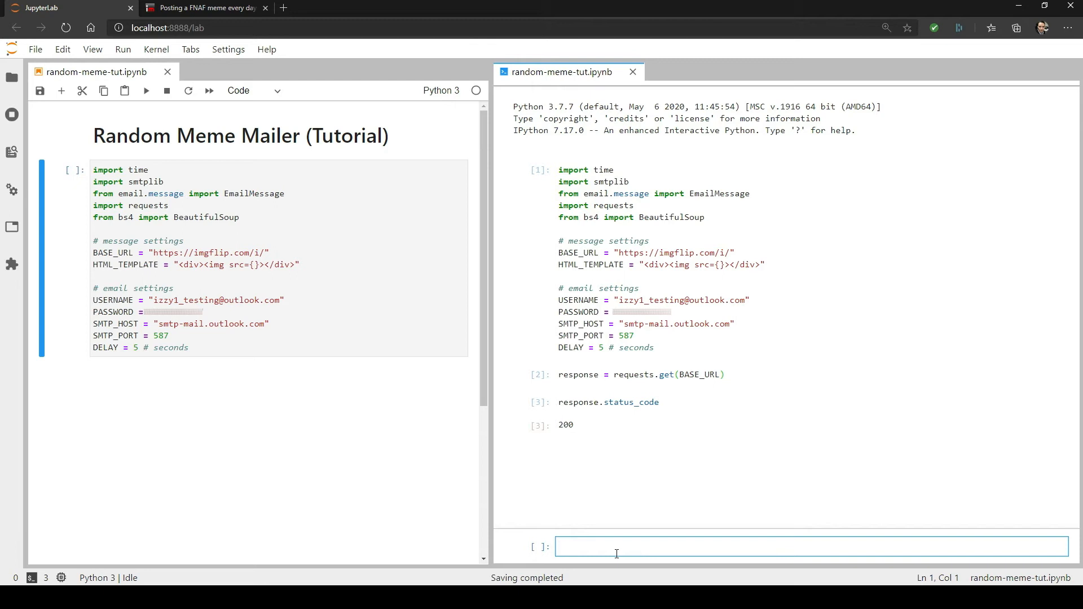
pyautogui.write('response.t')
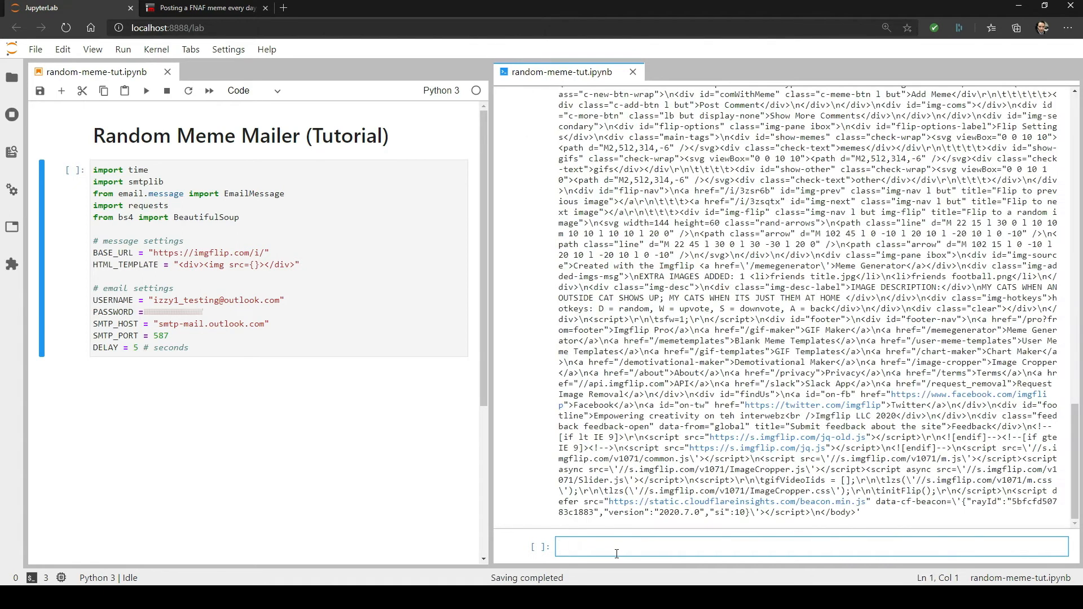
pyautogui.scroll(3)
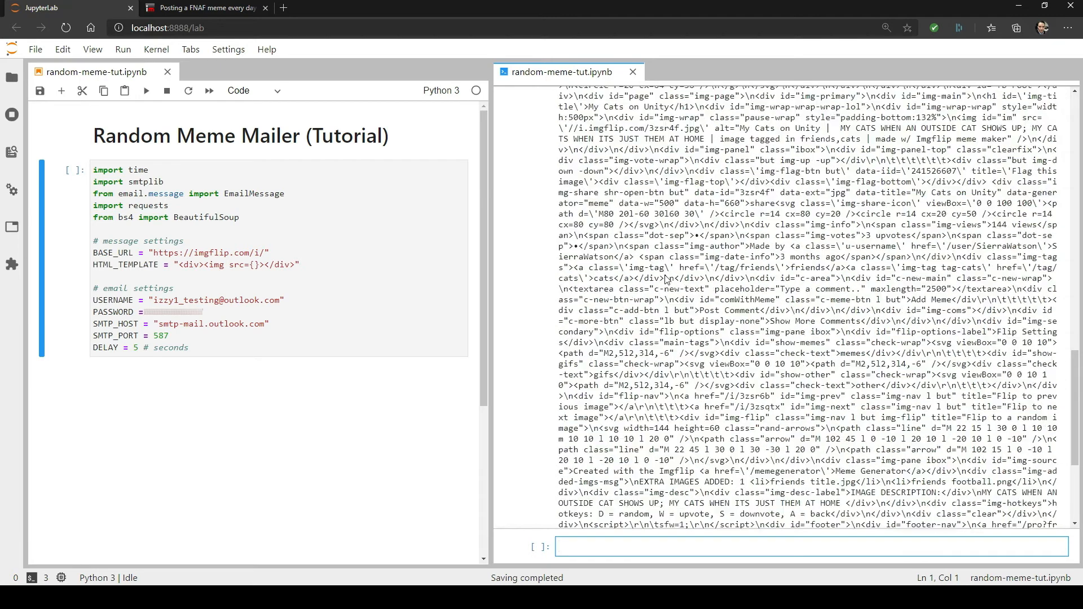
pyautogui.scroll(-3)
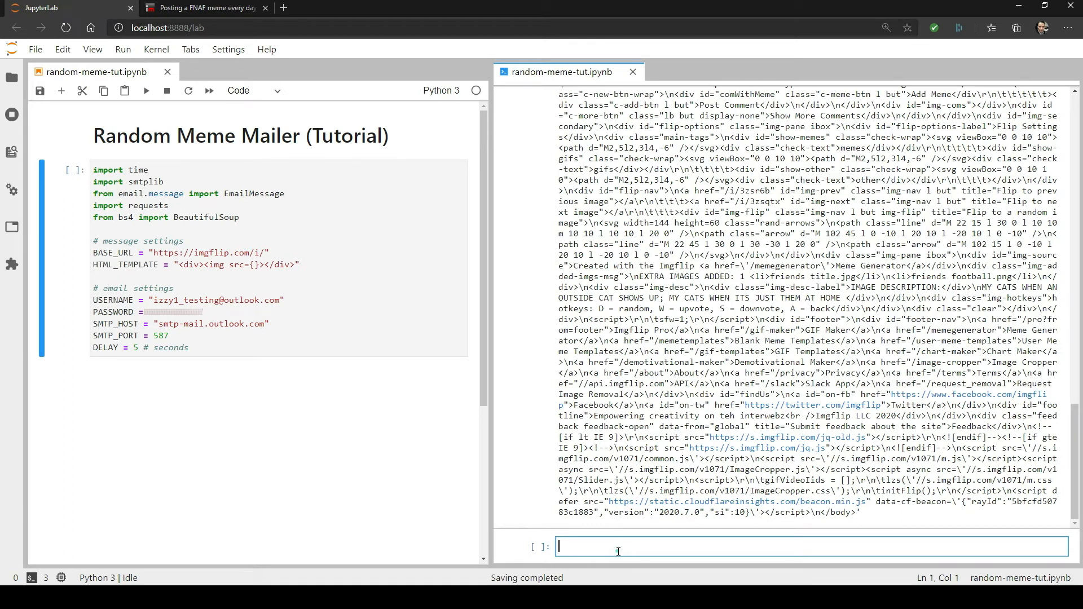
pyautogui.write('soup.')
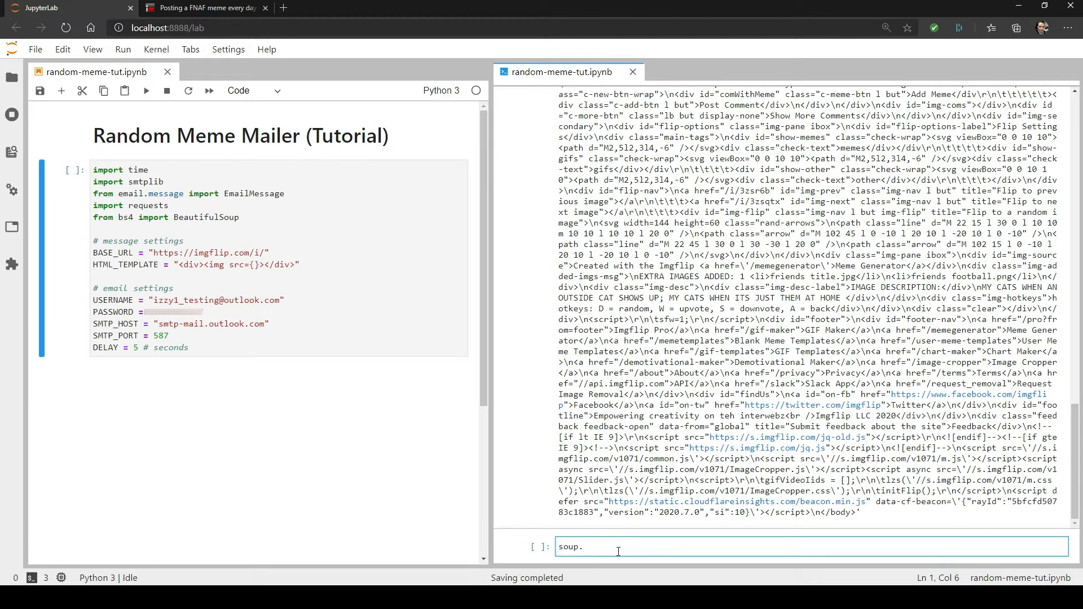
pyautogui.write('= Beau')
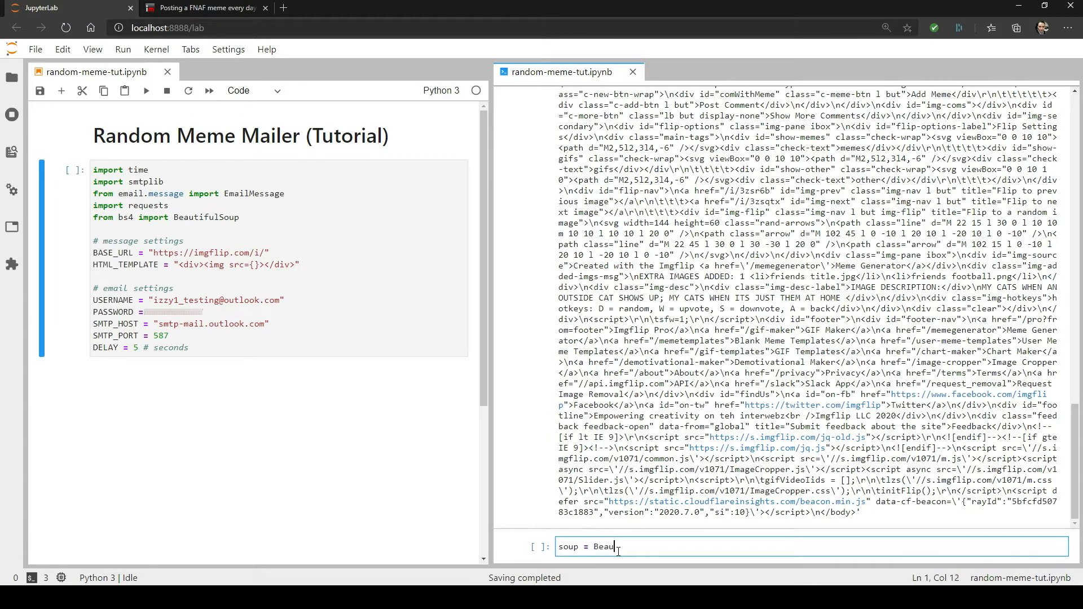
pyautogui.write("tifulSoup(response.text, '")
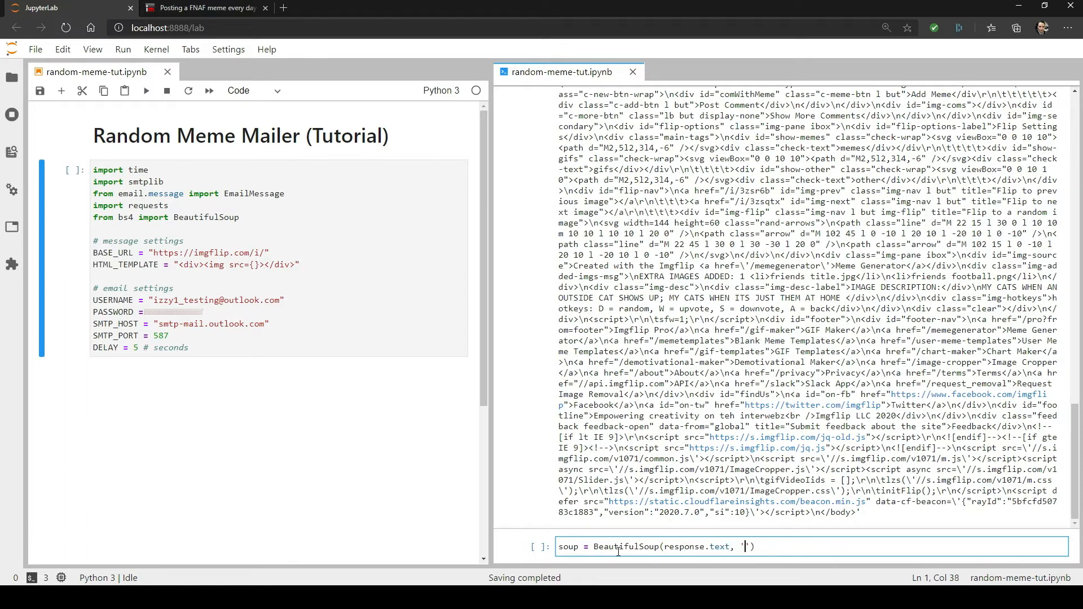
pyautogui.write('html.par')
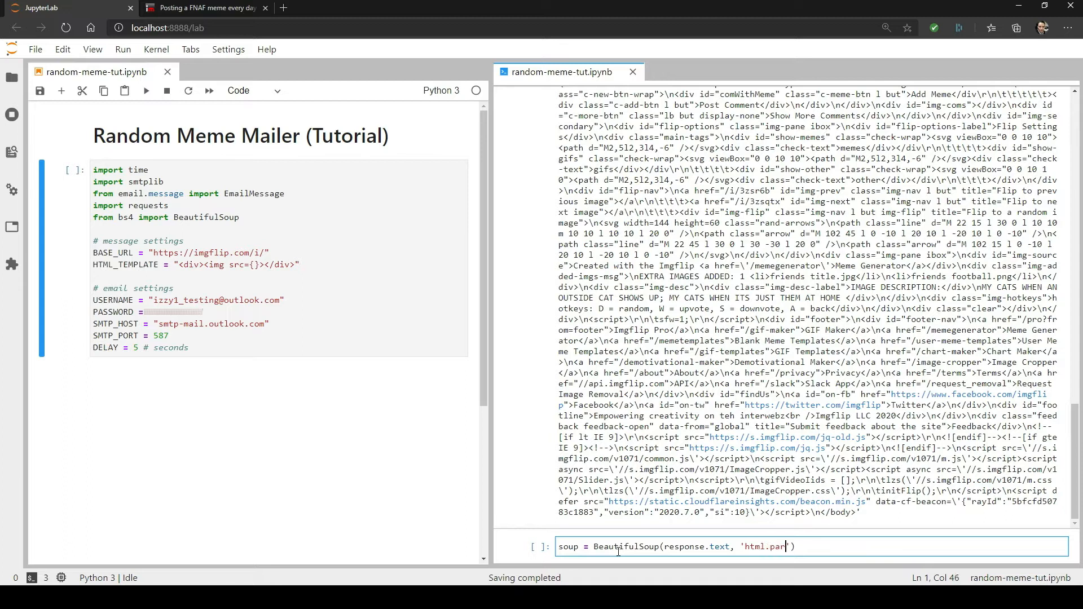
pyautogui.write("ser')")
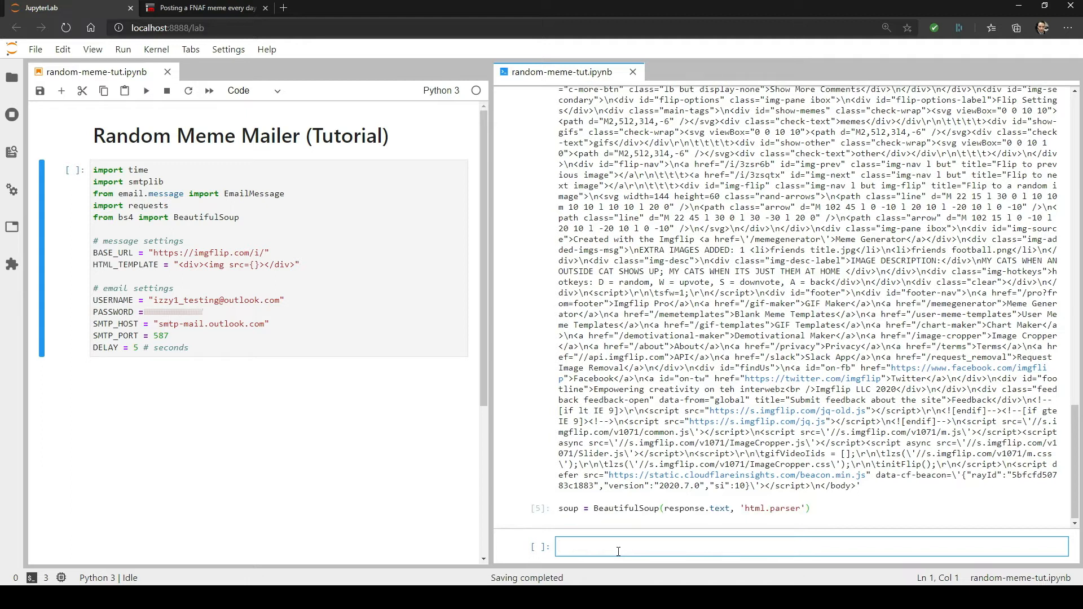
pyautogui.write('print(soup.')
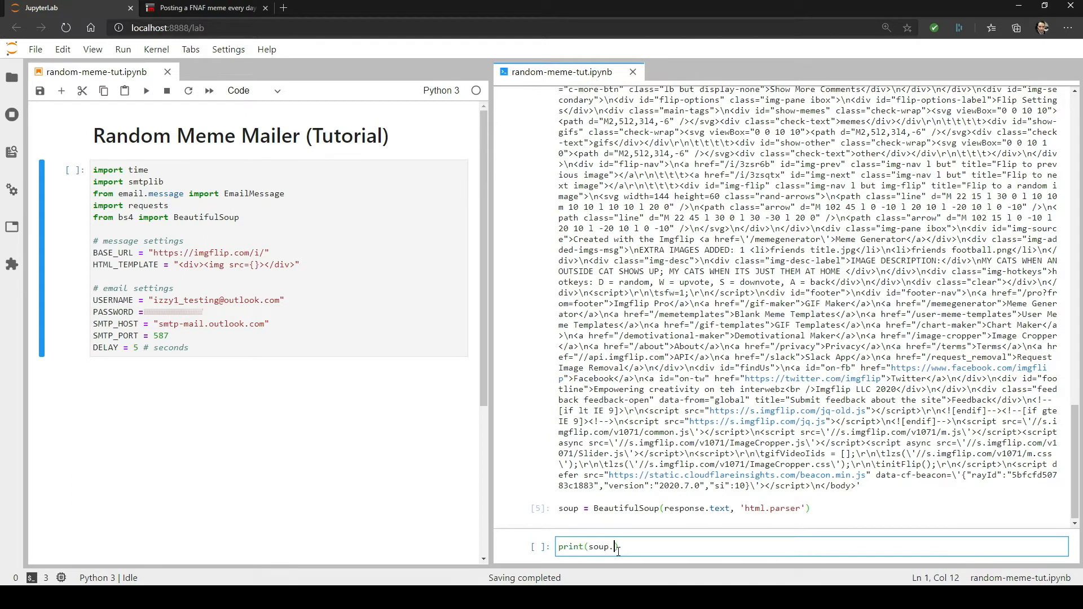
pyautogui.write('prettify())')
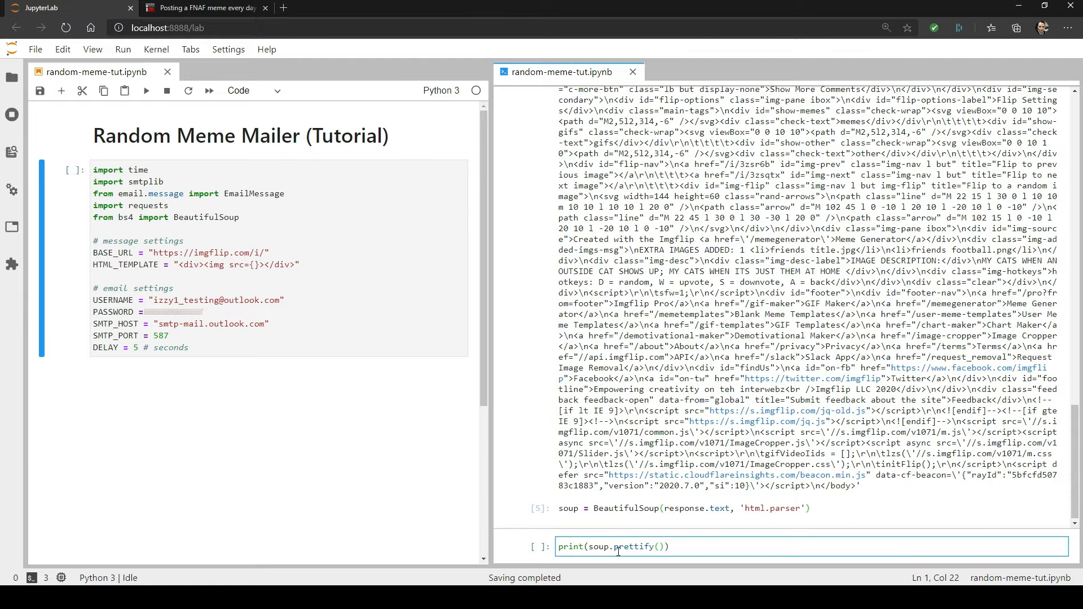
pyautogui.click(145, 91)
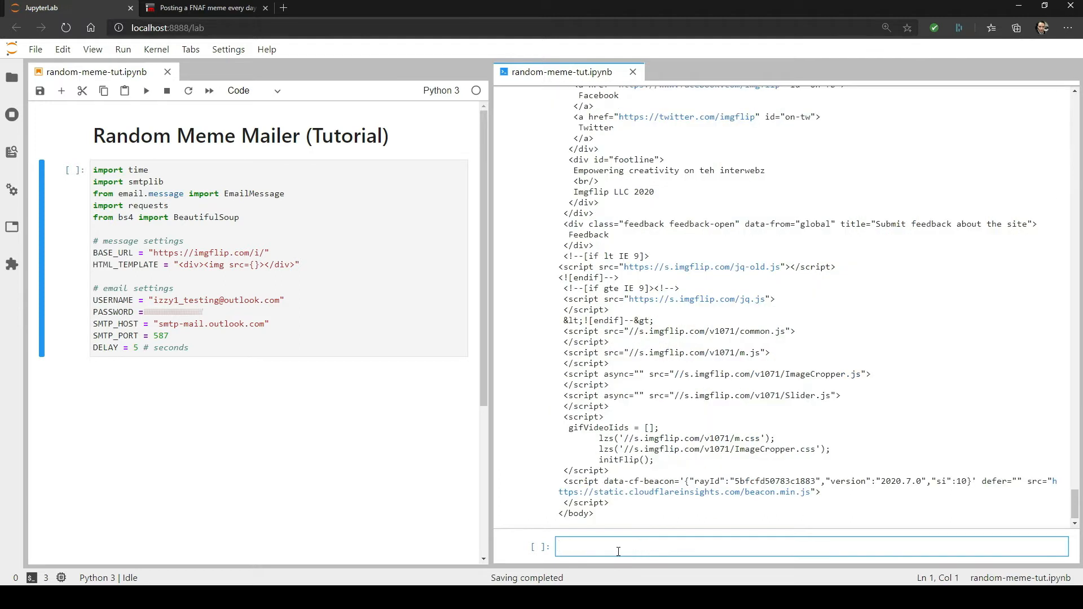
pyautogui.moveTo(888, 533)
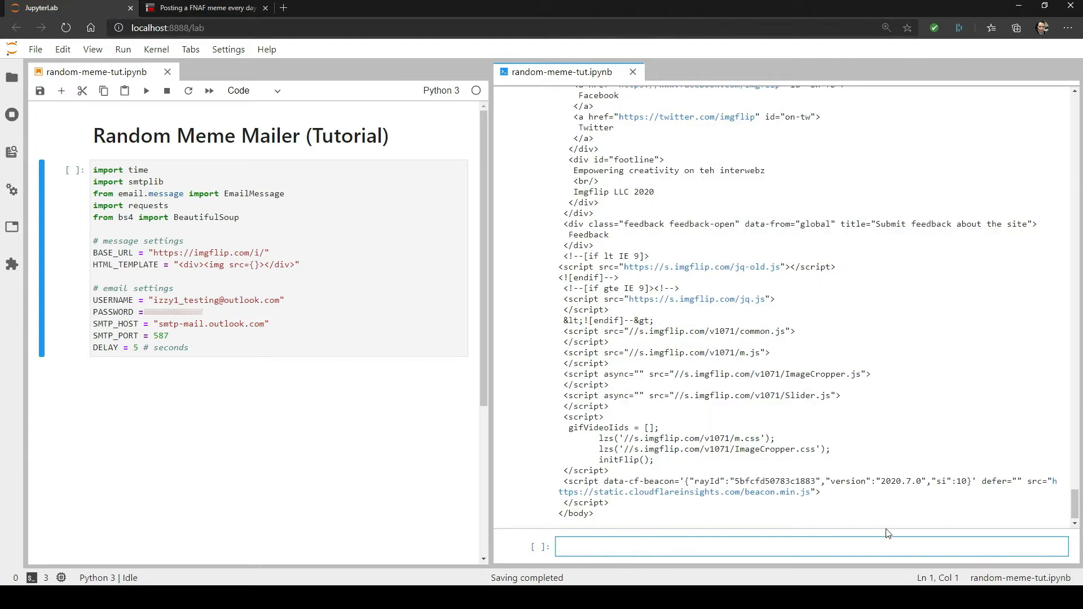
pyautogui.click(584, 547)
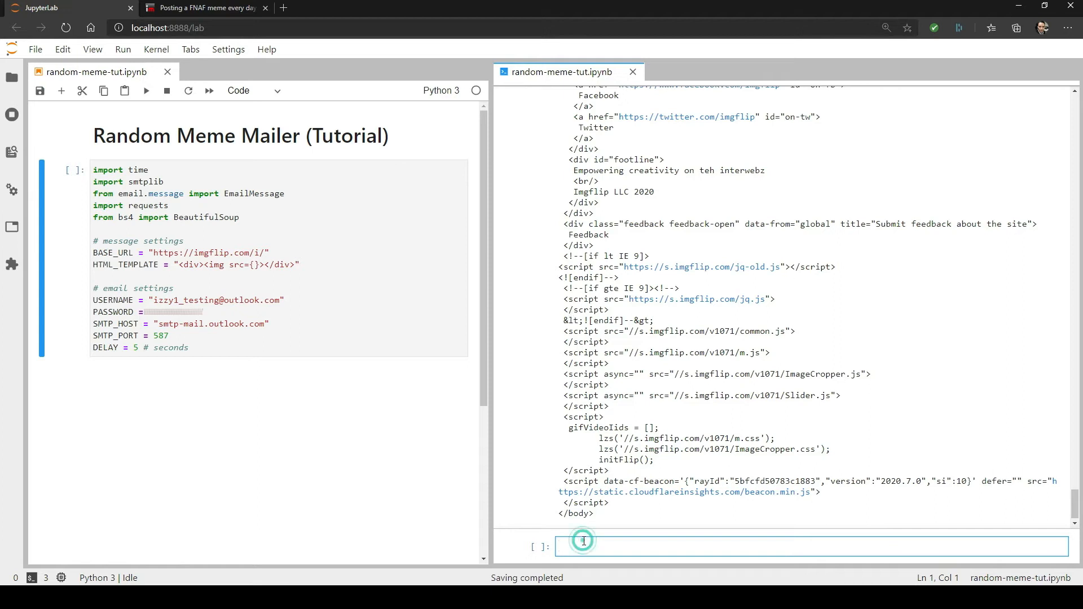
# Step: Inspect the imgflip meme image to reveal its img tag with id im
pyautogui.click(203, 8)
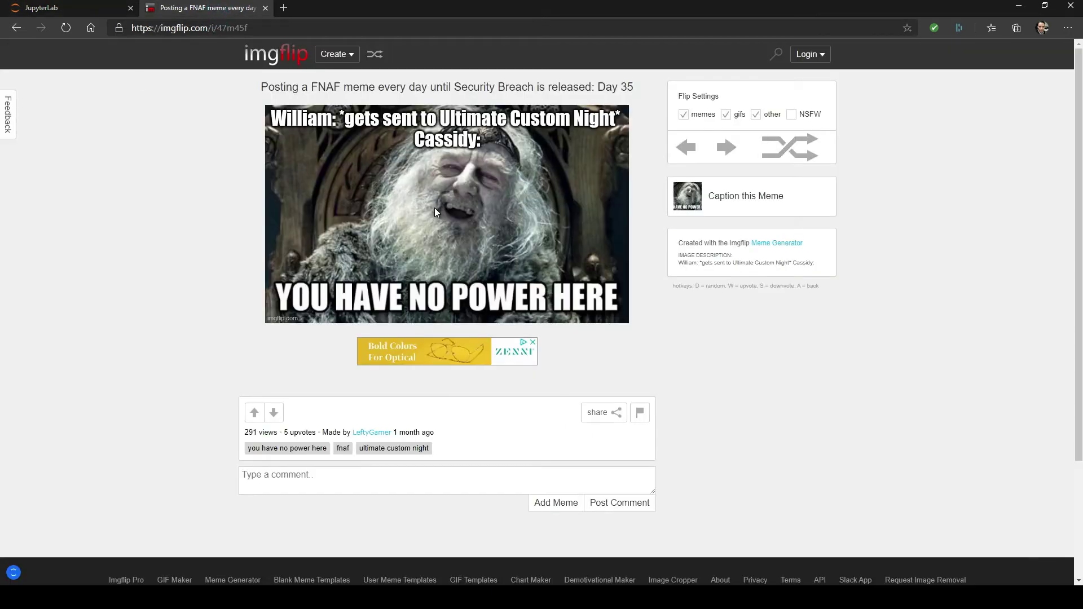
pyautogui.rightClick(435, 212)
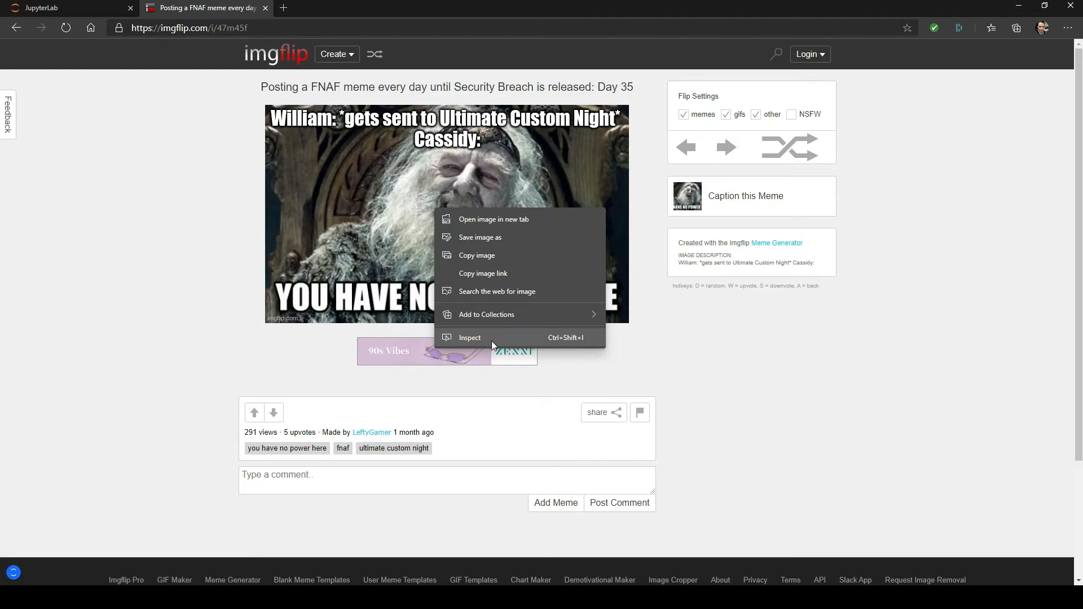
pyautogui.click(470, 338)
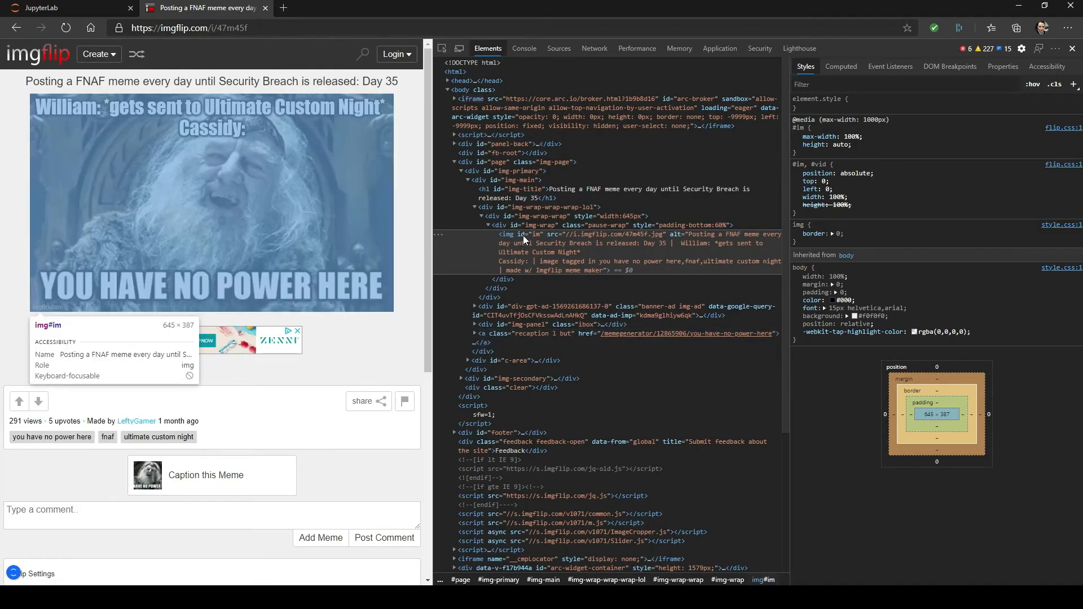
pyautogui.moveTo(536, 268)
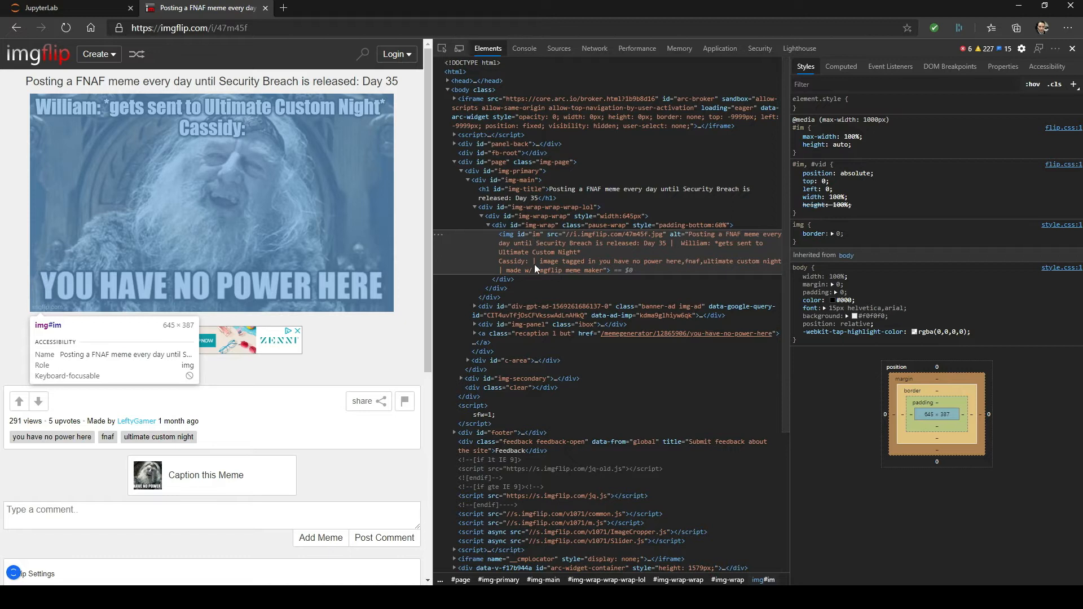
pyautogui.moveTo(533, 234)
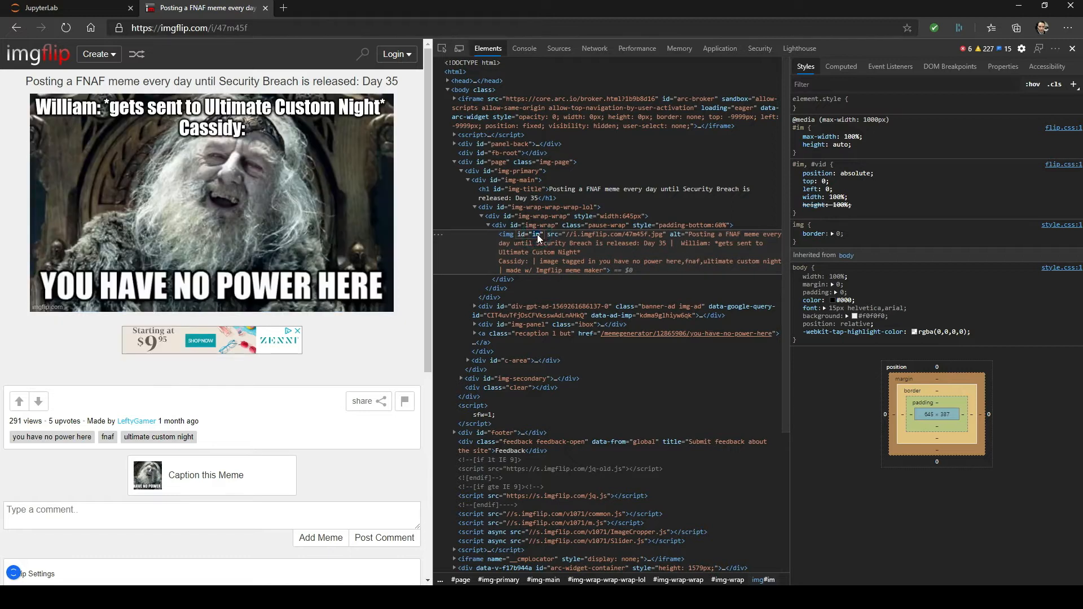
pyautogui.moveTo(608, 234)
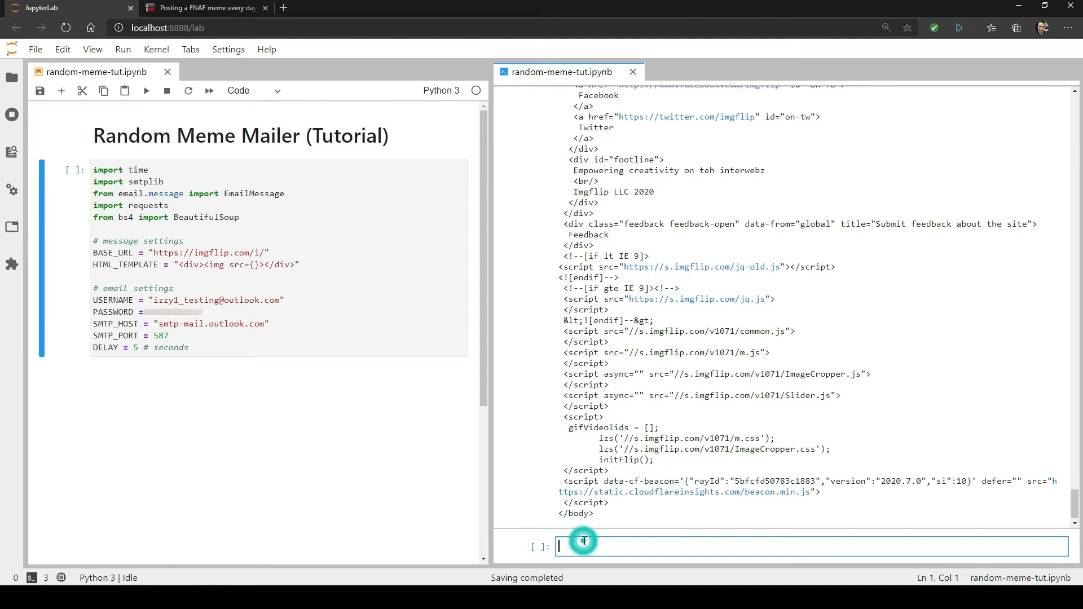
# Step: Assign img_tag = soup.find('img', id='im') and display it
pyautogui.write('img_t')
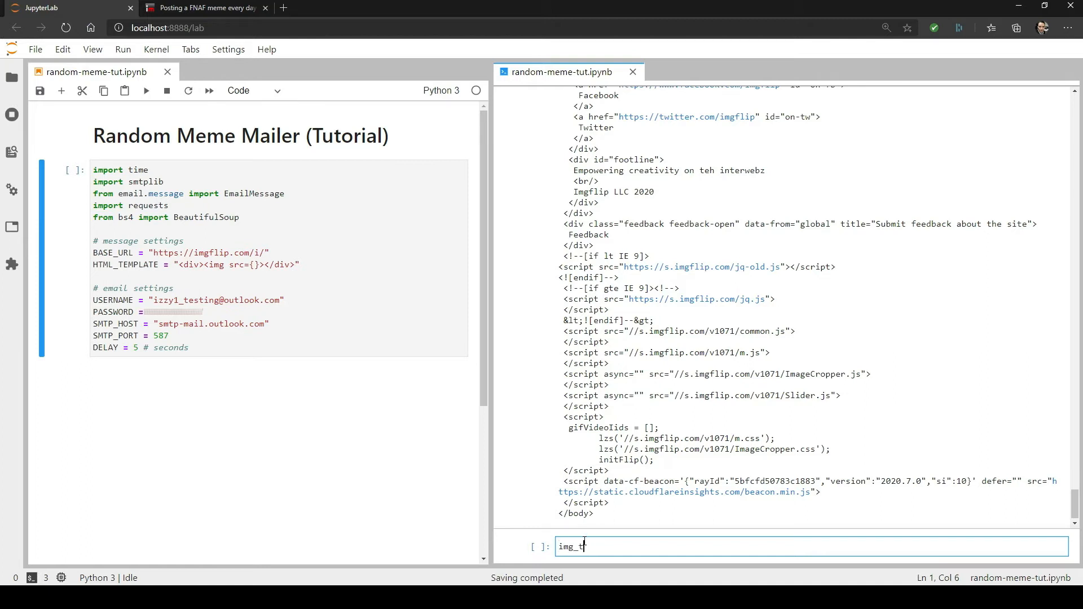
pyautogui.write('ag =')
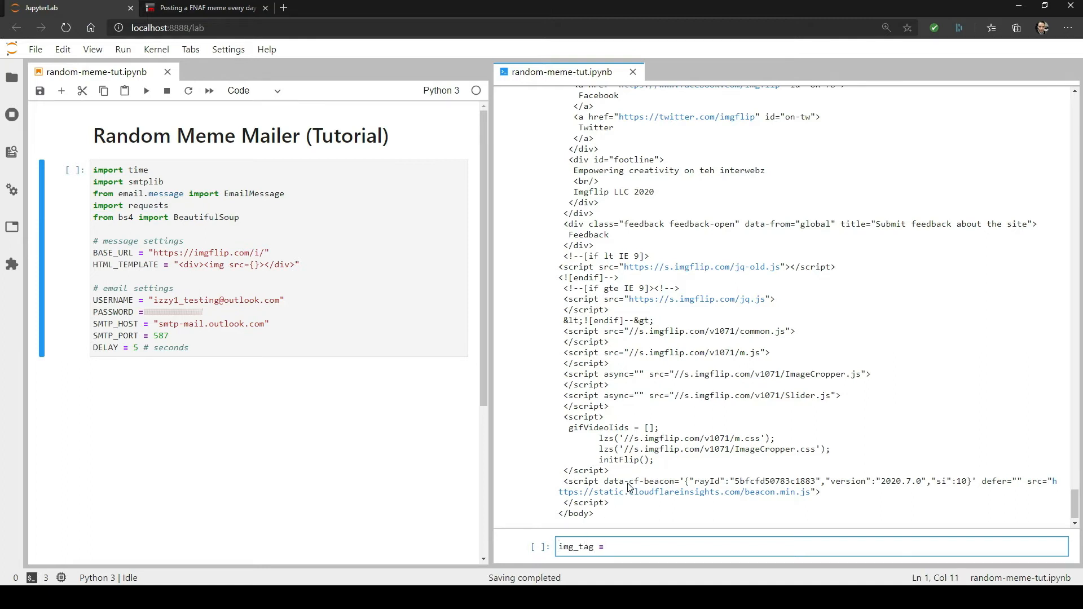
pyautogui.write('soup.find(')
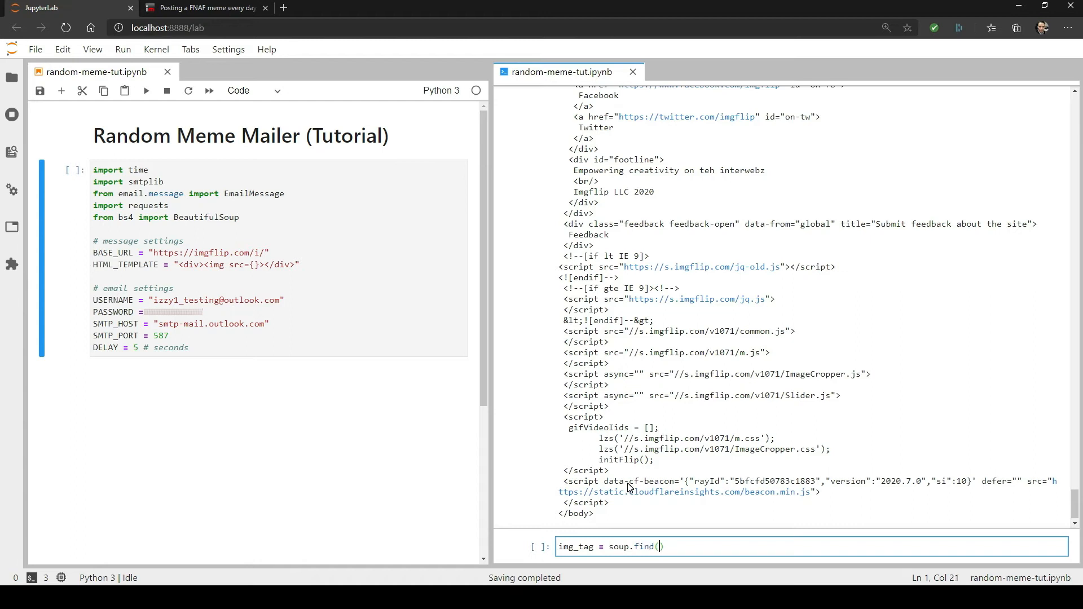
pyautogui.write("'img'")
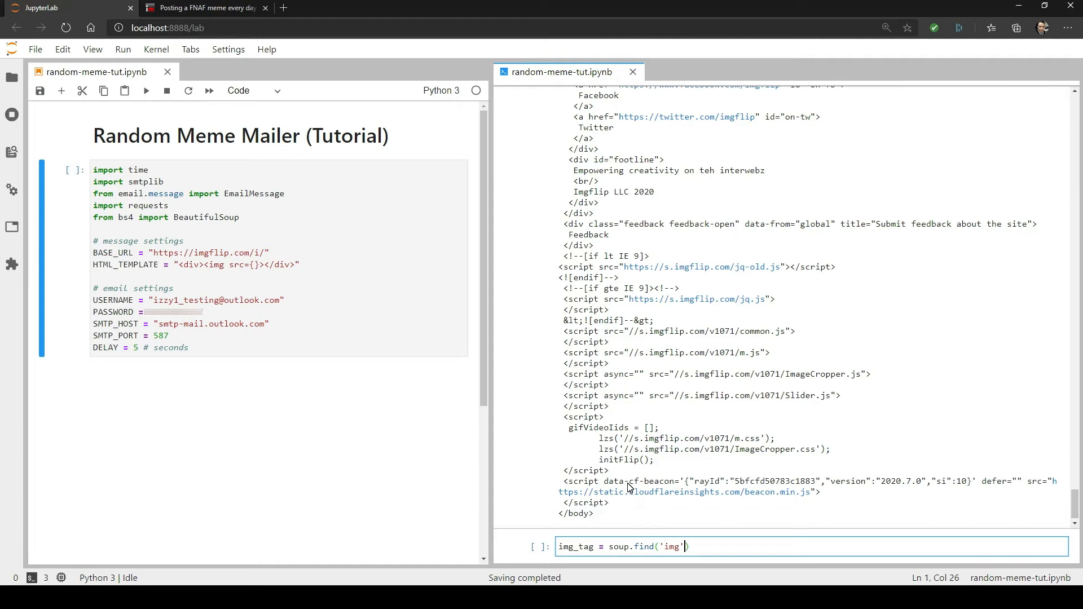
pyautogui.write(", id='im'")
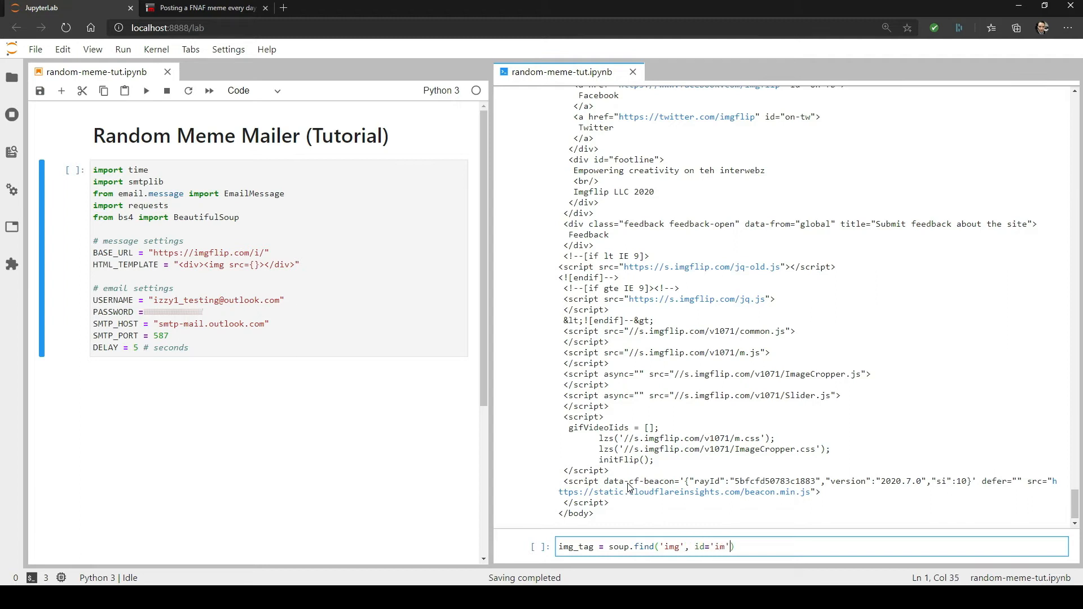
pyautogui.write(')')
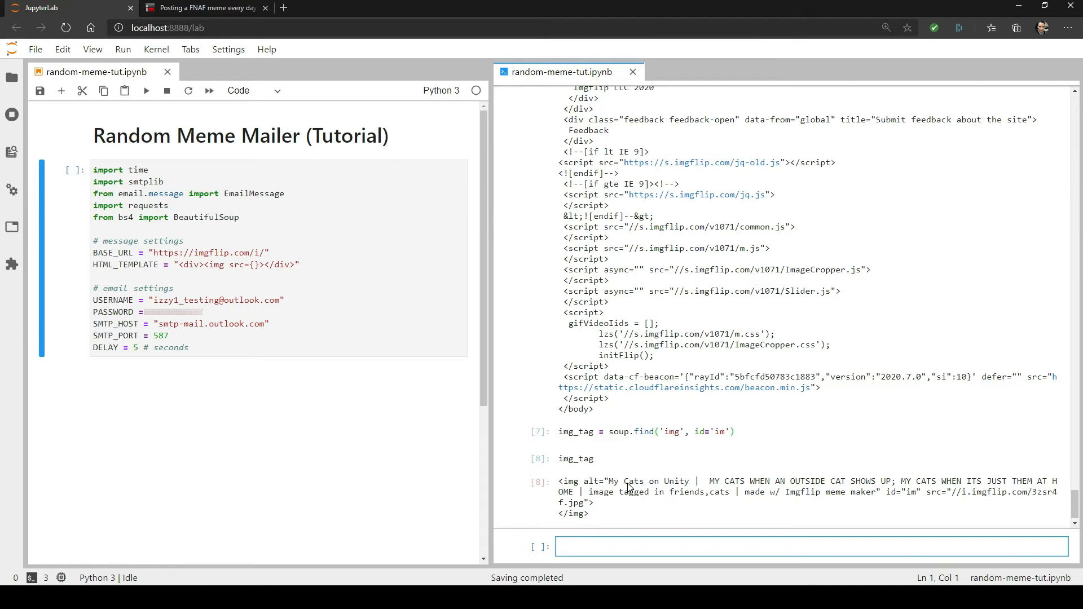
pyautogui.moveTo(680, 521)
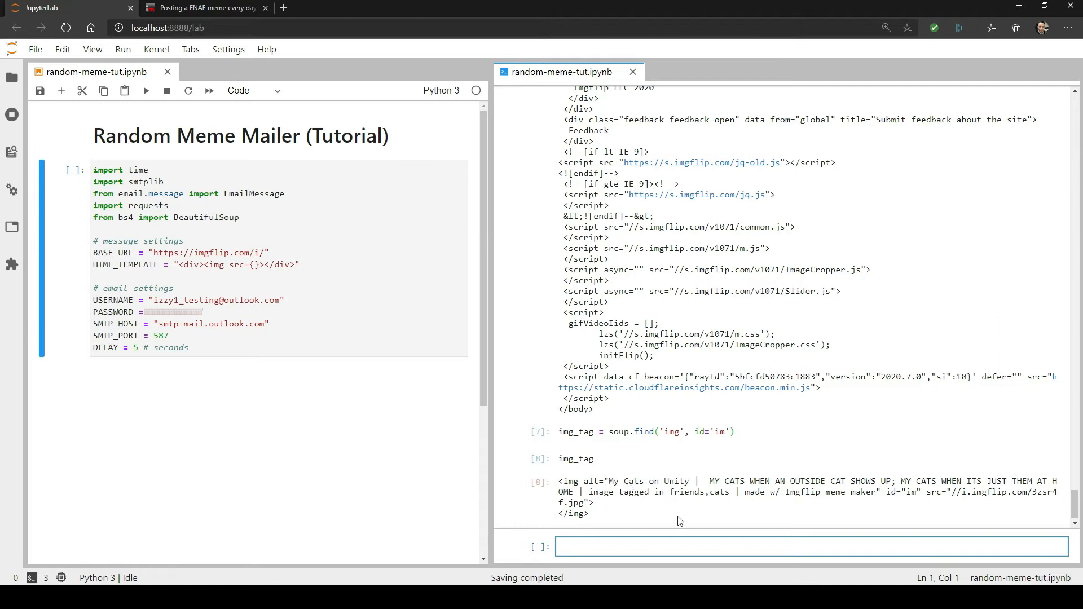
pyautogui.moveTo(685, 545)
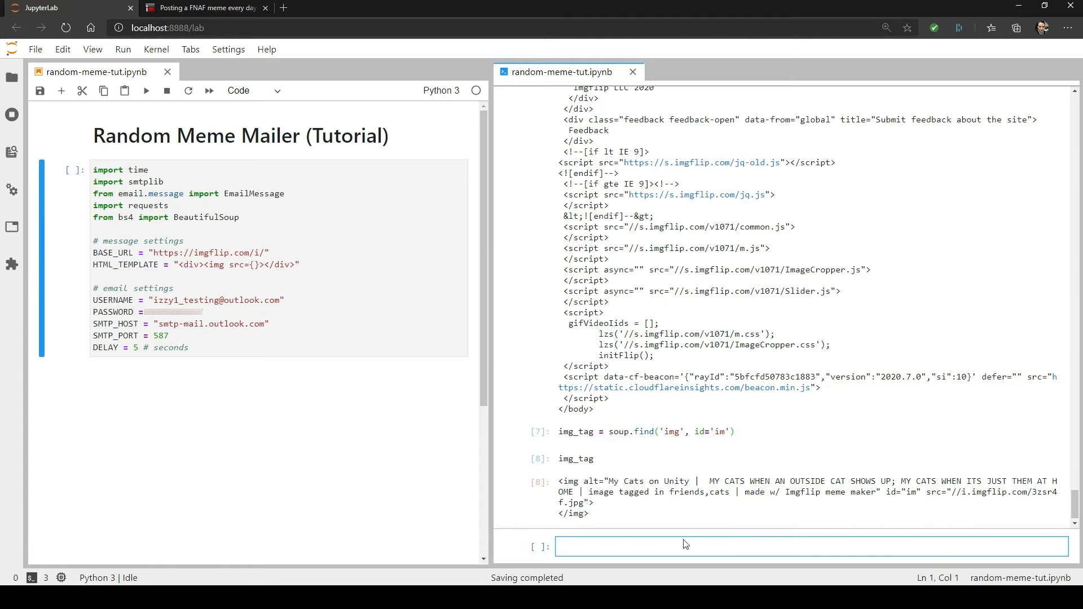
pyautogui.moveTo(638, 546)
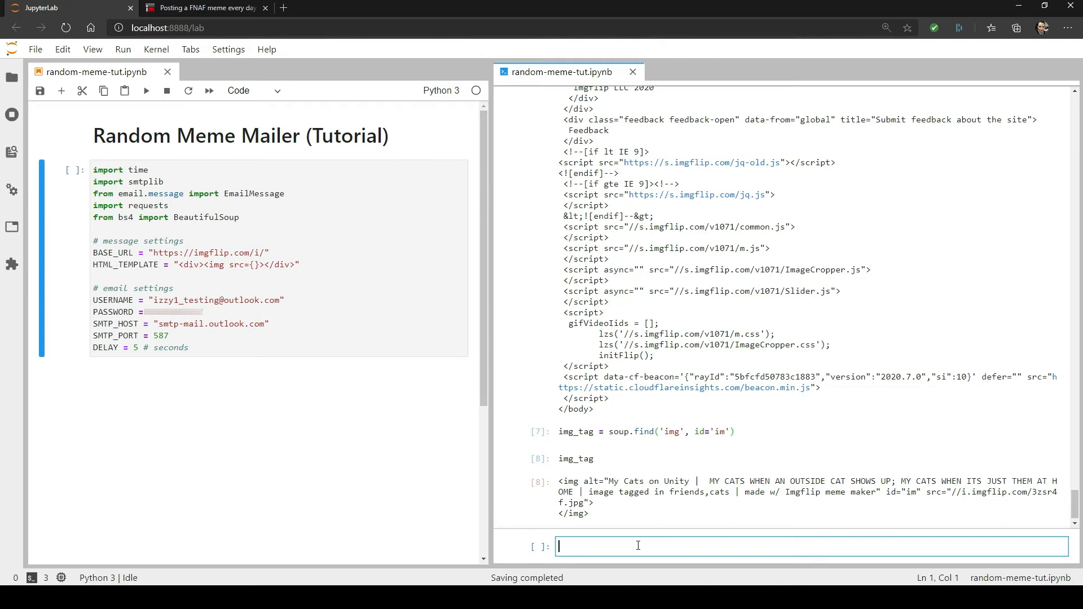
# Step: Set img_url from img_tag['src'], then prefix it with 'https:'
pyautogui.write('img_url =')
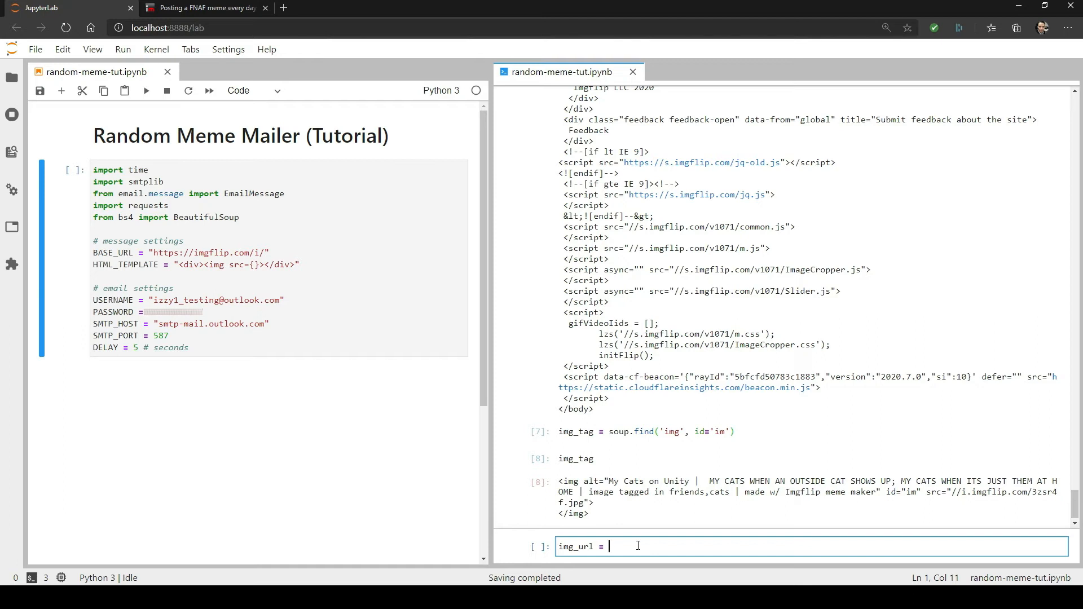
pyautogui.write('img_tag')
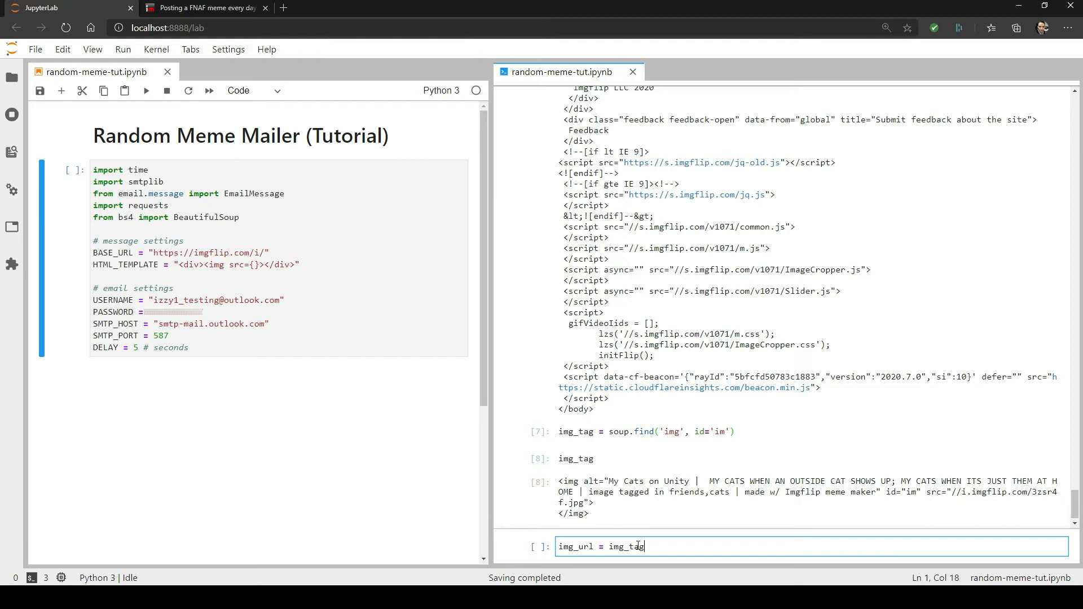
pyautogui.write("['src']")
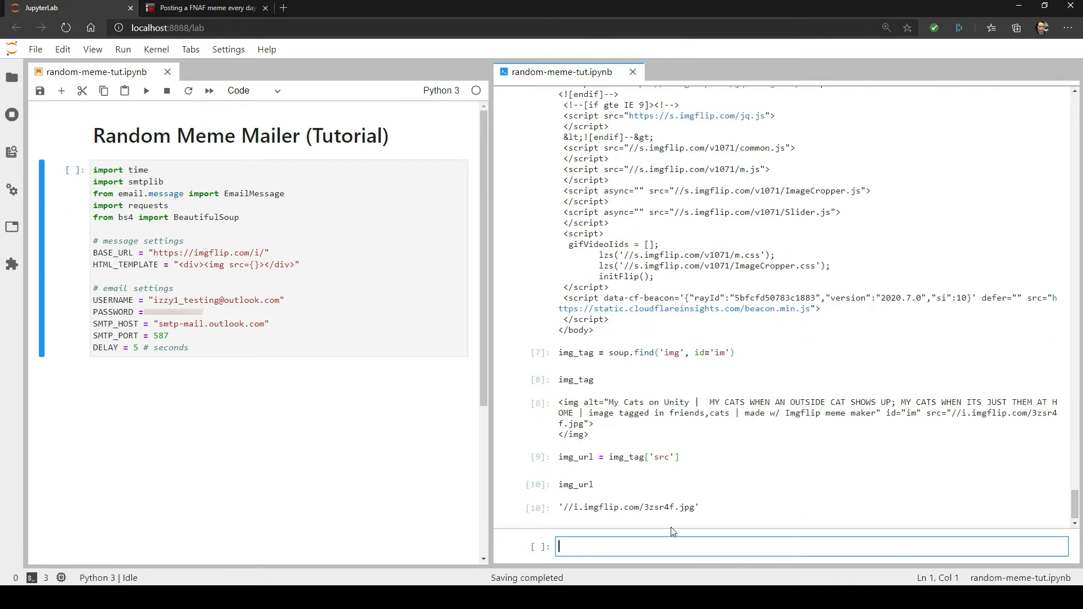
pyautogui.write("img_url = 'https:' +")
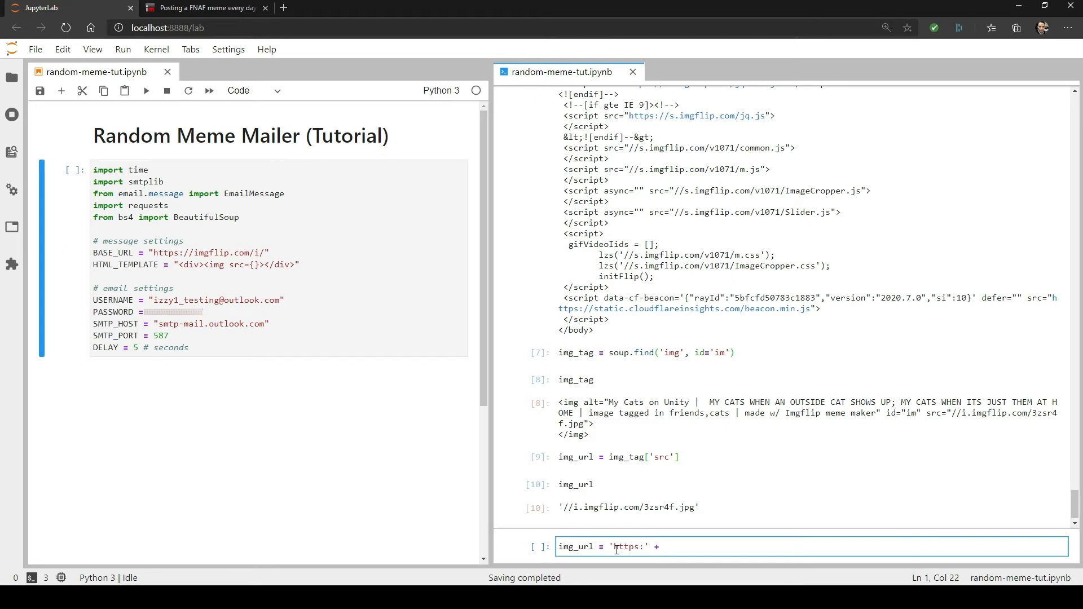
pyautogui.write("img_tag['src']")
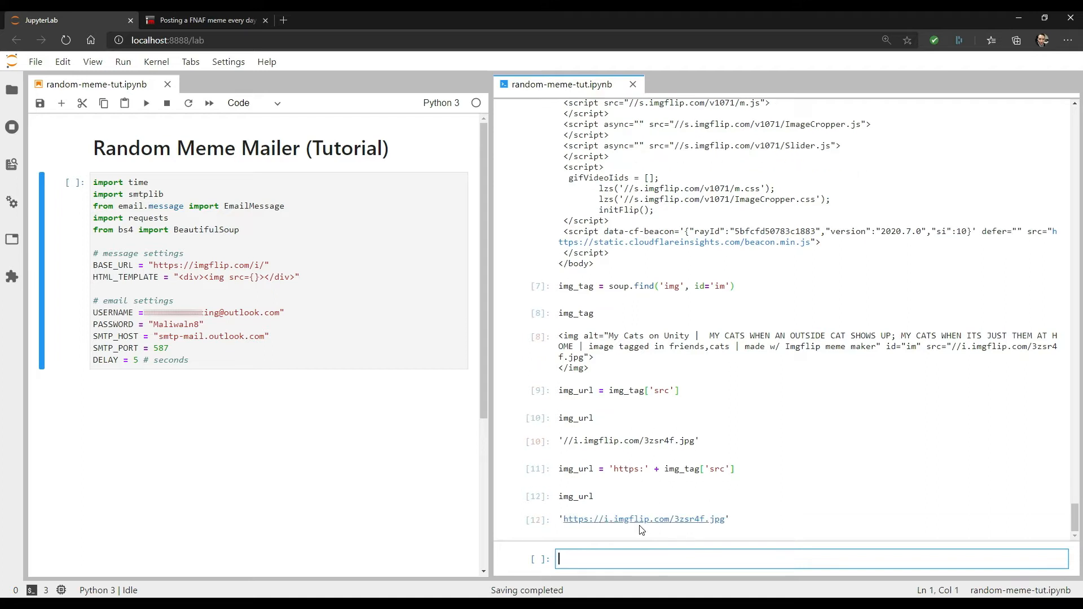
# Step: Check the extracted https imgflip cat meme link in a new tab, then return to JupyterLab
pyautogui.click(643, 519)
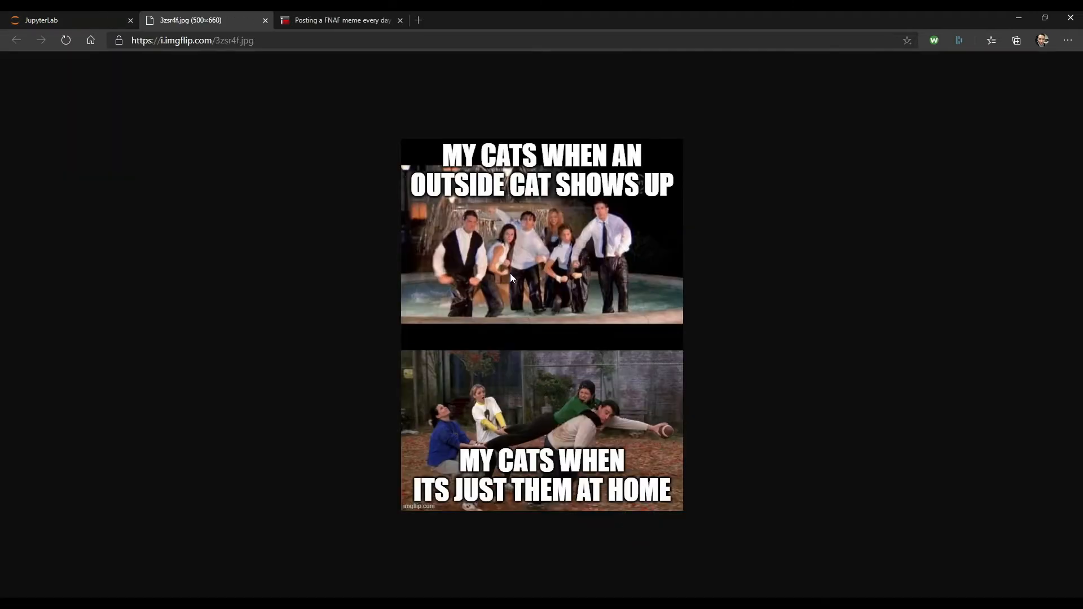
pyautogui.click(62, 20)
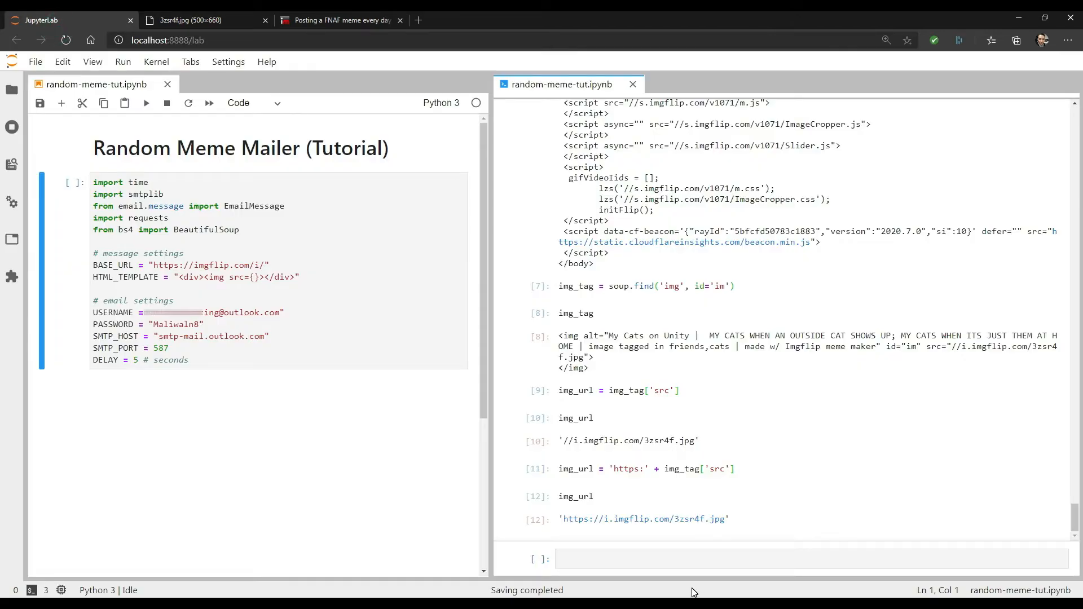
pyautogui.moveTo(787, 527)
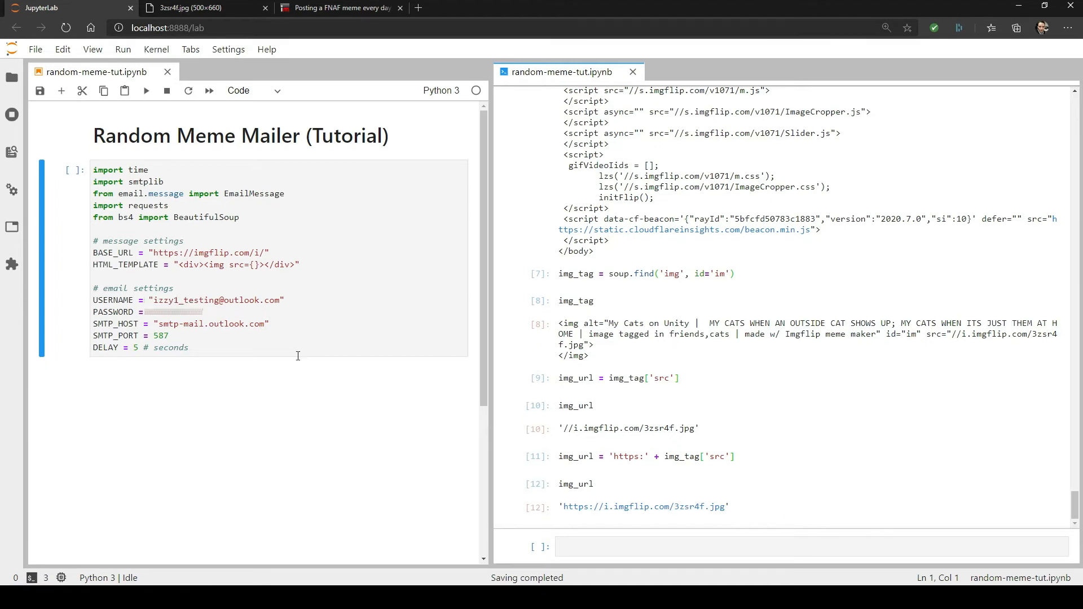
# Step: Write get_random_meme to fetch BASE_URL and parse the response with BeautifulSoup's html.parser
pyautogui.write('def get_random_meme():')
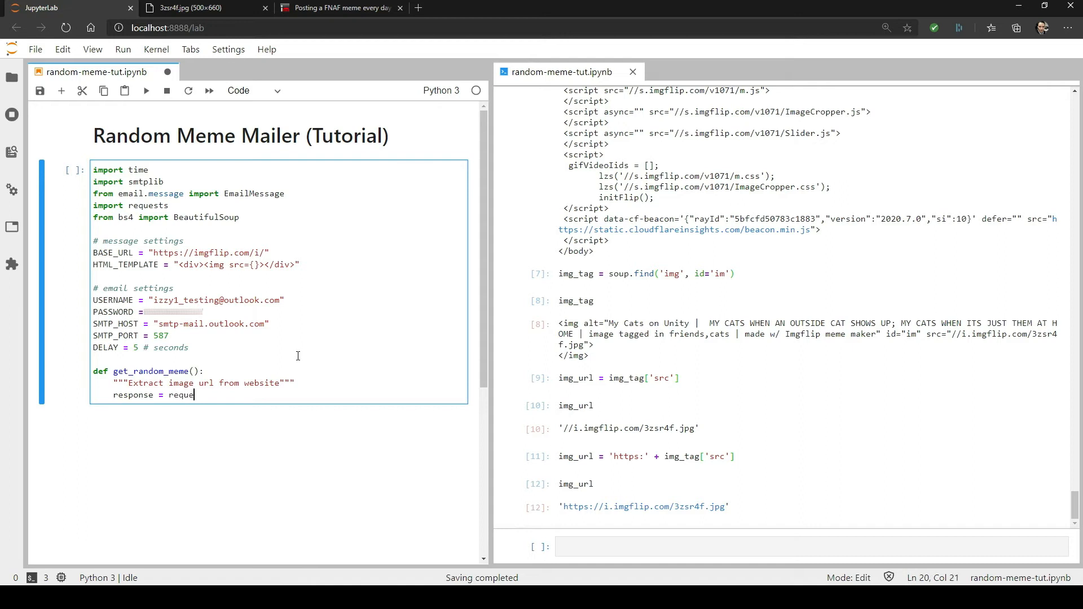
pyautogui.write('sts.get(BASE_URL)')
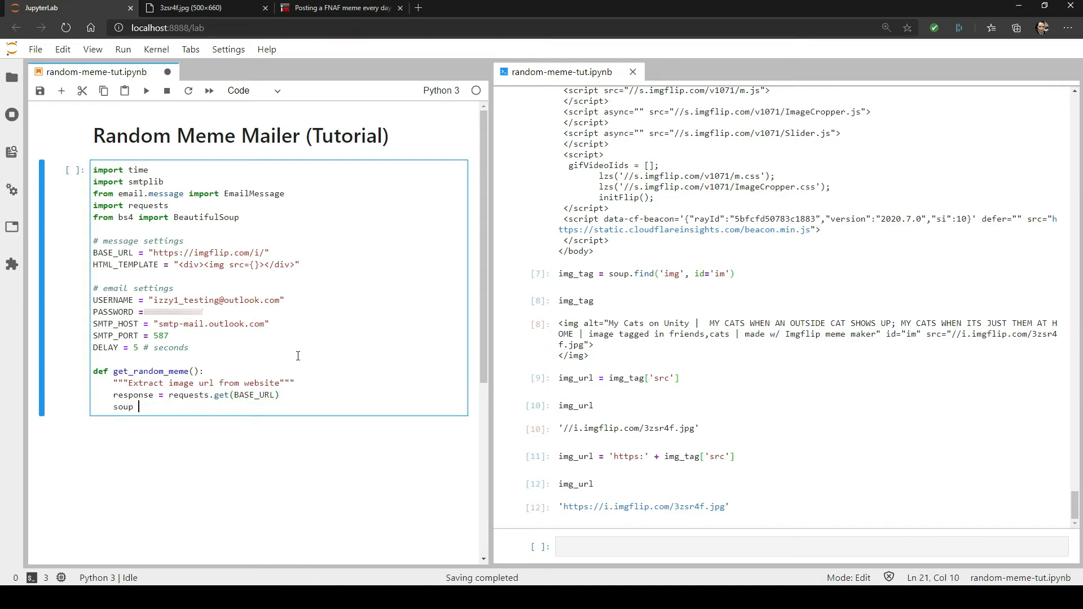
pyautogui.write('= BeautifulSoup(response.text)')
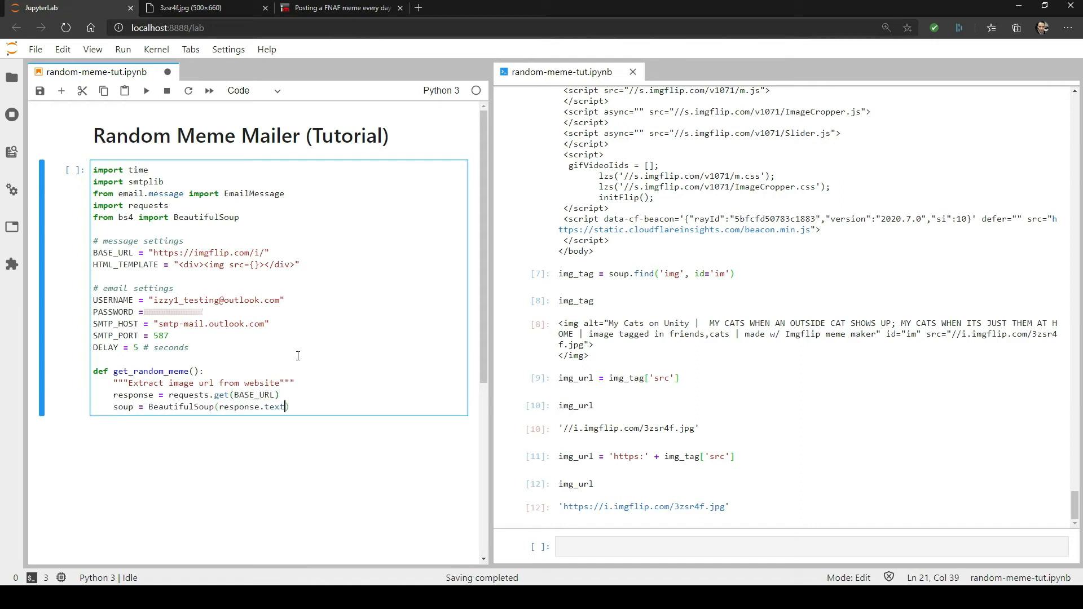
pyautogui.write(", 'html.parser'")
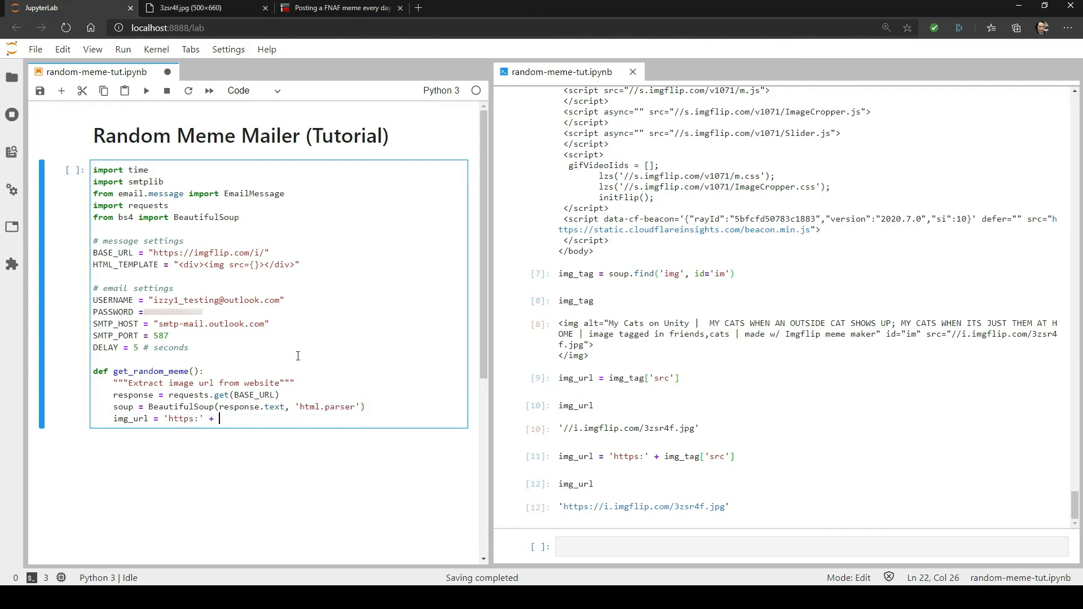
pyautogui.write("soup.find('img', id='im')['src")
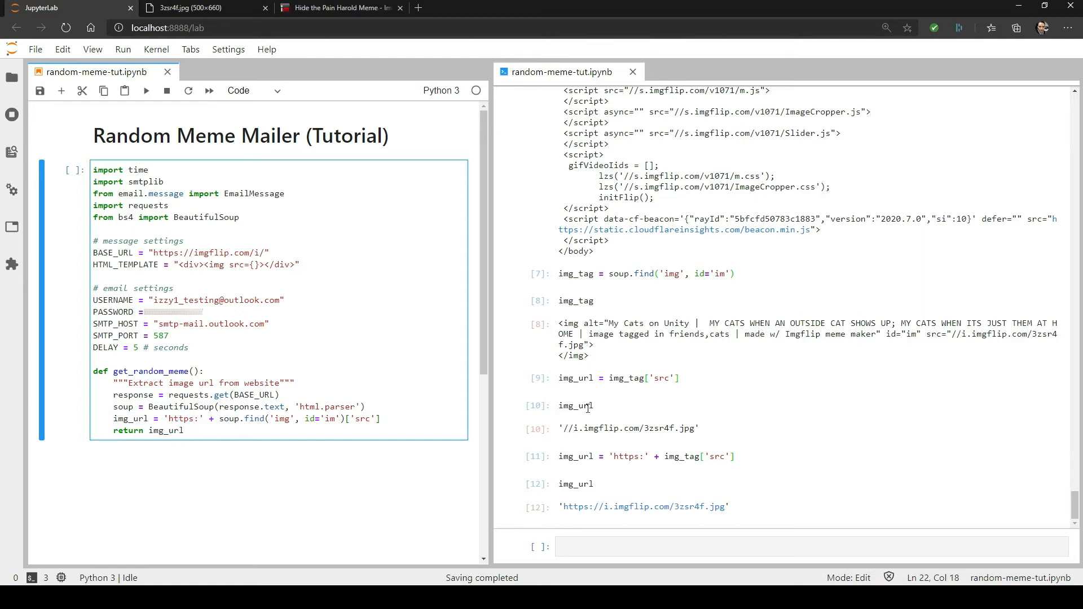
# Step: Wrap the image src extraction in try, falling back to the video 'vid' poster on TypeError
pyautogui.click(114, 419)
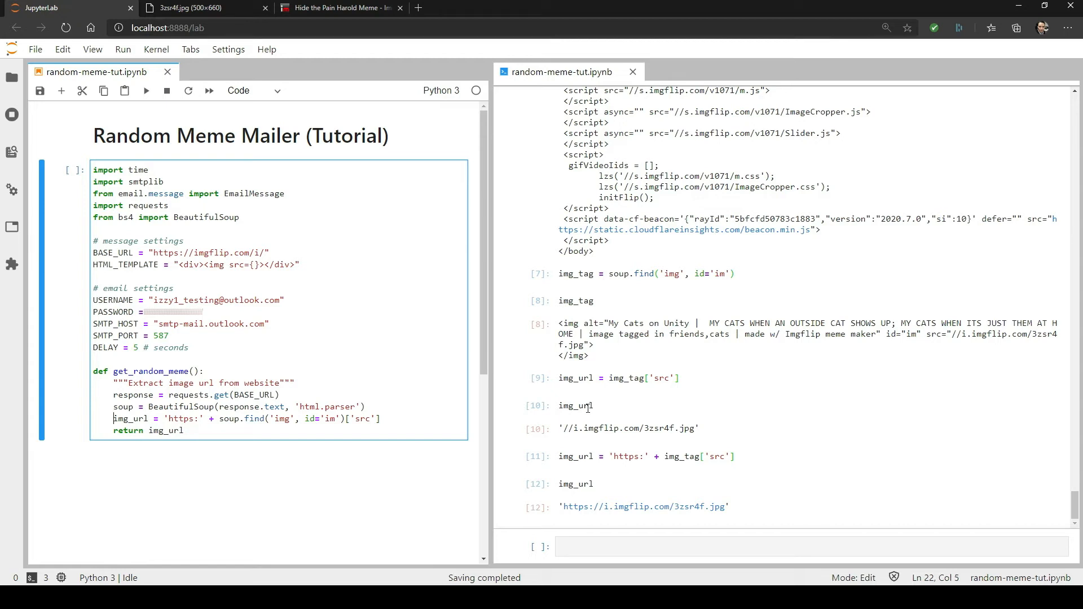
pyautogui.write('# image')
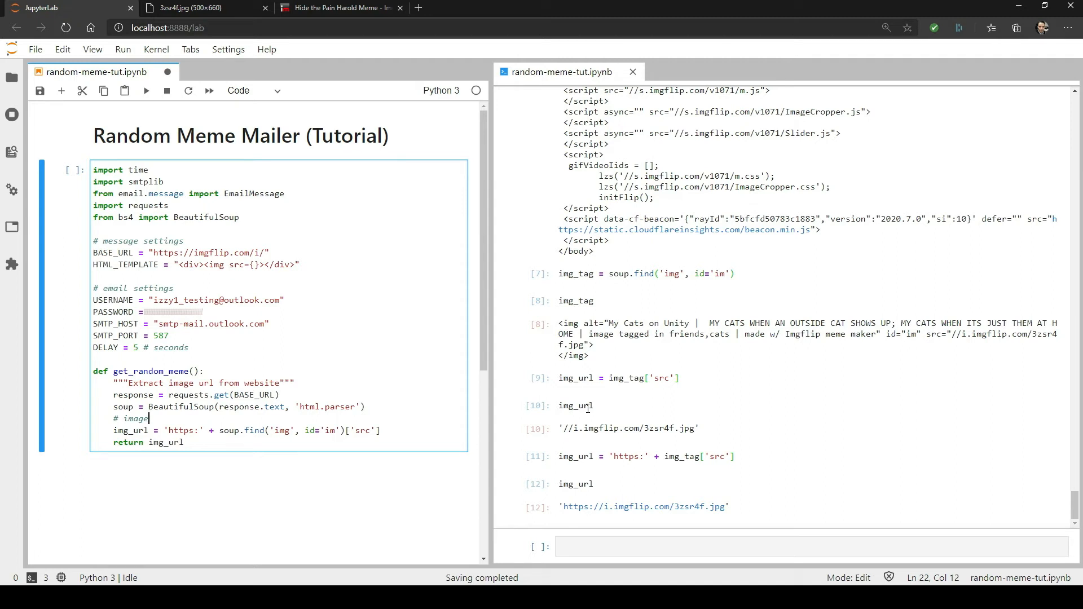
pyautogui.write('for regular')
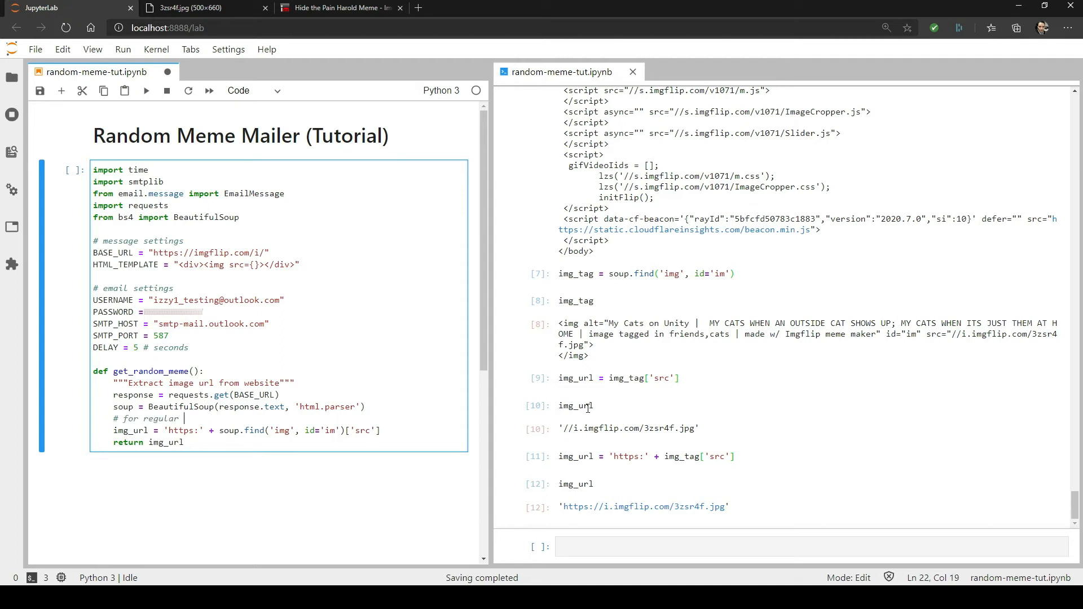
pyautogui.write('image')
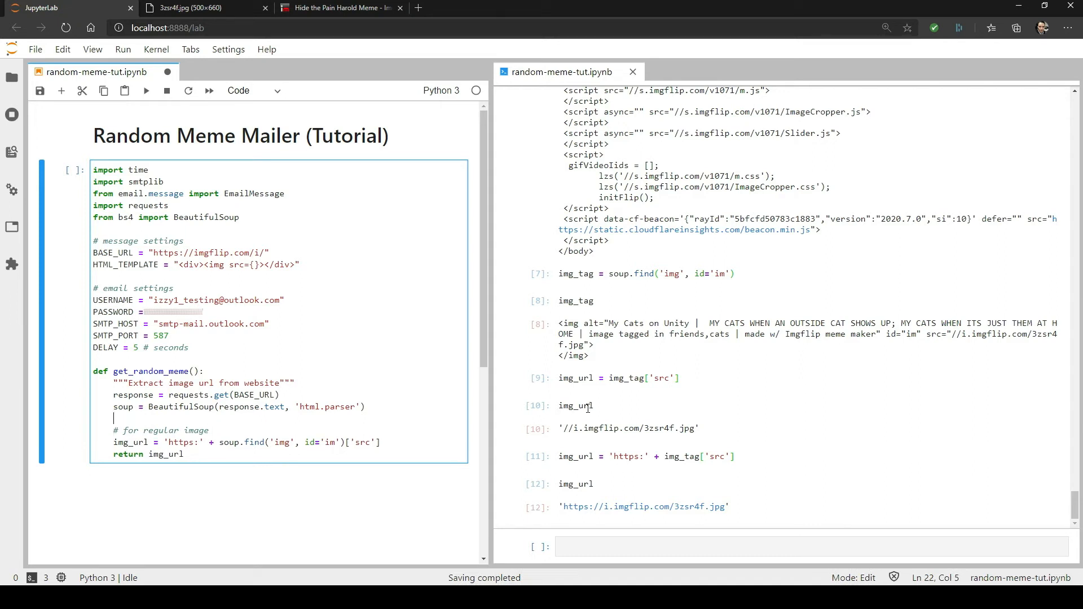
pyautogui.write('try:')
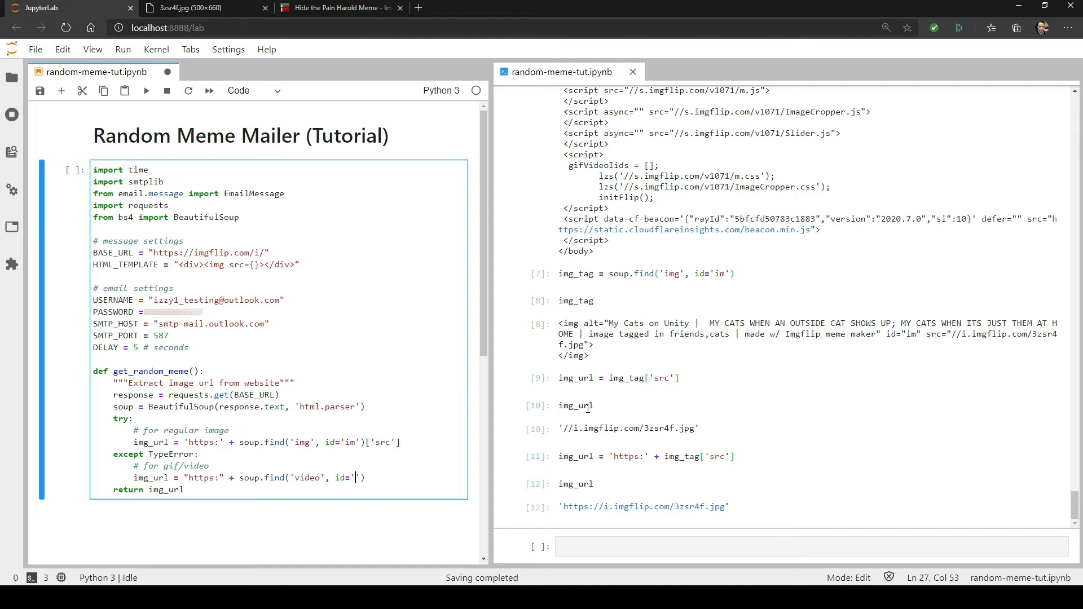
pyautogui.write("vid')['poster']")
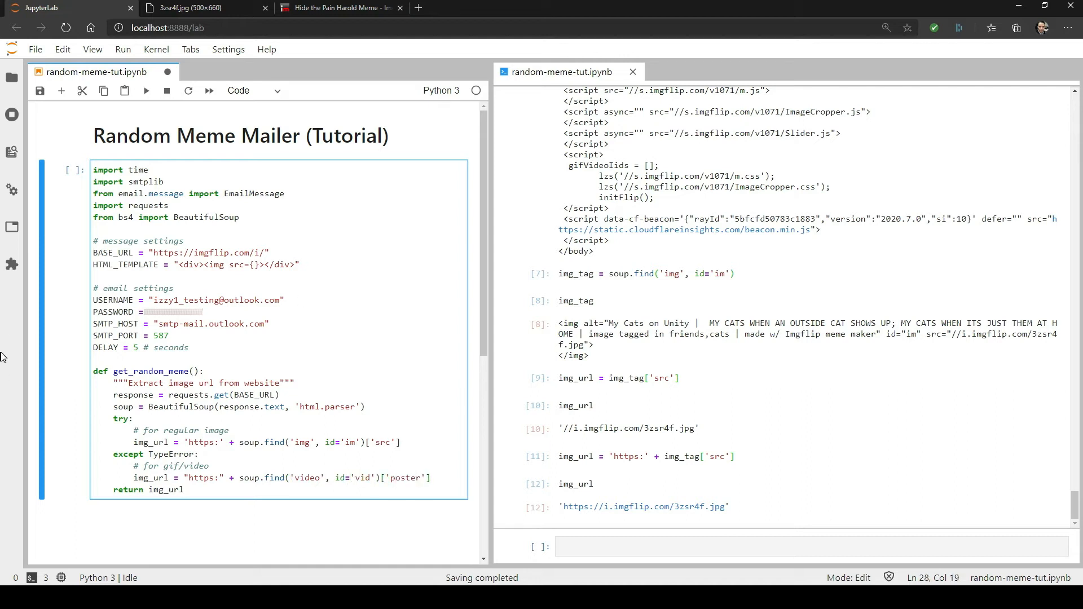
# Step: Run get_random_meme() in the console again to get another random imgflip image URL
pyautogui.scroll(-3)
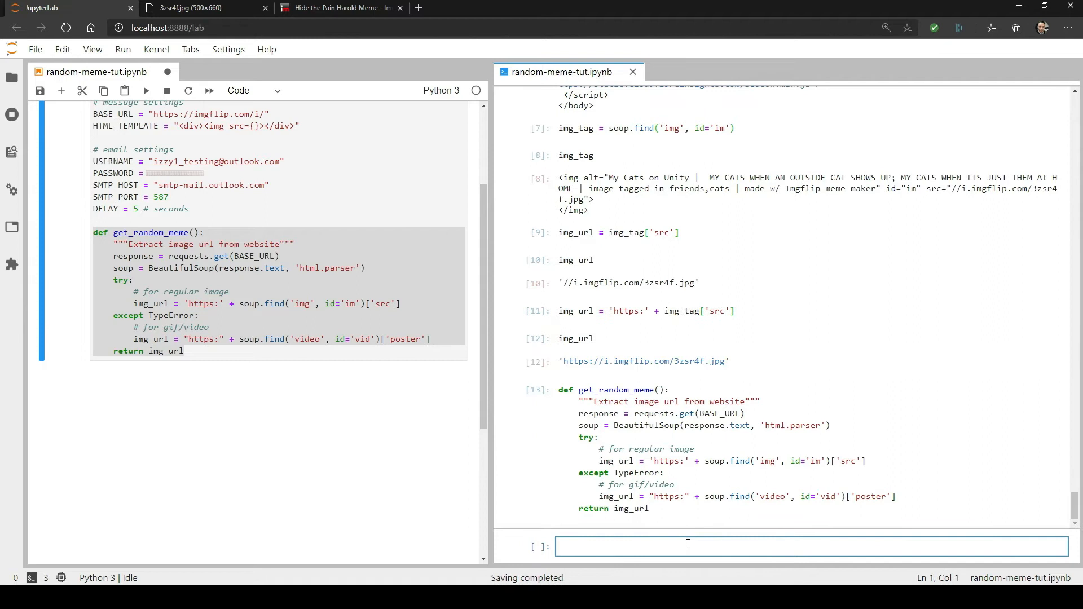
pyautogui.write('get')
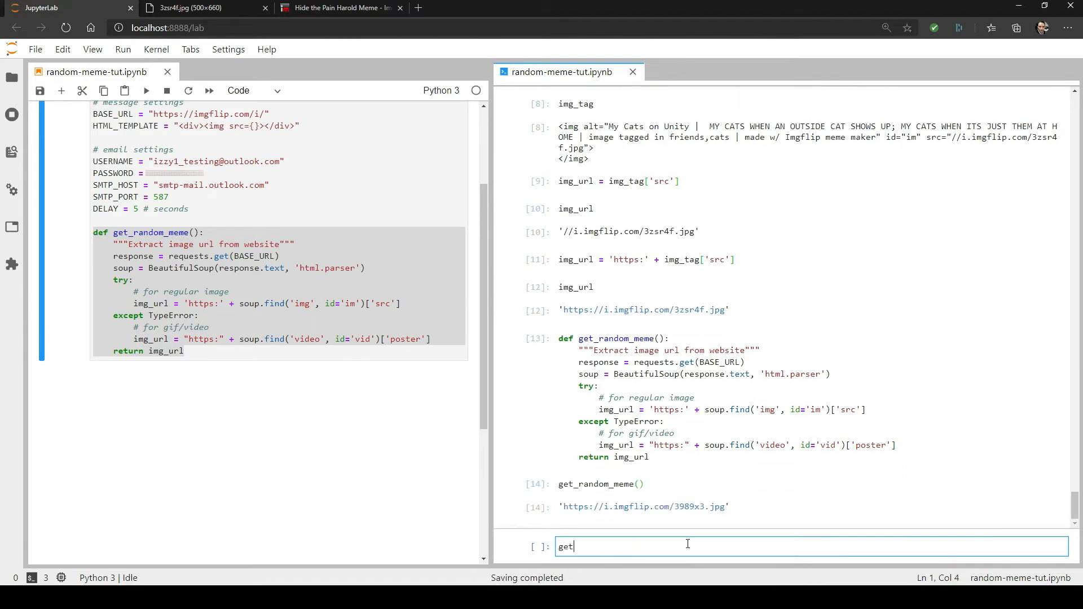
pyautogui.write('_random_meme')
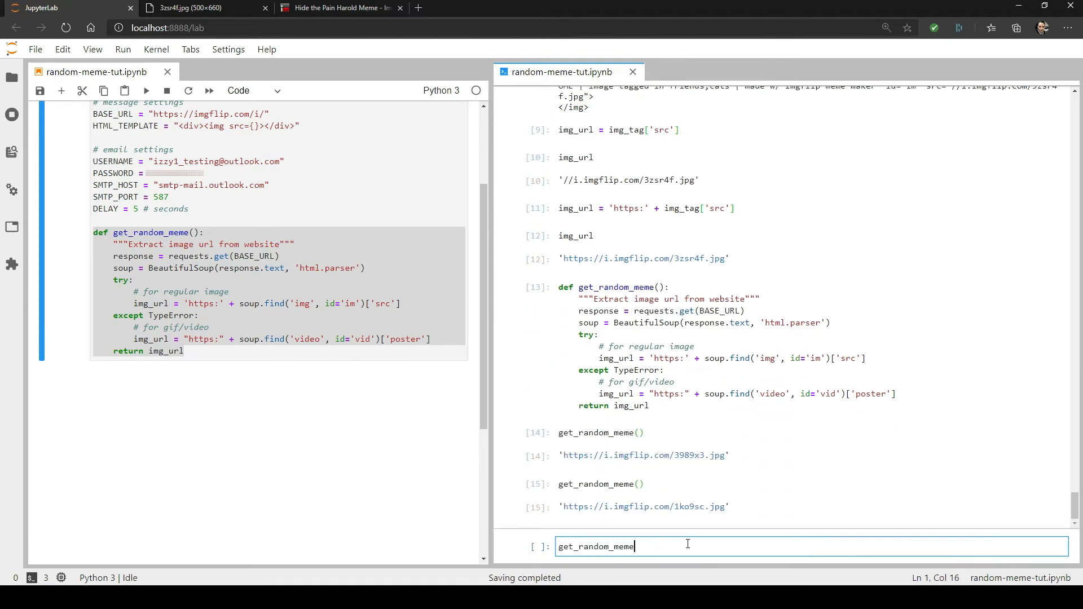
pyautogui.press('shift+enter')
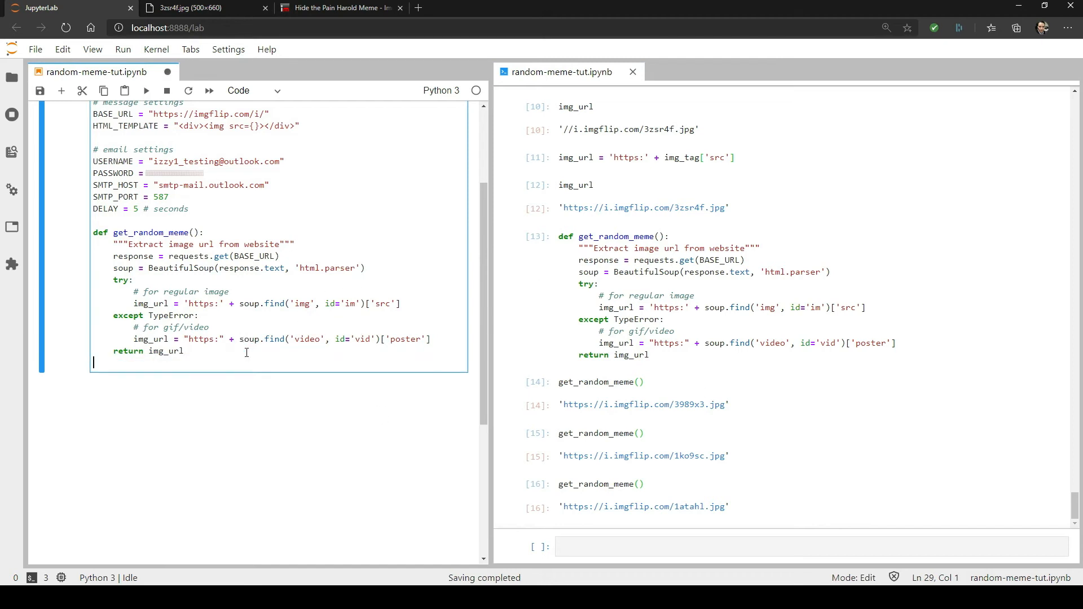
# Step: Start create_message, fetching get_random_meme() and formatting HTML_TEMPLATE with img_url
pyautogui.write('def create_message(recipients):')
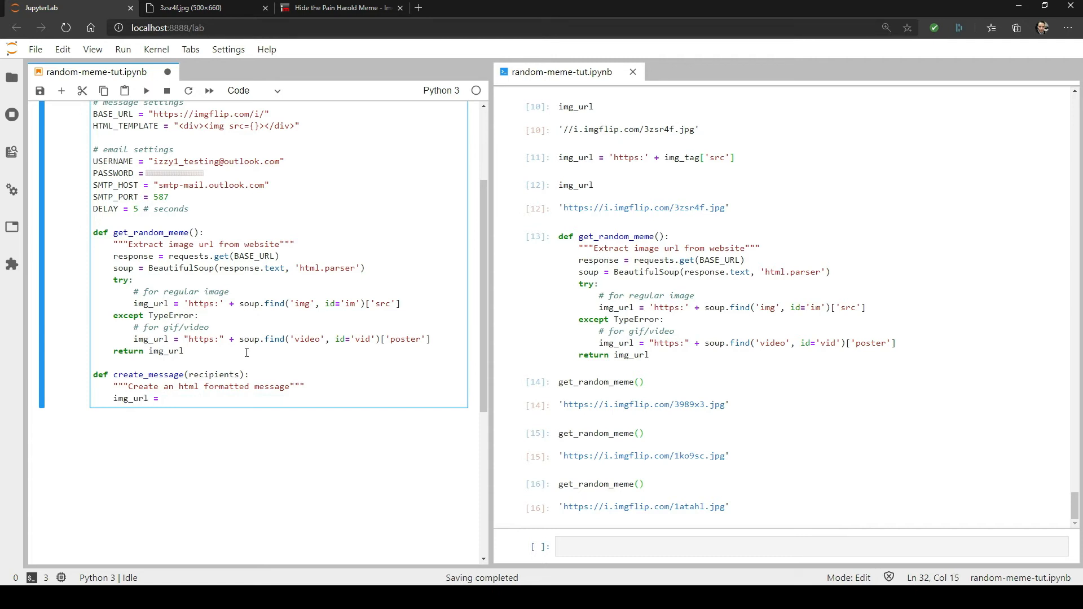
pyautogui.write('get_random_meme()')
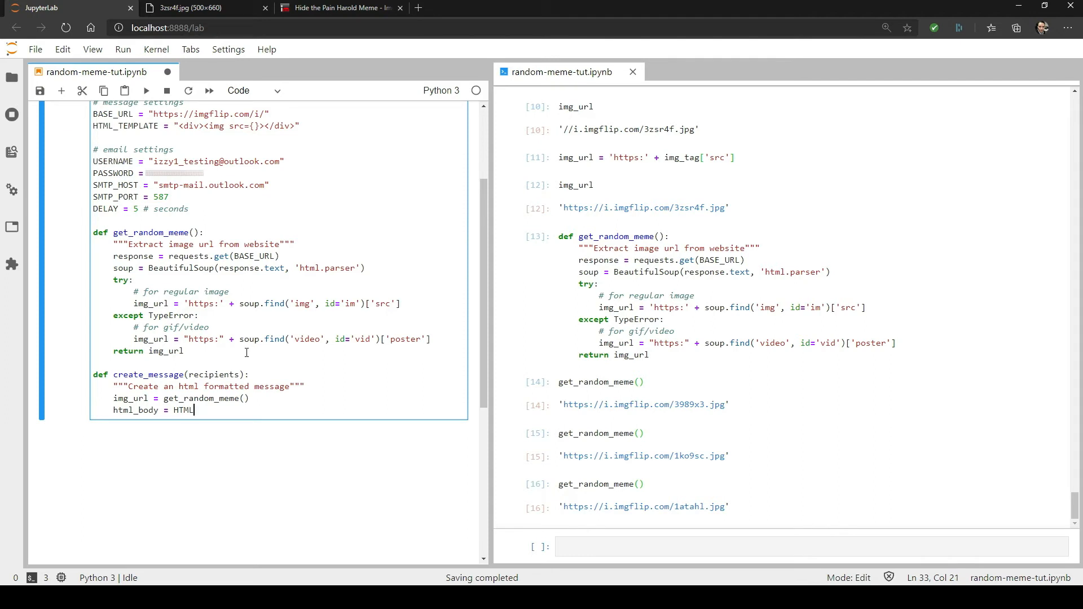
pyautogui.write('_TEMPLAT')
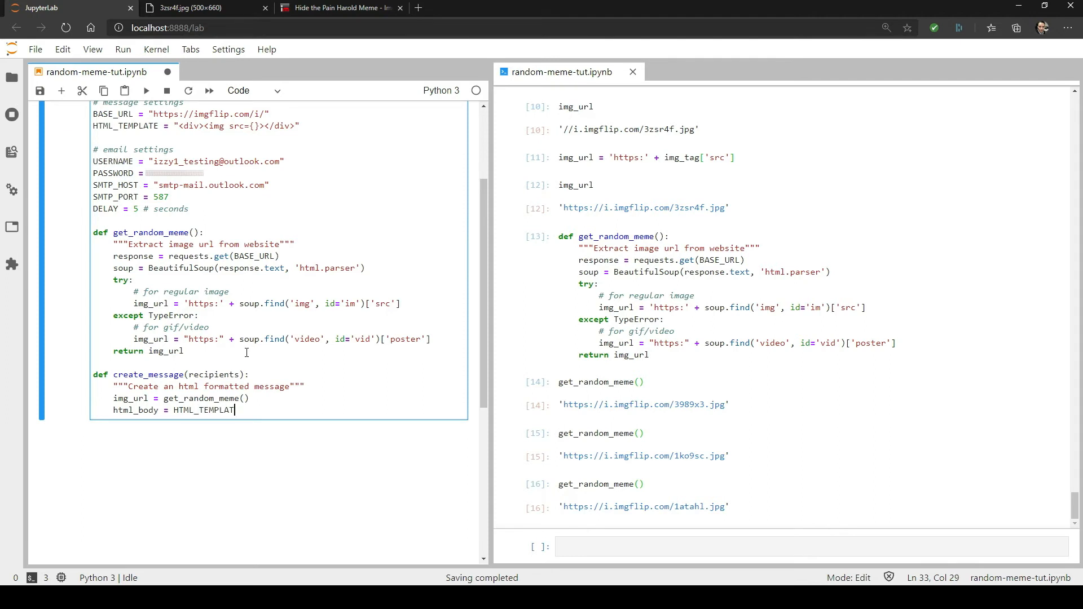
pyautogui.write('.format()')
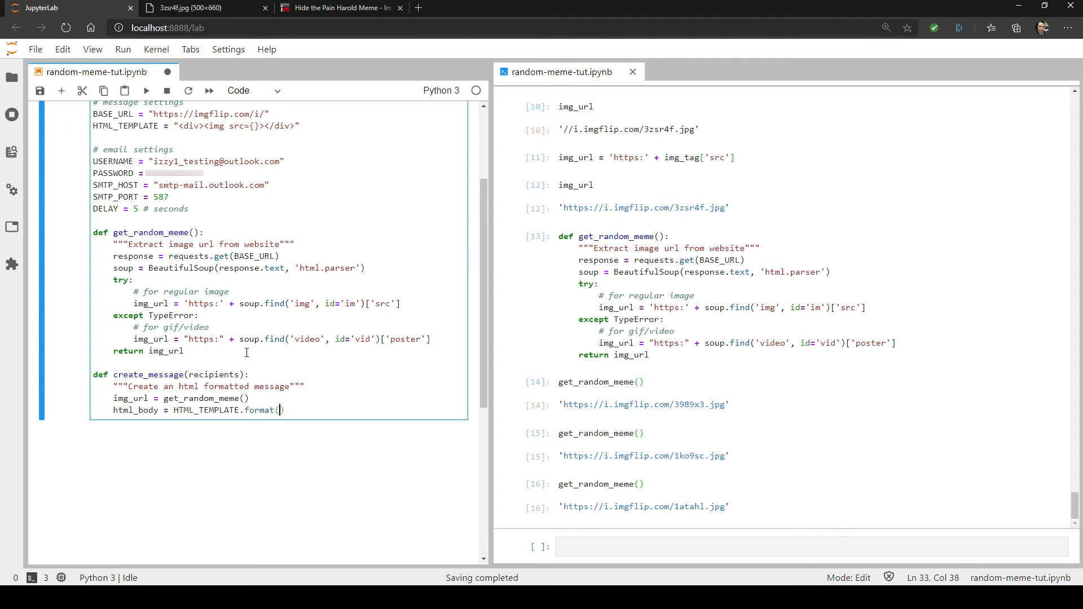
pyautogui.write('img_url')
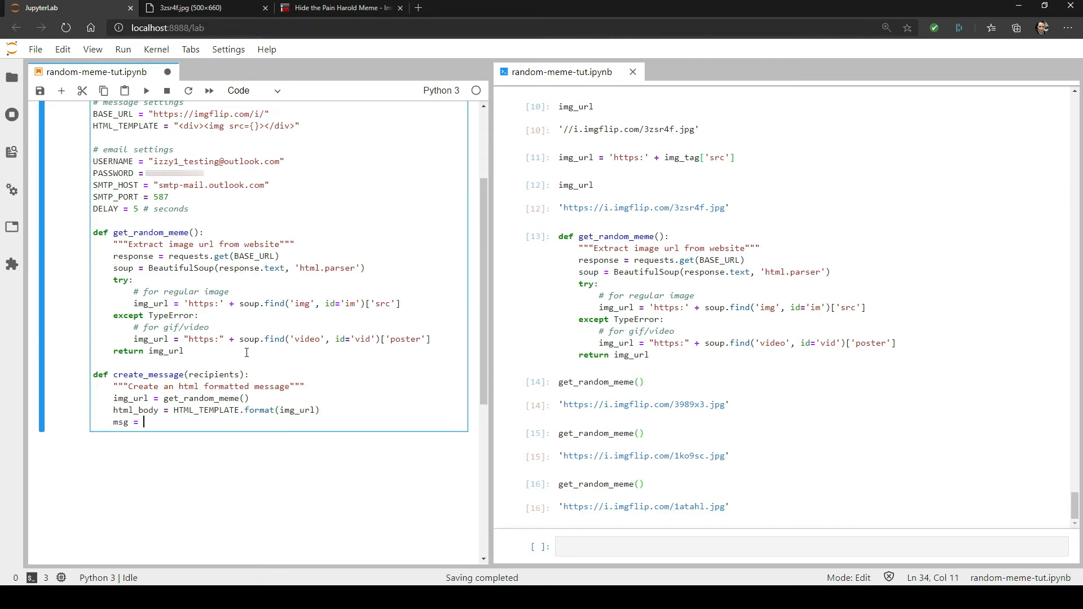
# Step: Create an EmailMessage with an outlook.com sender in From and begin the To header
pyautogui.write('EmailMessa')
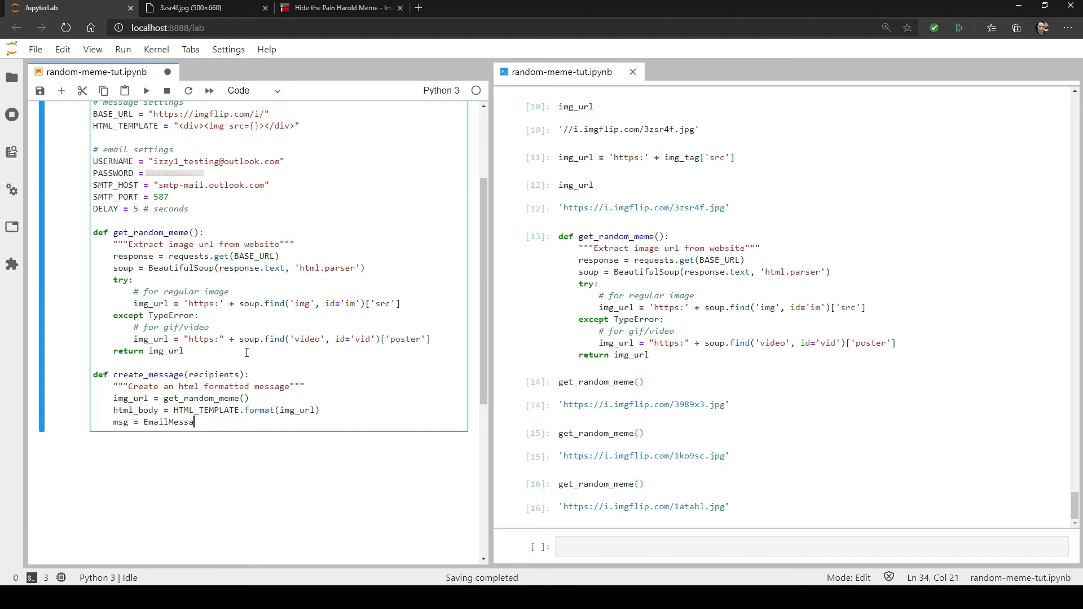
pyautogui.write('ge()')
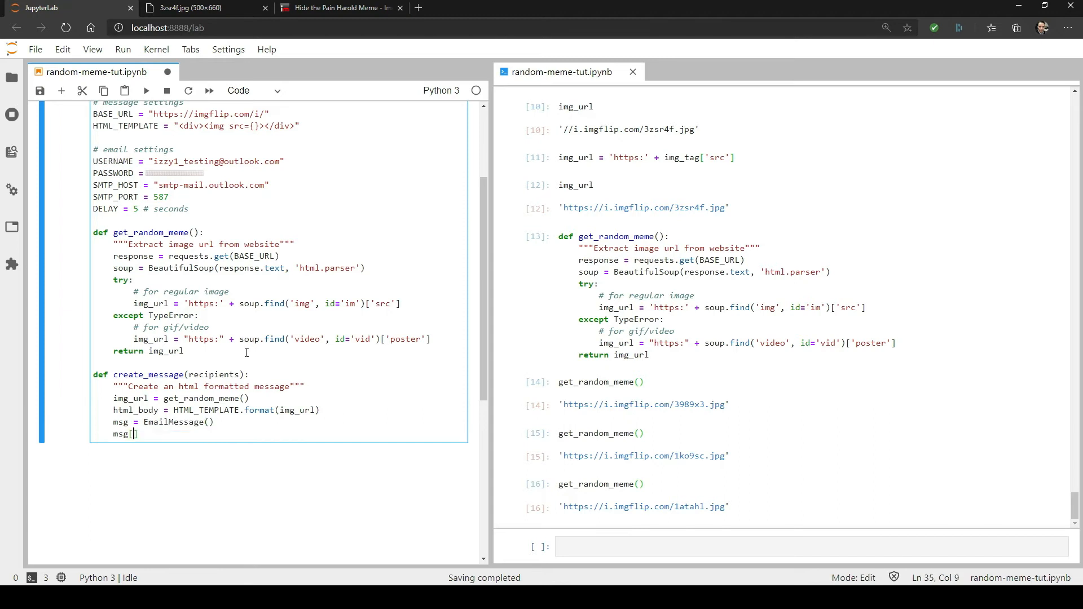
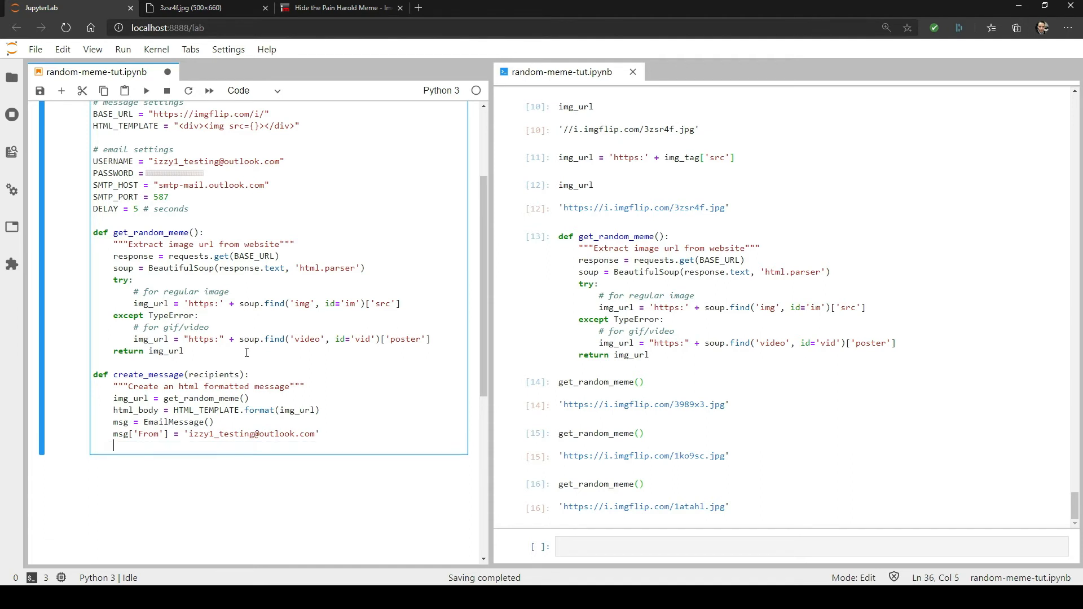
pyautogui.write("msg['To'] =")
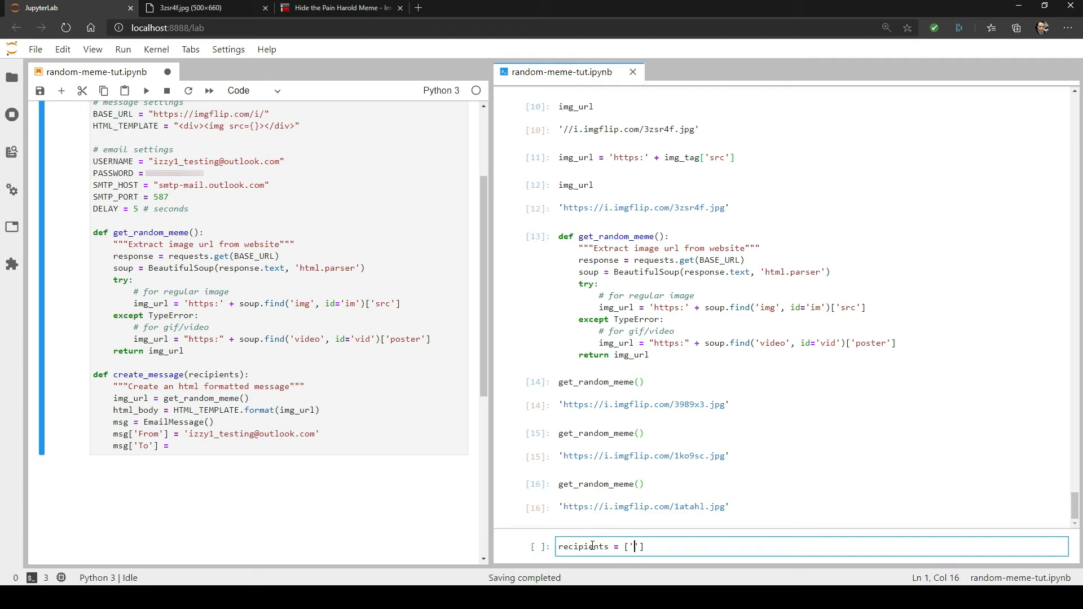
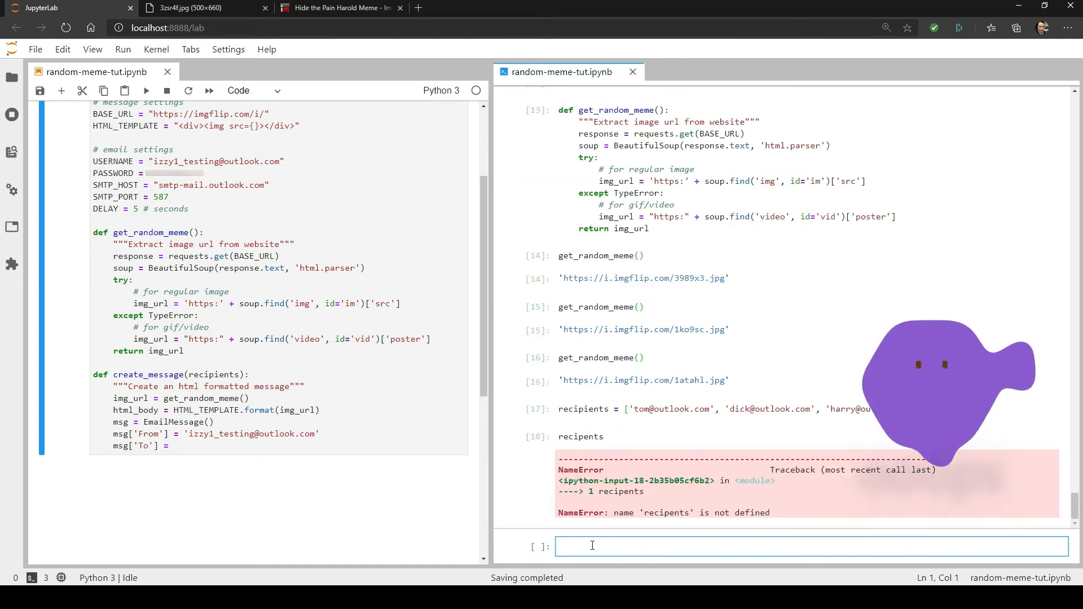
# Step: Define the recipients list of addresses in the console and display it
pyautogui.write('recipients')
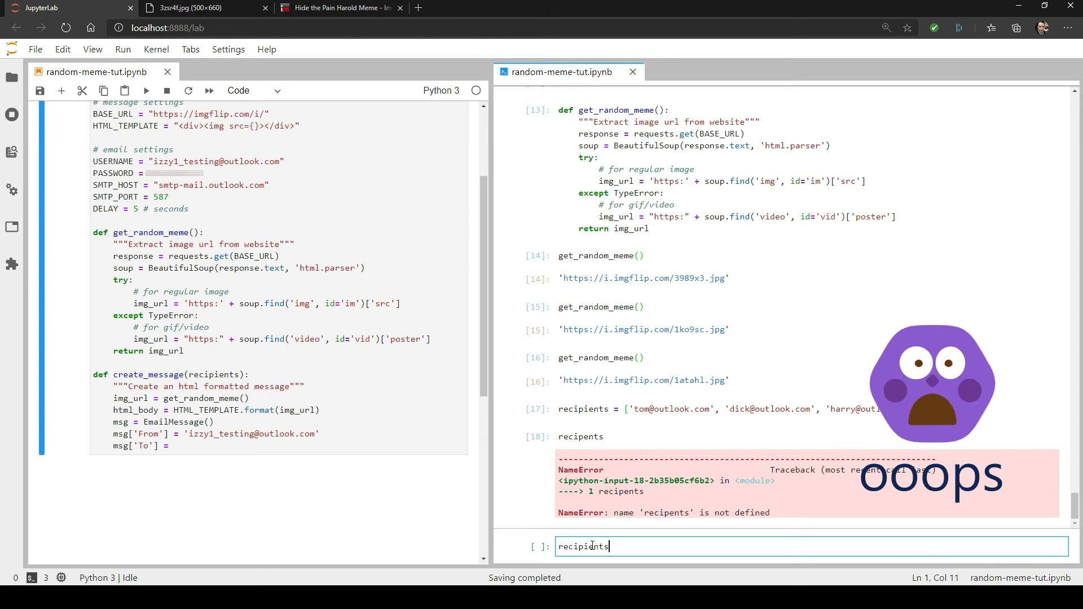
pyautogui.press('shift+enter')
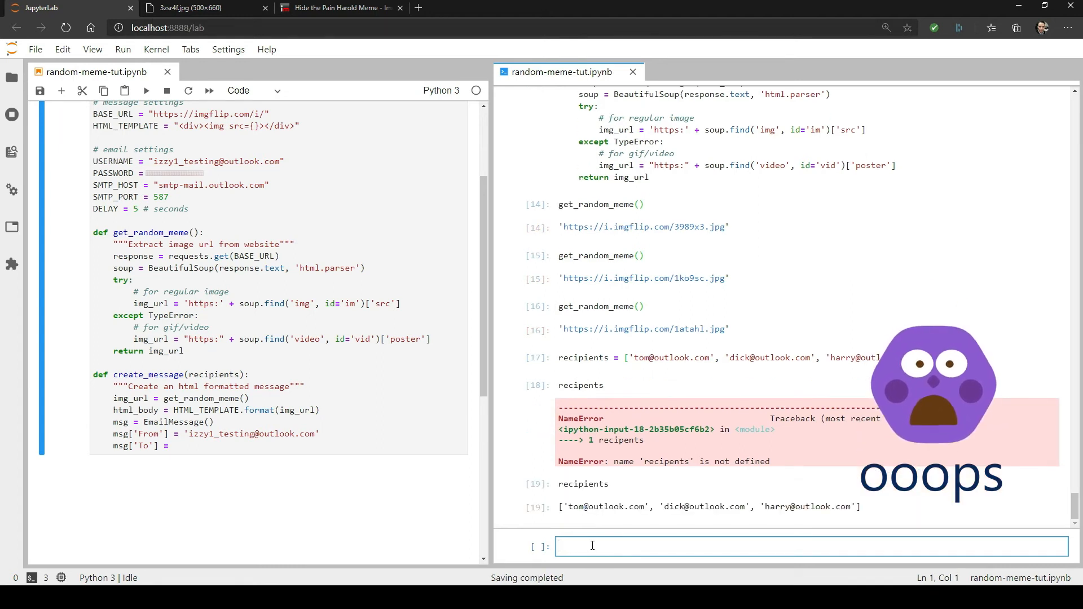
# Step: Join the recipients into one string with ", ".join(recipients)
pyautogui.write('"')
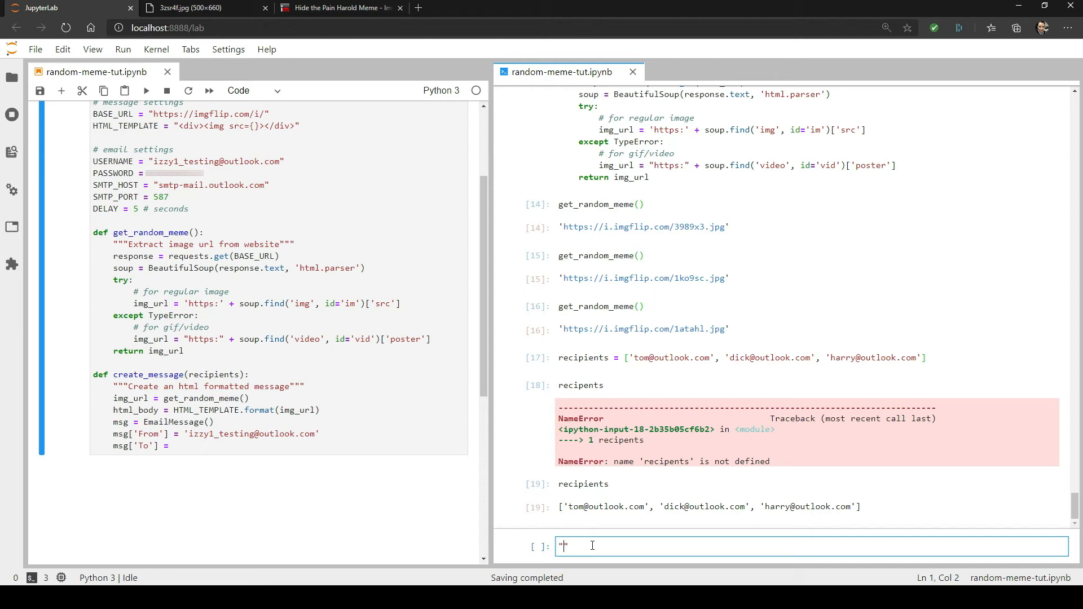
pyautogui.write('",')
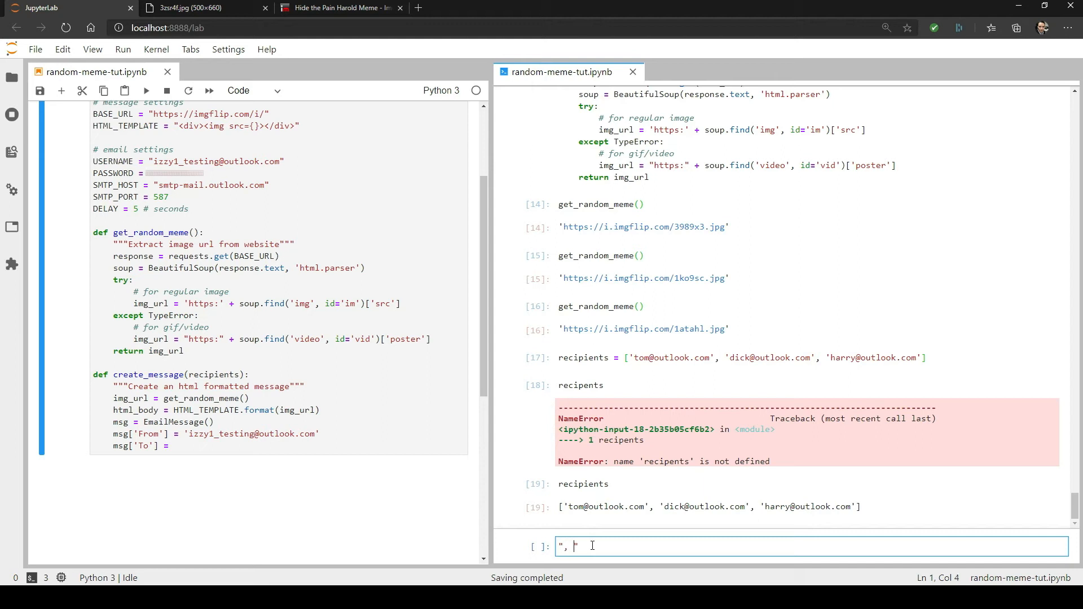
pyautogui.write('"')
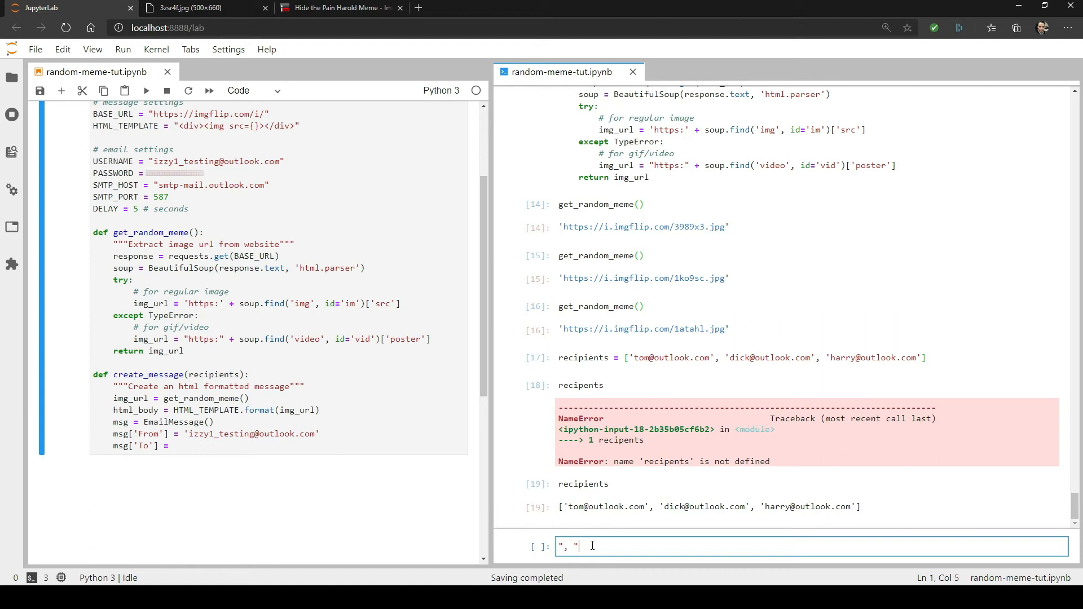
pyautogui.write('.jp')
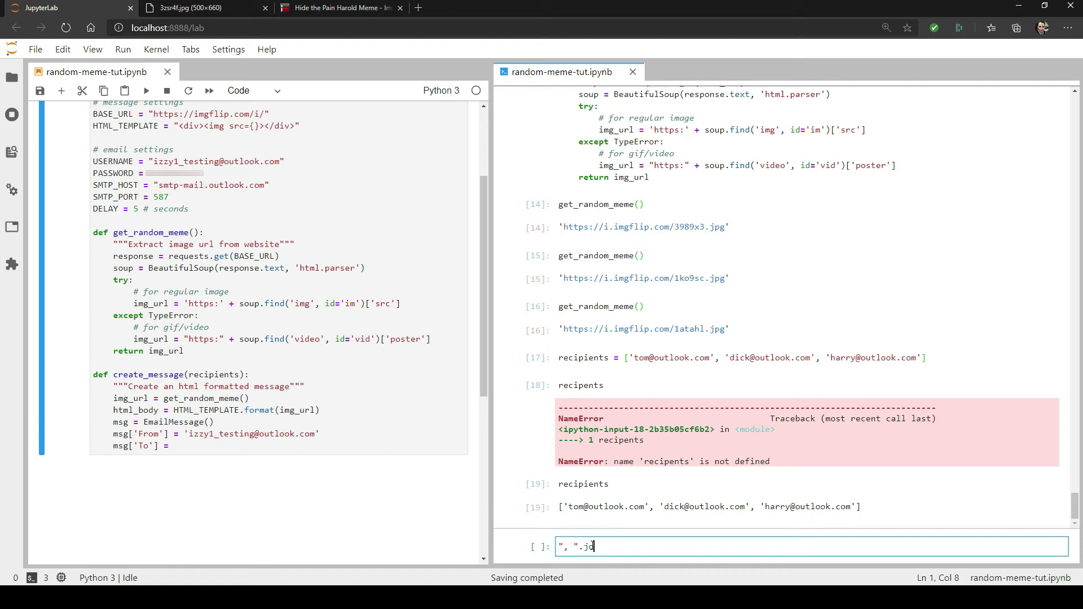
pyautogui.write('in(recipie')
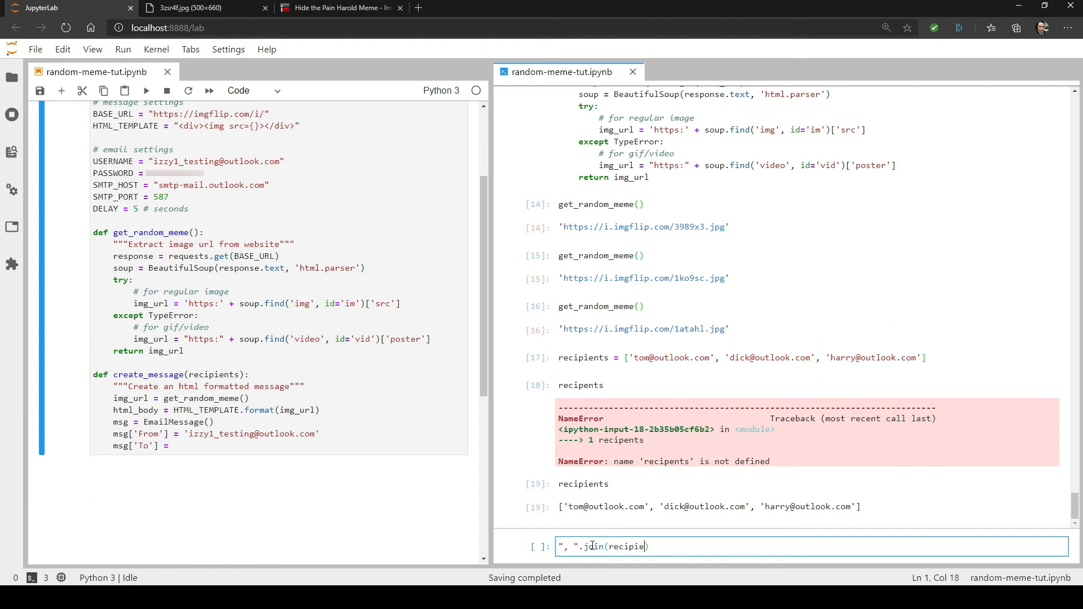
pyautogui.write('nts')
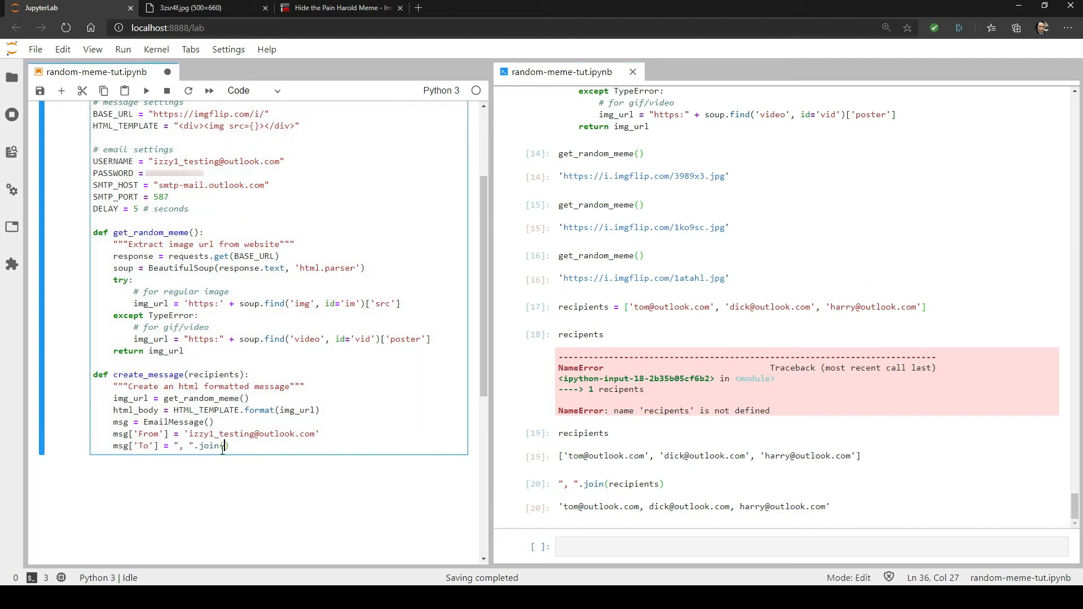
# Step: Address msg to the joined recipients and set the Subject to 'Get back to work!'
pyautogui.write('(recipients)')
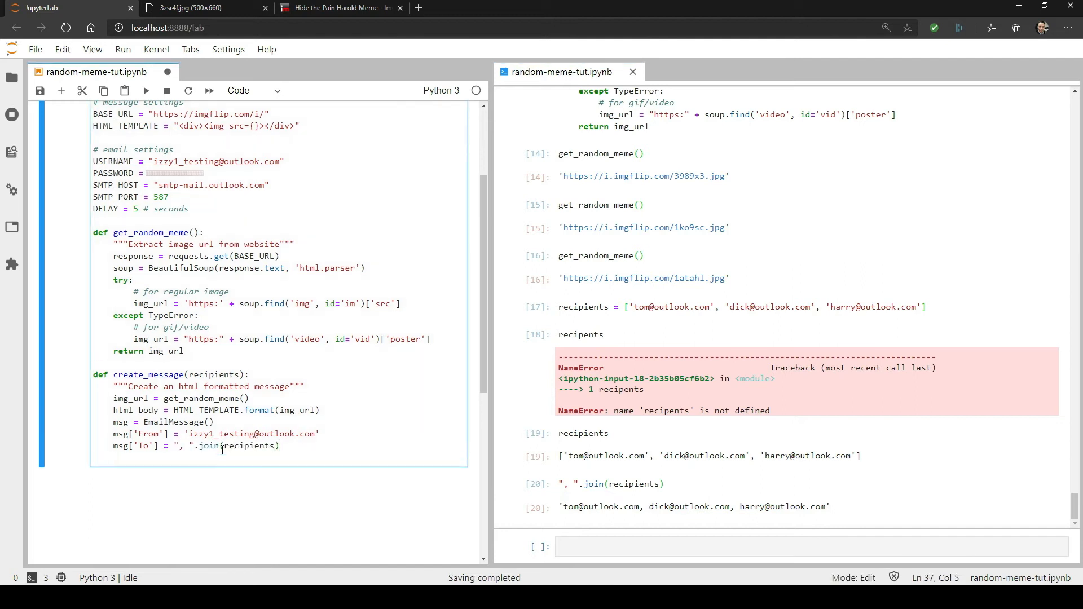
pyautogui.write('msg[\'Subject\'] = "Get "')
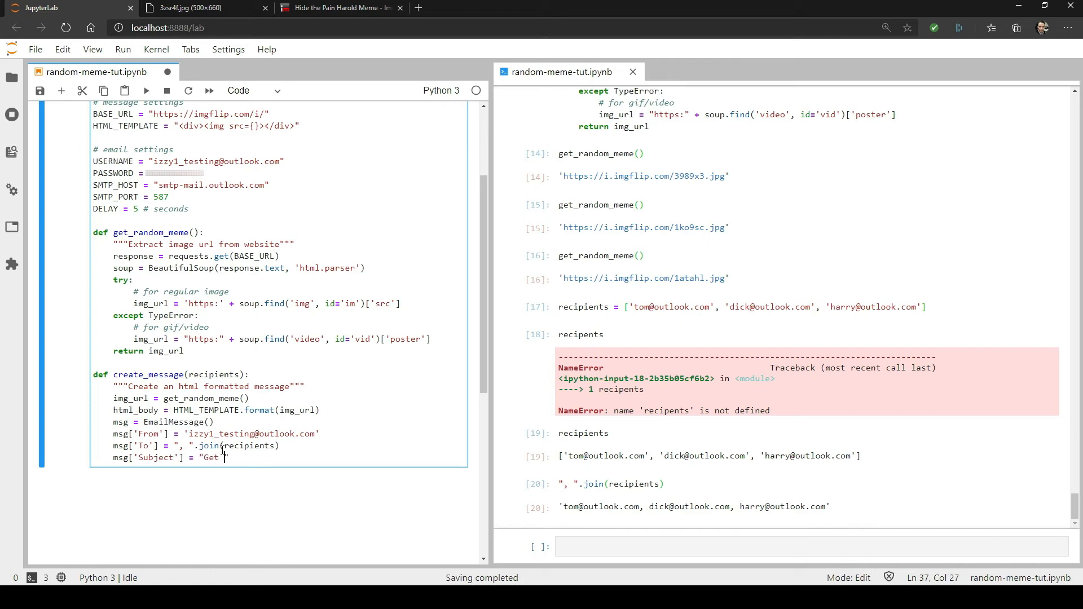
pyautogui.write('back to work!"')
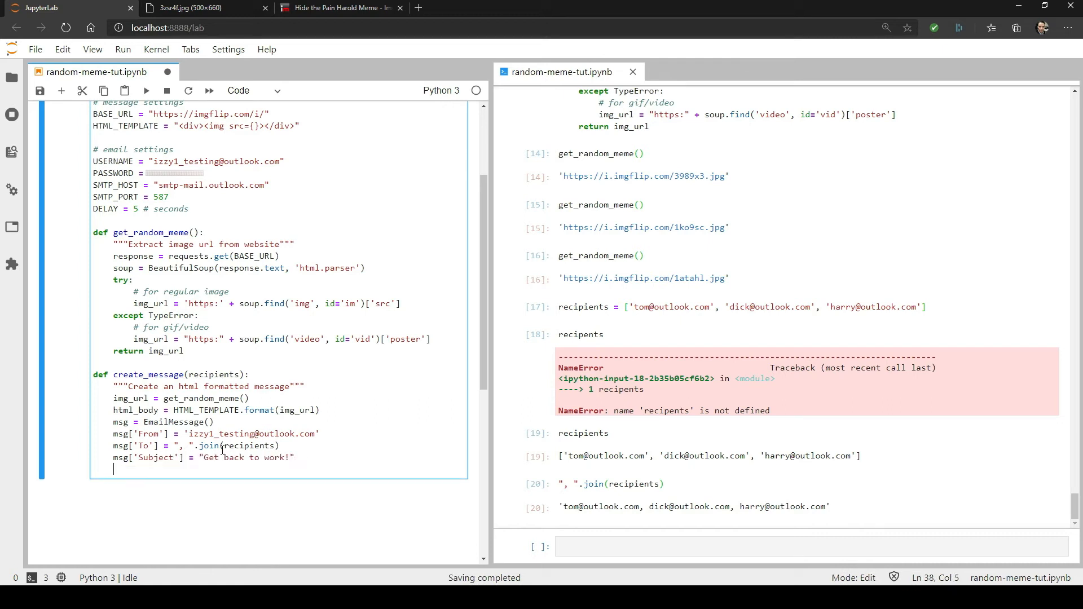
# Step: Add html_body as HTML content with set_content(subtype='html') and return msg
pyautogui.write('msg.')
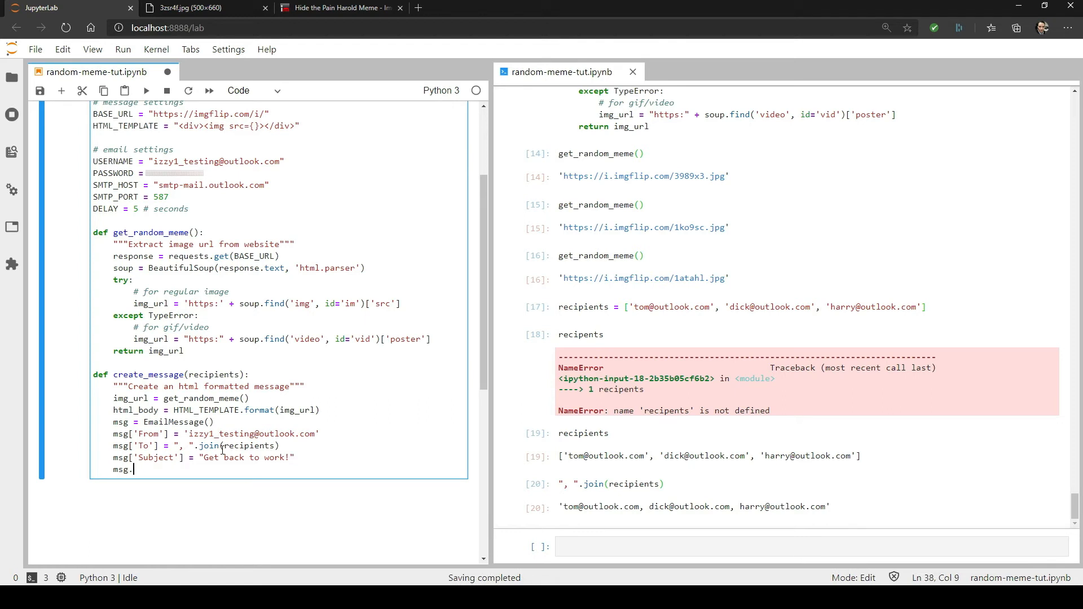
pyautogui.write('set_content(')
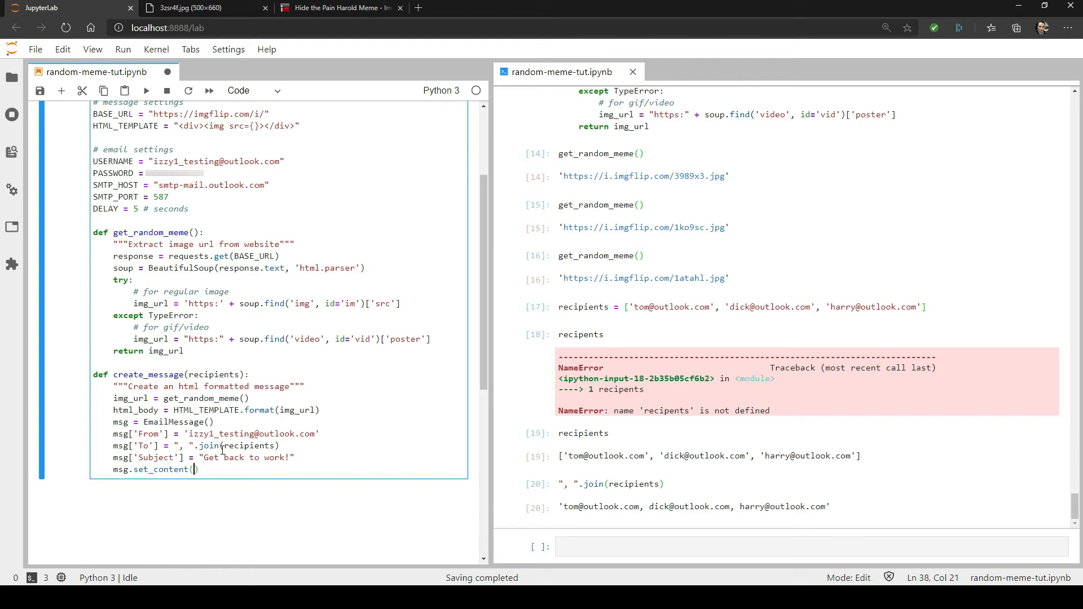
pyautogui.write('html_body')
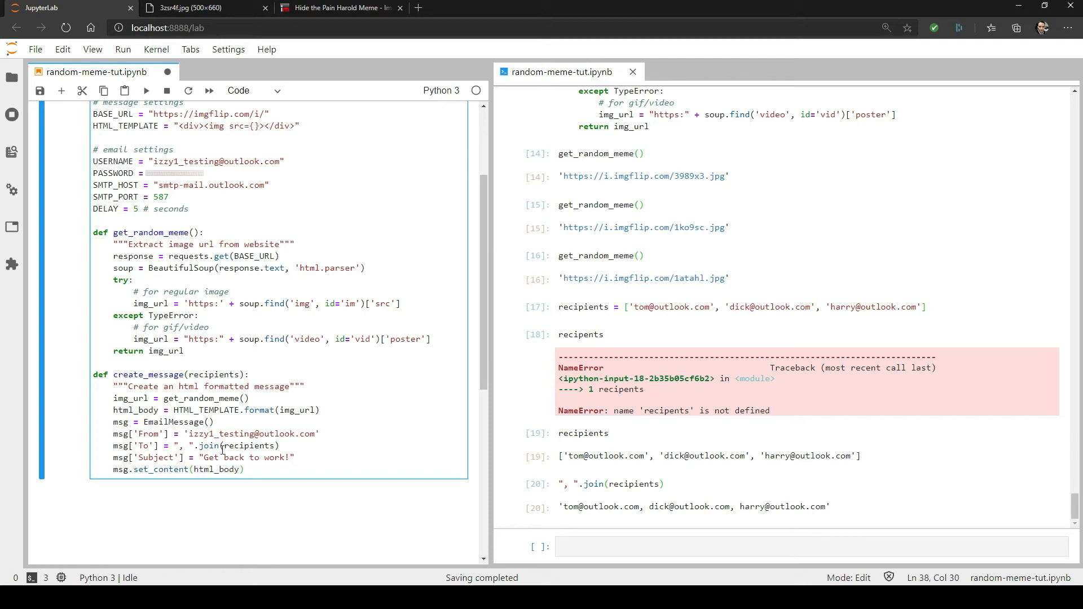
pyautogui.write(", subtype='")
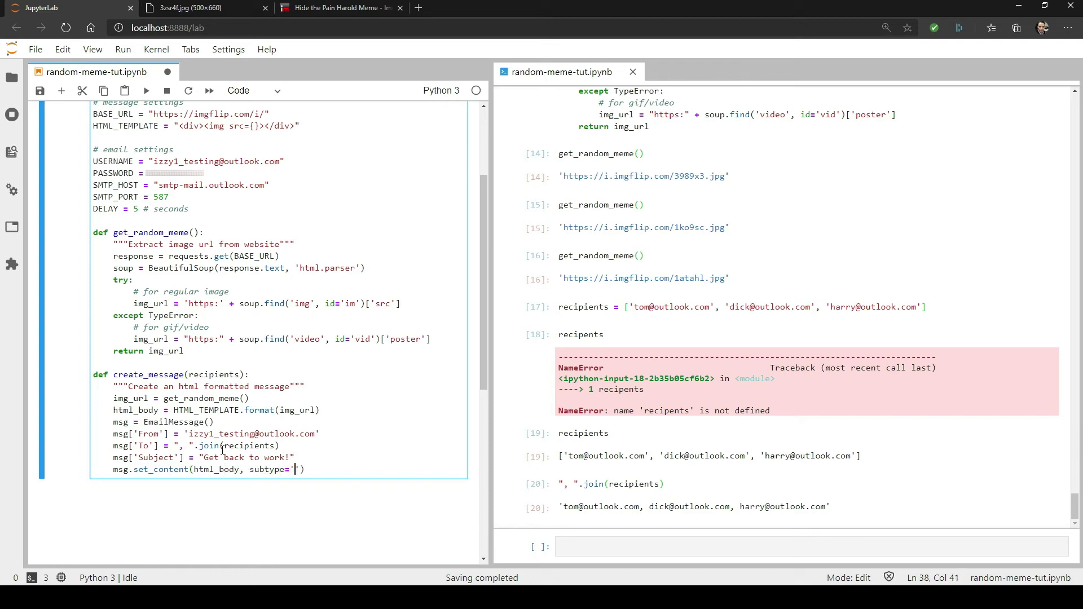
pyautogui.write('html')
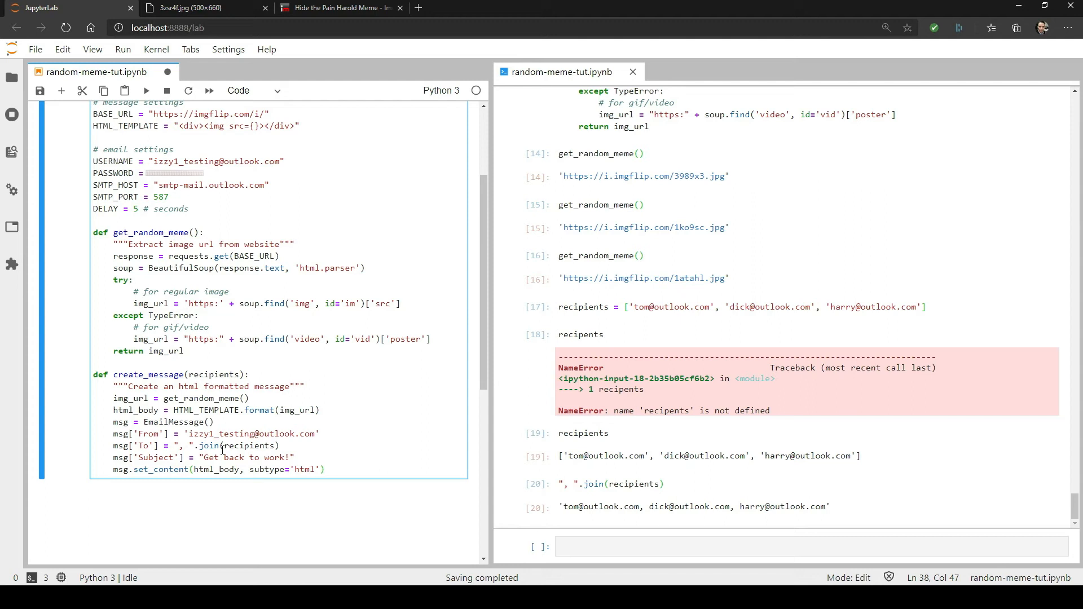
pyautogui.write('return')
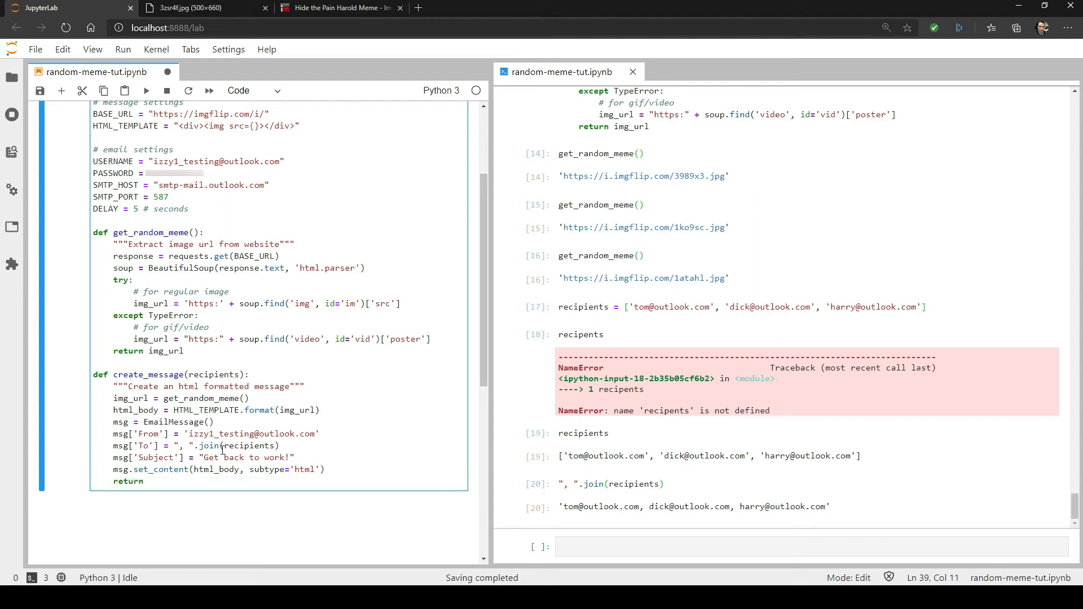
pyautogui.write('msg')
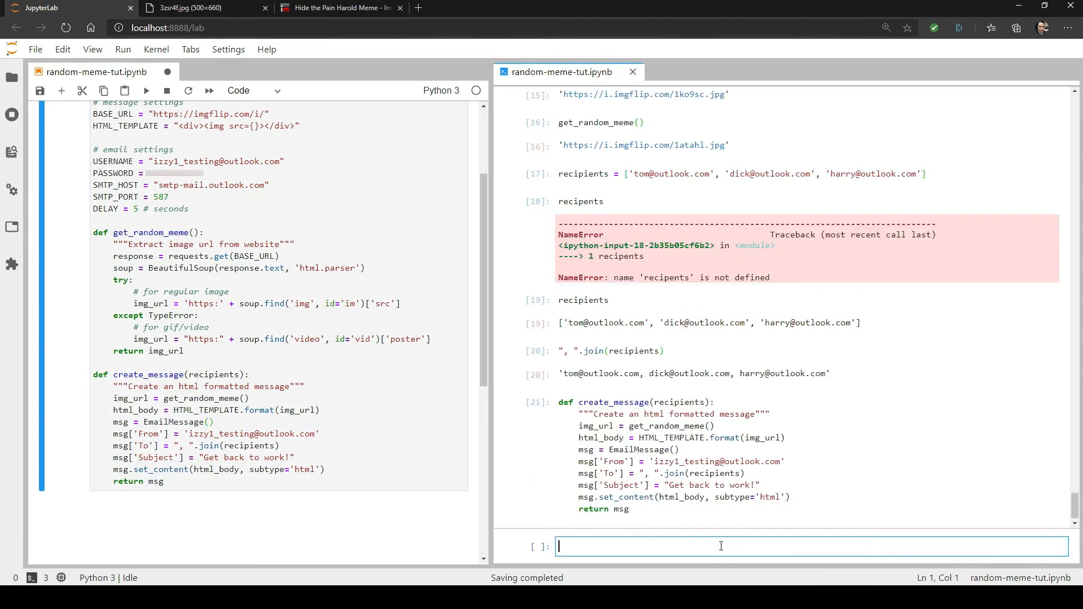
# Step: Build message = create_message(recipients) in the console, then add a new line below create_message
pyautogui.write('message = create_message(recipients)')
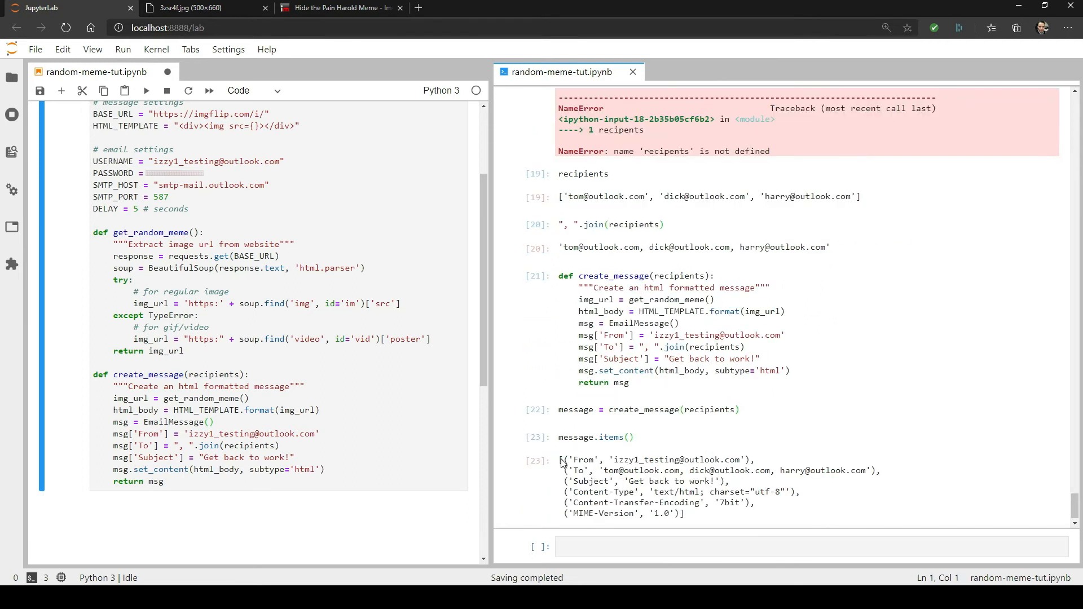
pyautogui.click(243, 481)
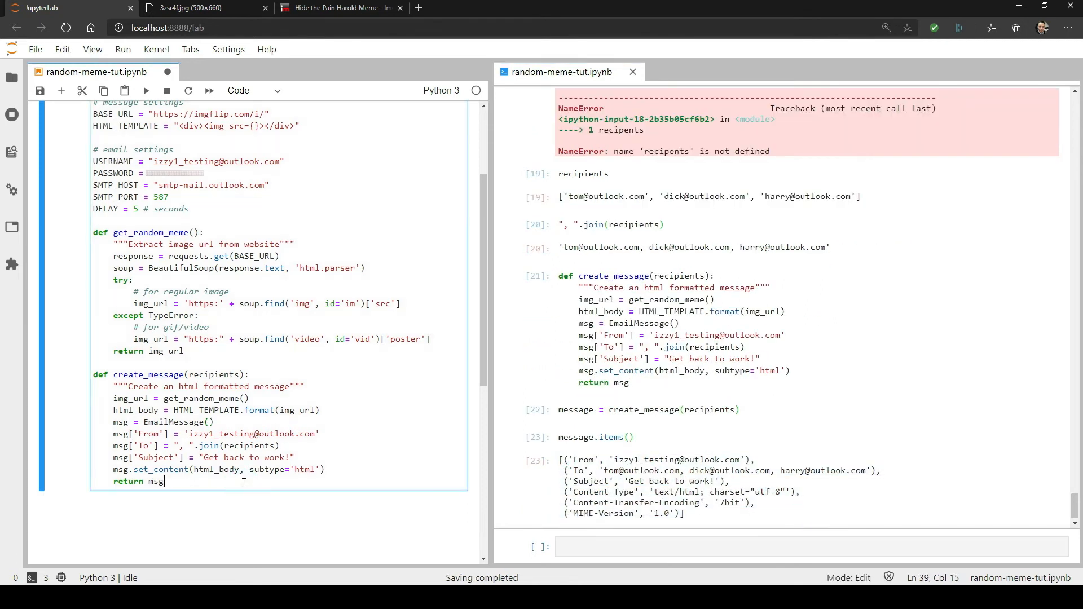
pyautogui.moveTo(202, 481)
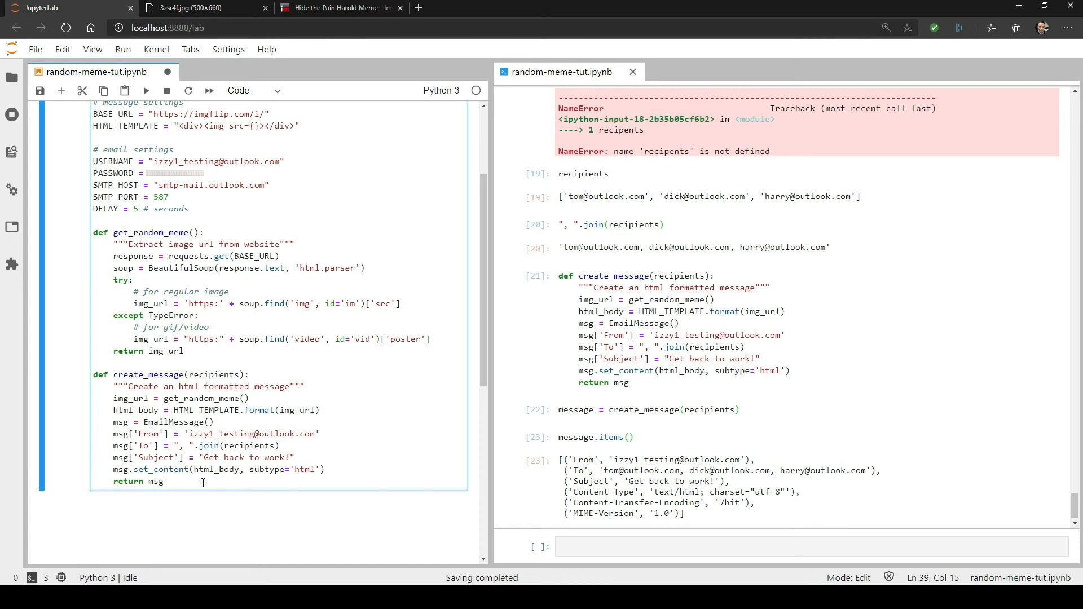
pyautogui.press('enter')
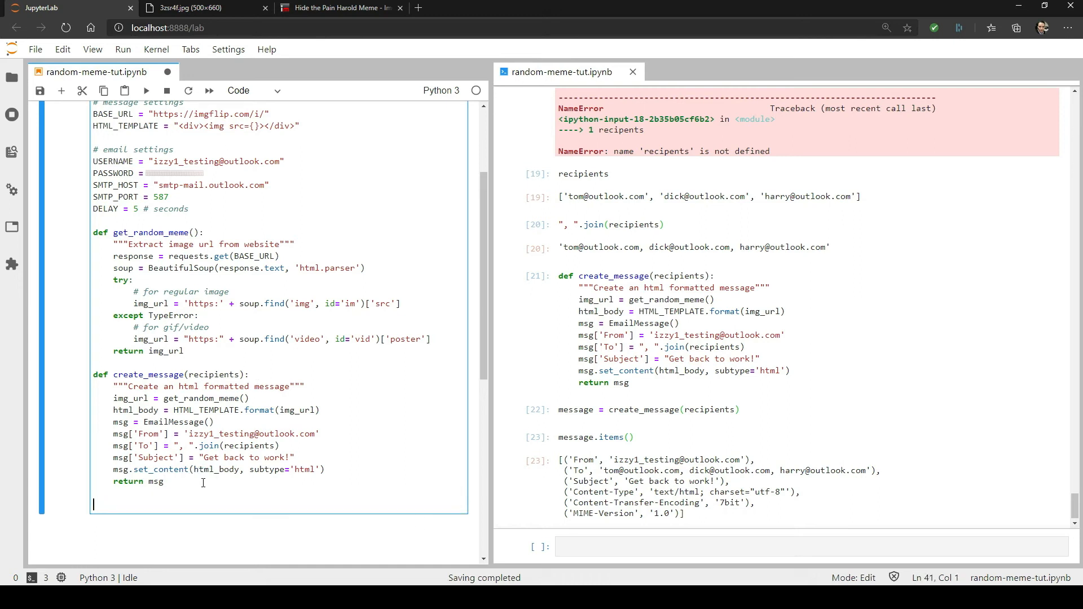
# Step: Define send_random_memes with a docstring, opening smtplib.SMTP with SMTP_HOST and SMTP_PORT
pyautogui.write('def send_')
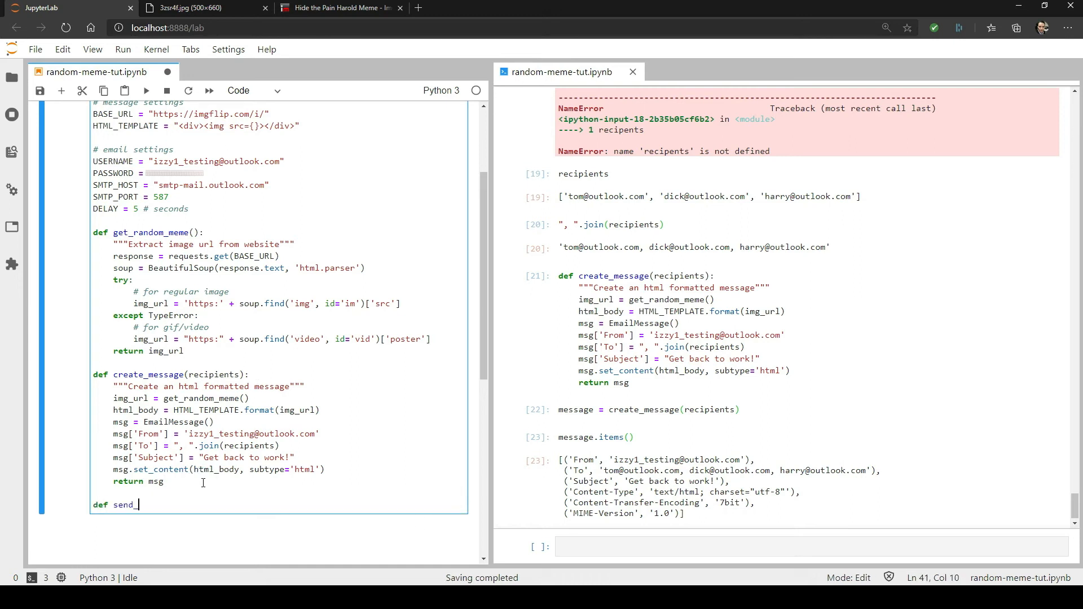
pyautogui.write('_random_memes():')
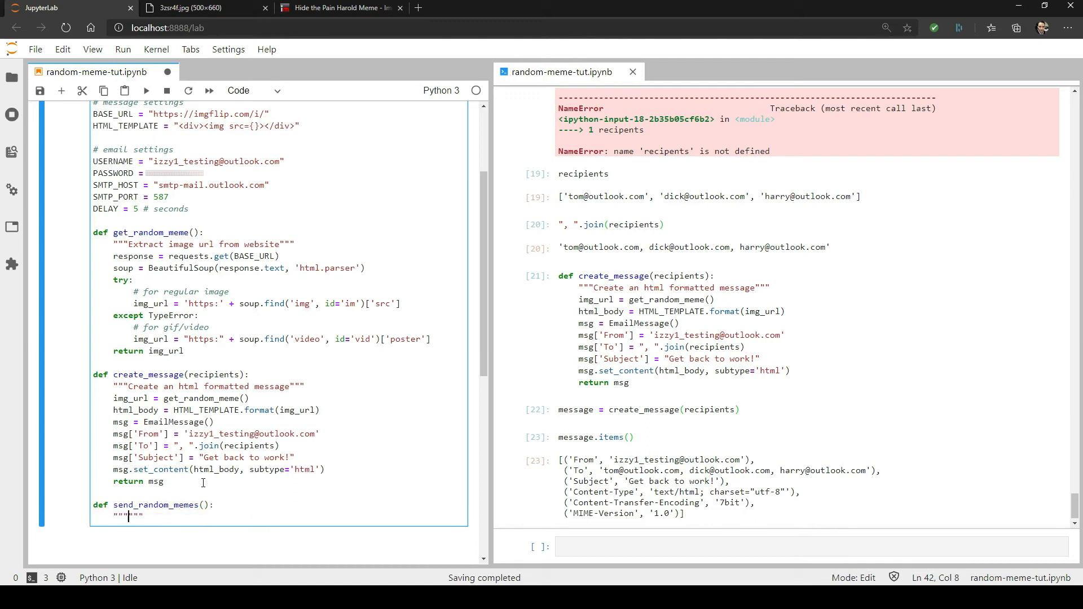
pyautogui.write('Send random memes to each recipients; repeat until stopped')
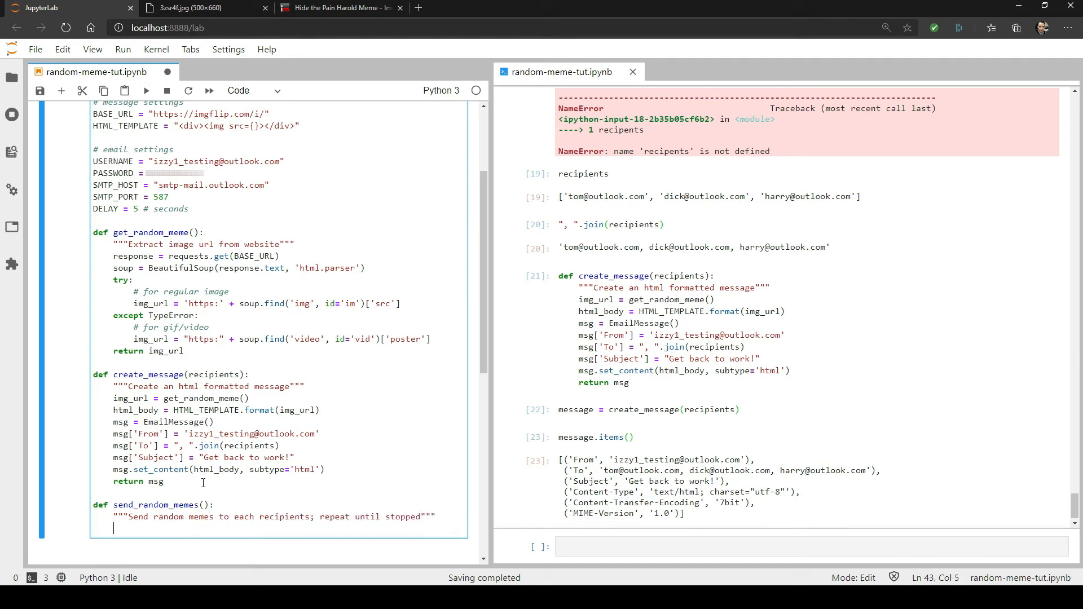
pyautogui.write('server=')
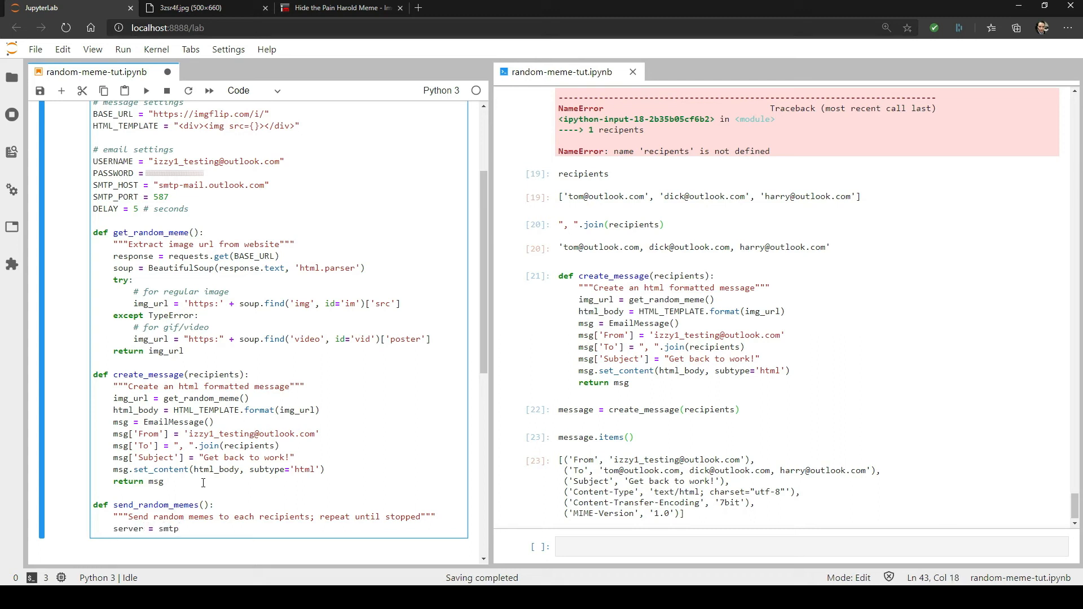
pyautogui.write('lib')
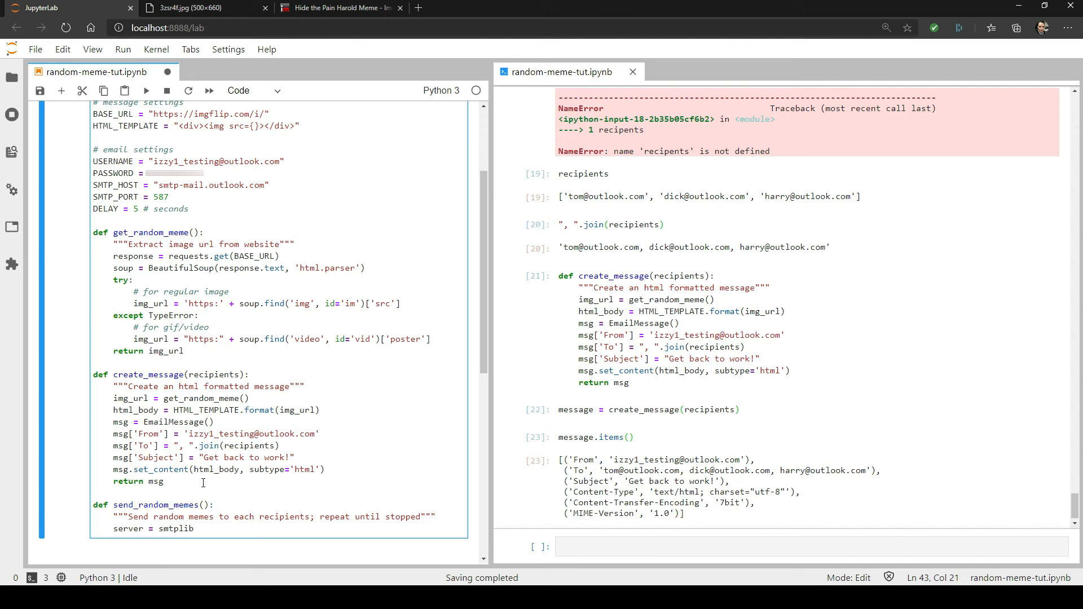
pyautogui.write('.SMTP')
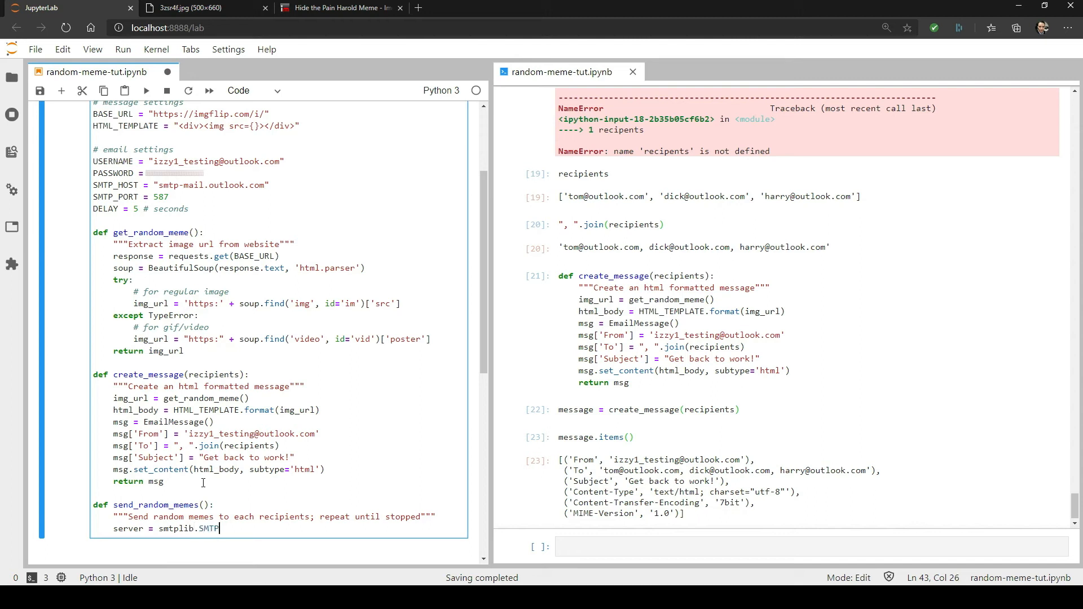
pyautogui.write('(')
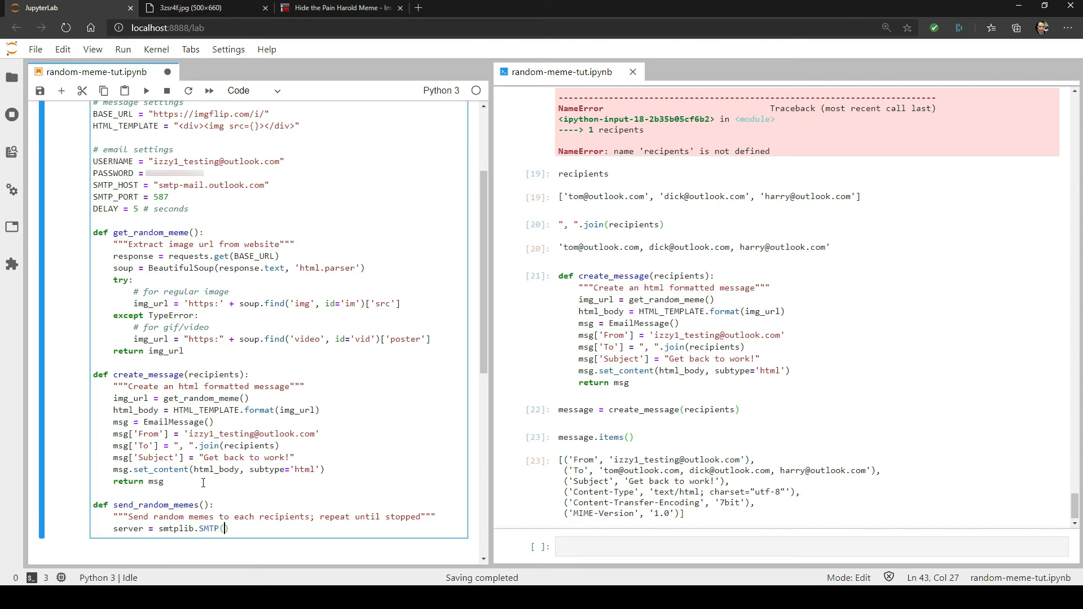
pyautogui.write('host=SMTP_')
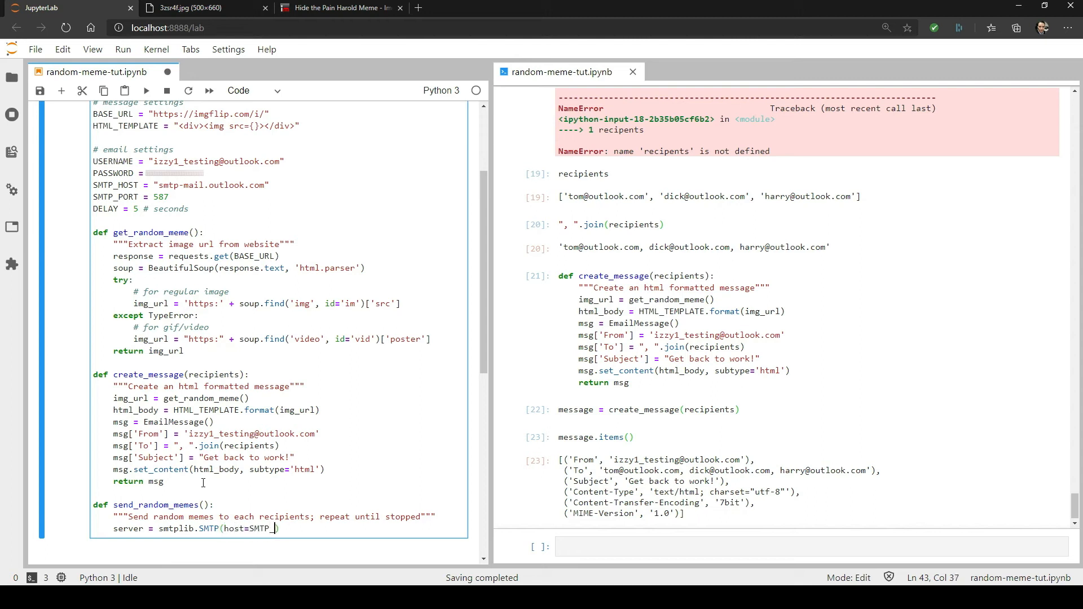
pyautogui.write('HOST, p')
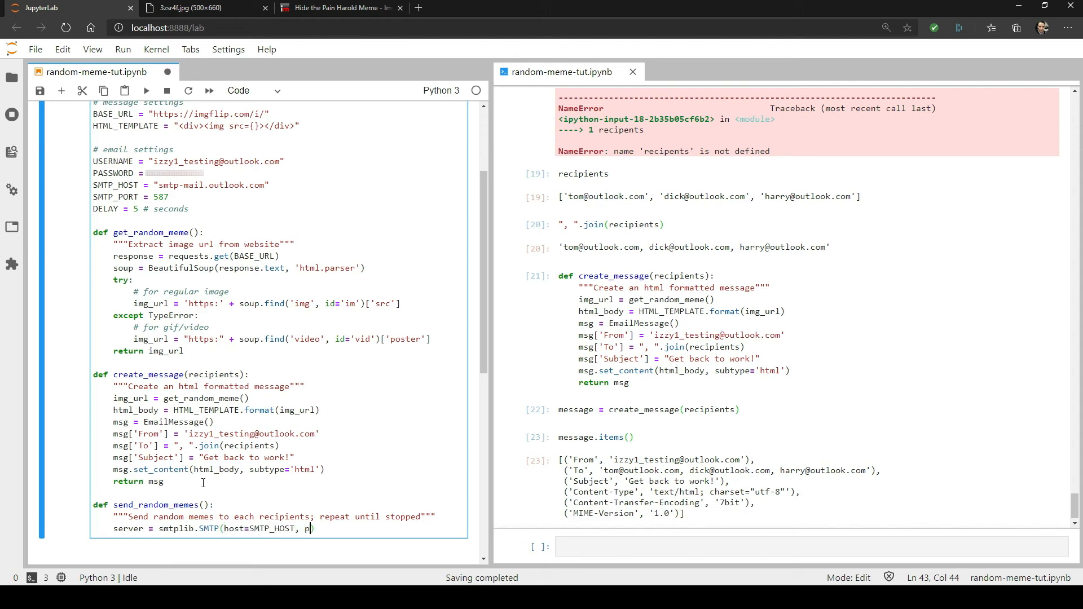
pyautogui.write('ort=SMTP')
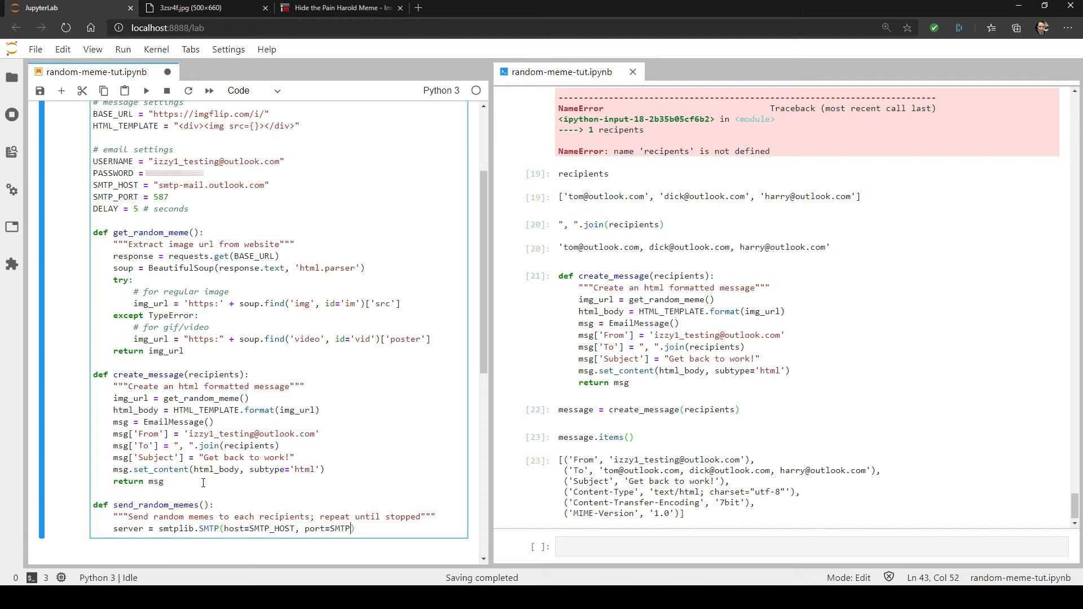
pyautogui.write('_PORT')
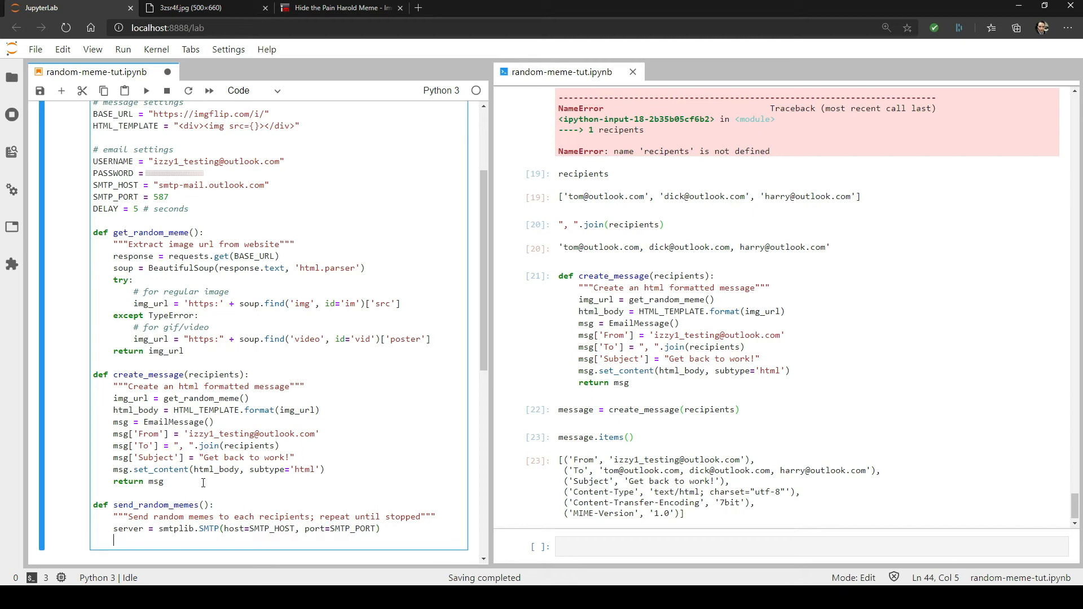
# Step: Start TLS on the server and log in with USERNAME and PASSWORD
pyautogui.write('server.starttls(')
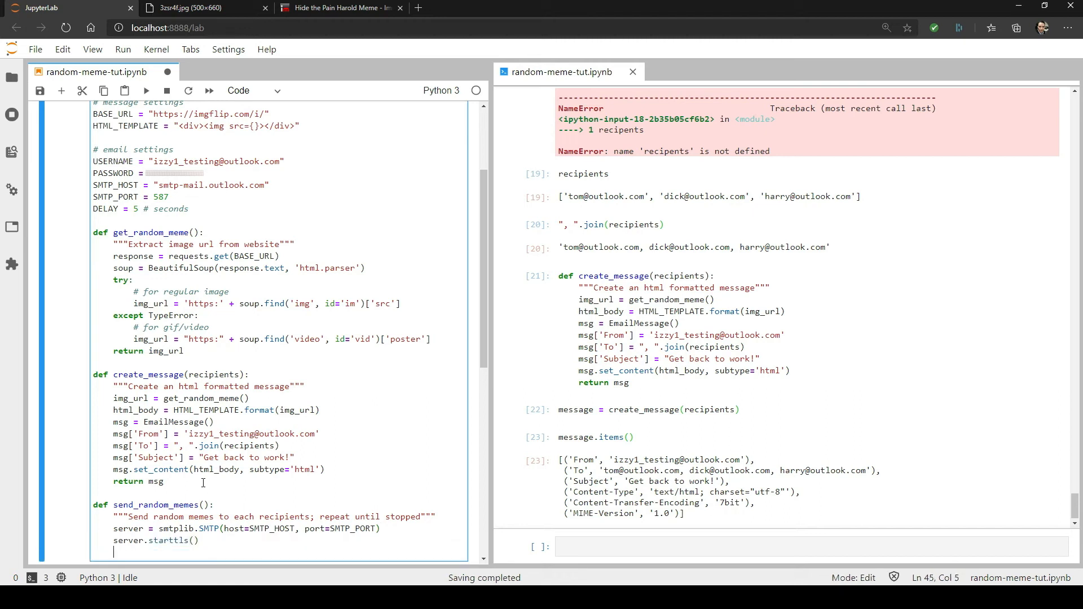
pyautogui.scroll(-3)
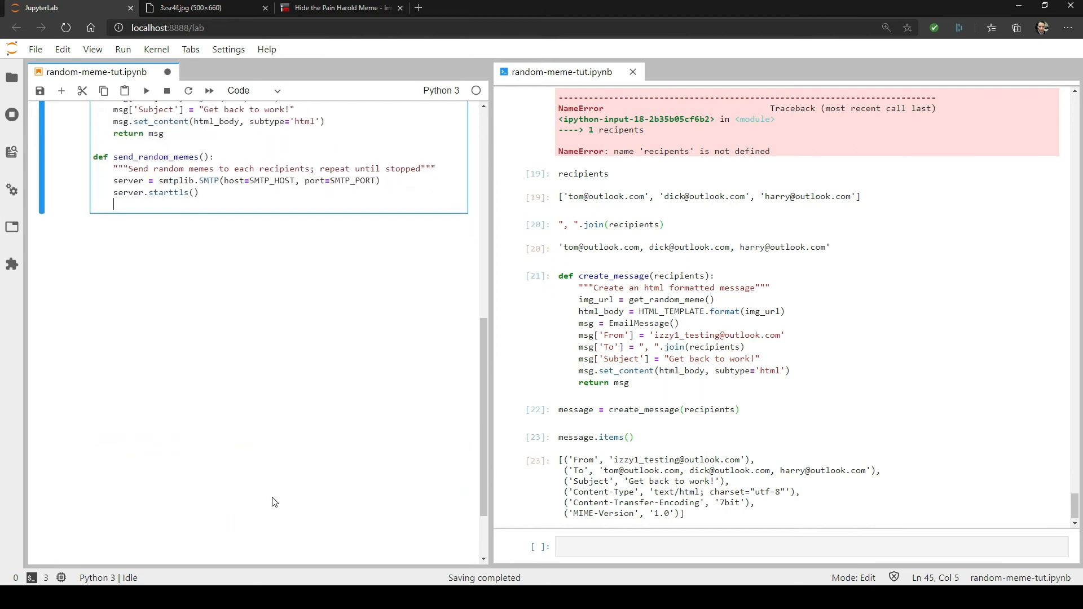
pyautogui.write('server.login')
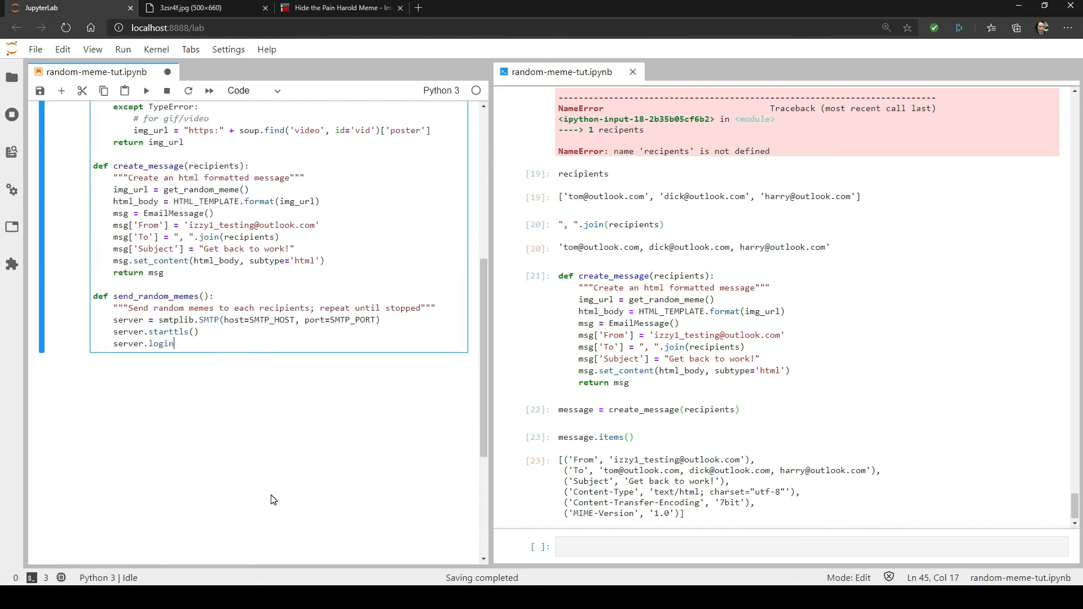
pyautogui.write('(USERNAME)')
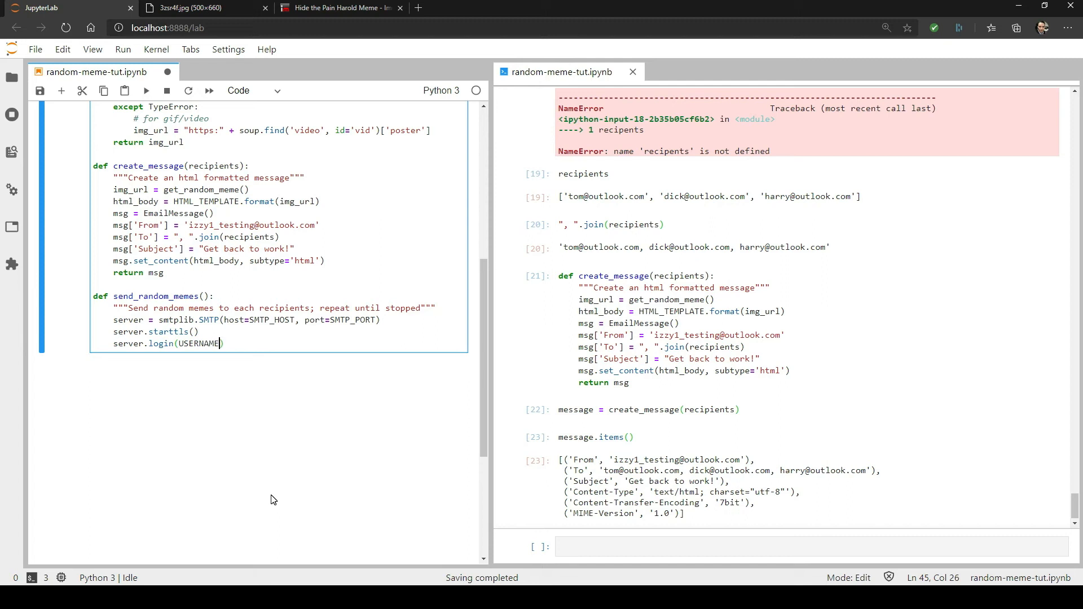
pyautogui.write(', PASS')
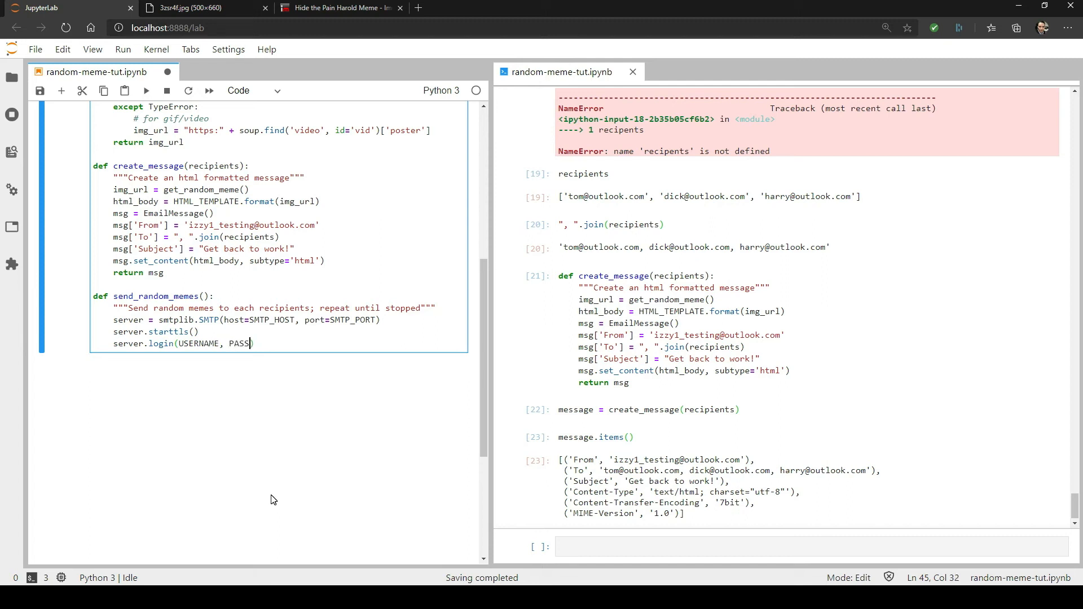
pyautogui.write('WORD')
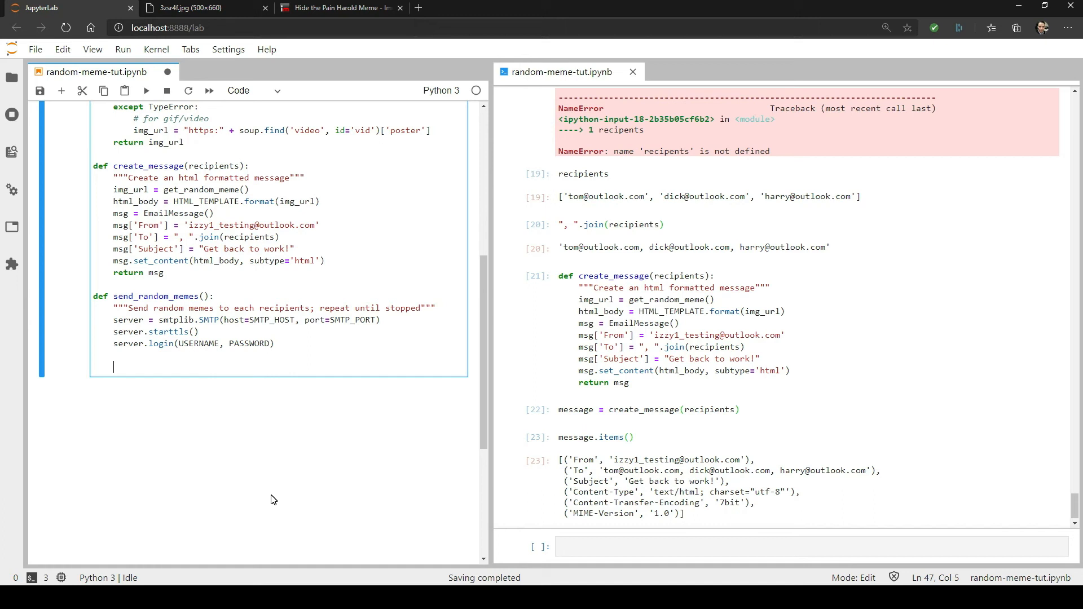
# Step: Add a msg_cnt counter and a while True loop that creates and sends a message
pyautogui.write('msg_cr')
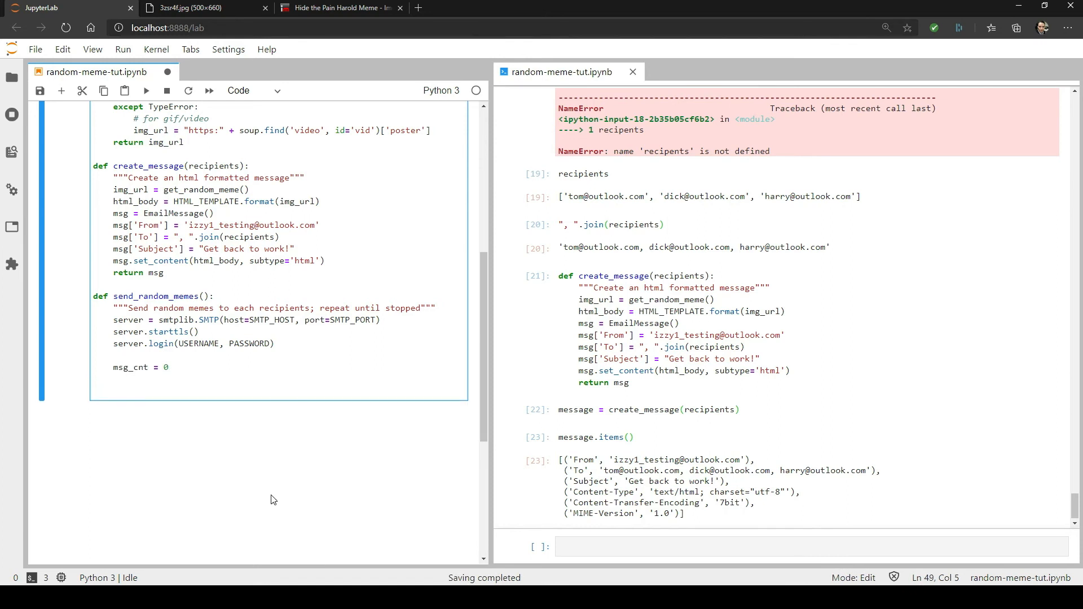
pyautogui.write('while True:')
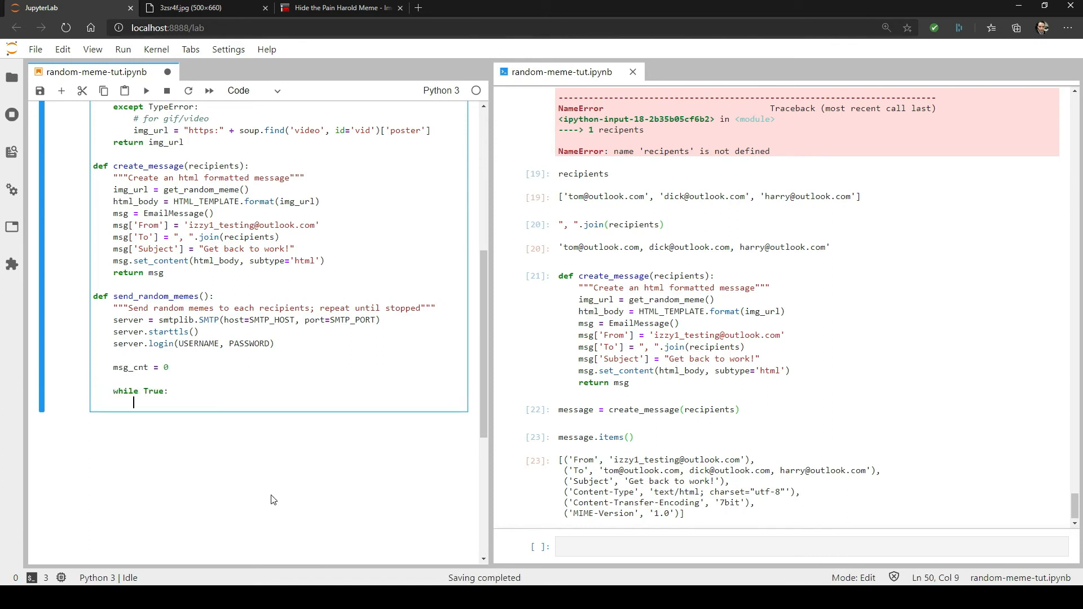
pyautogui.write('messa')
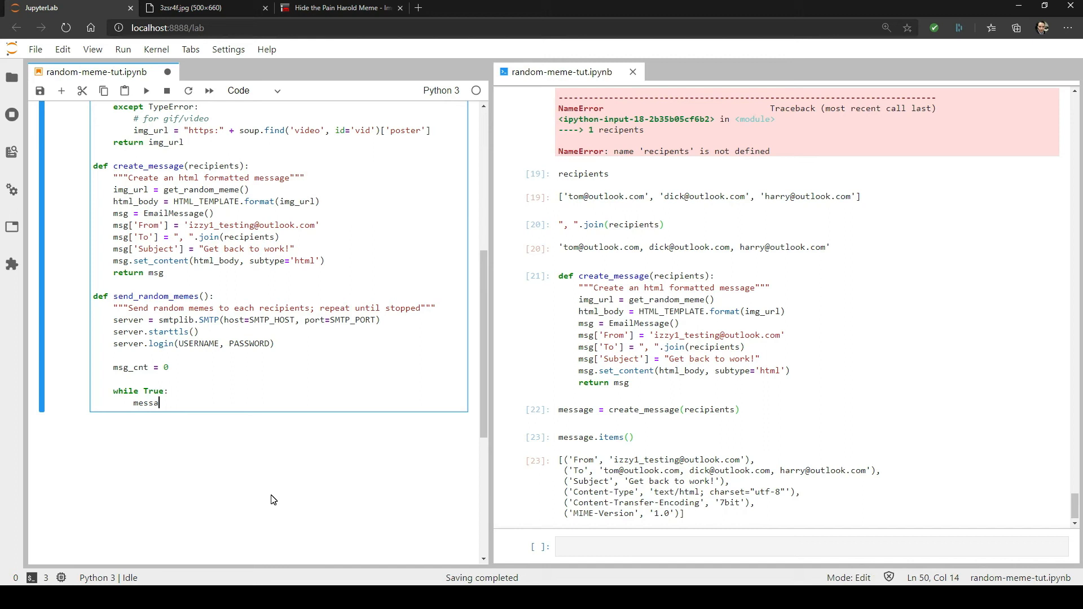
pyautogui.write('ge = create_message(recipients')
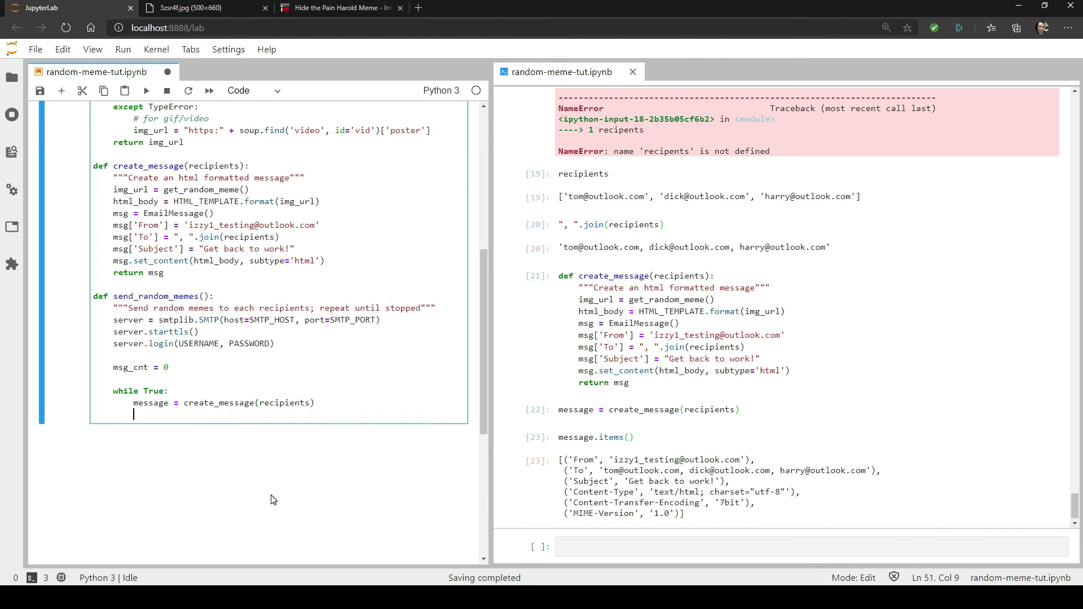
pyautogui.write('server.send')
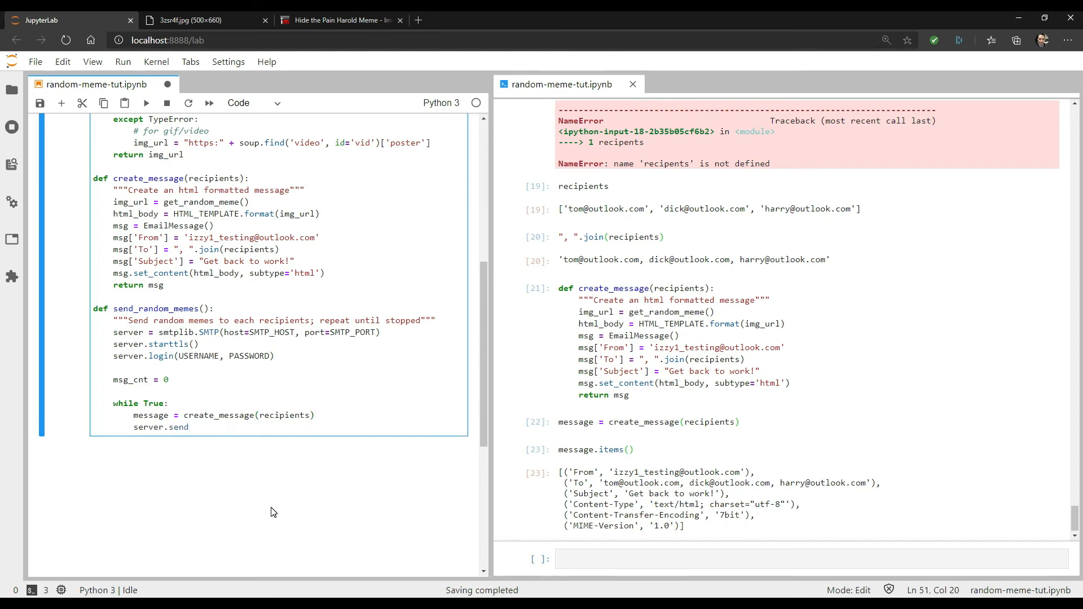
pyautogui.write(')')
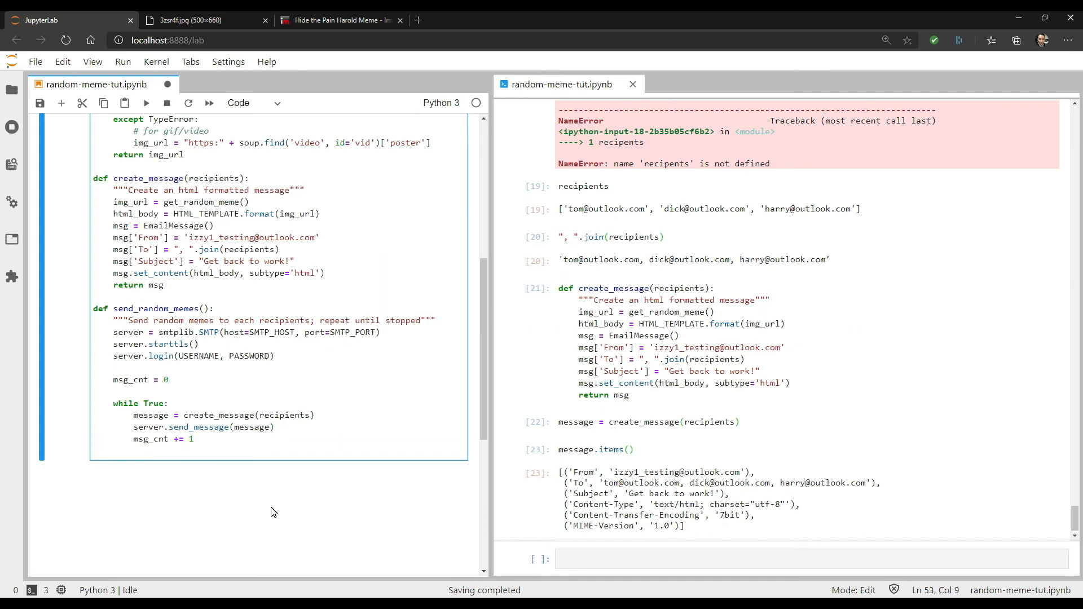
# Step: Print the message count after each send and sleep for DELAY
pyautogui.write("print(f''")
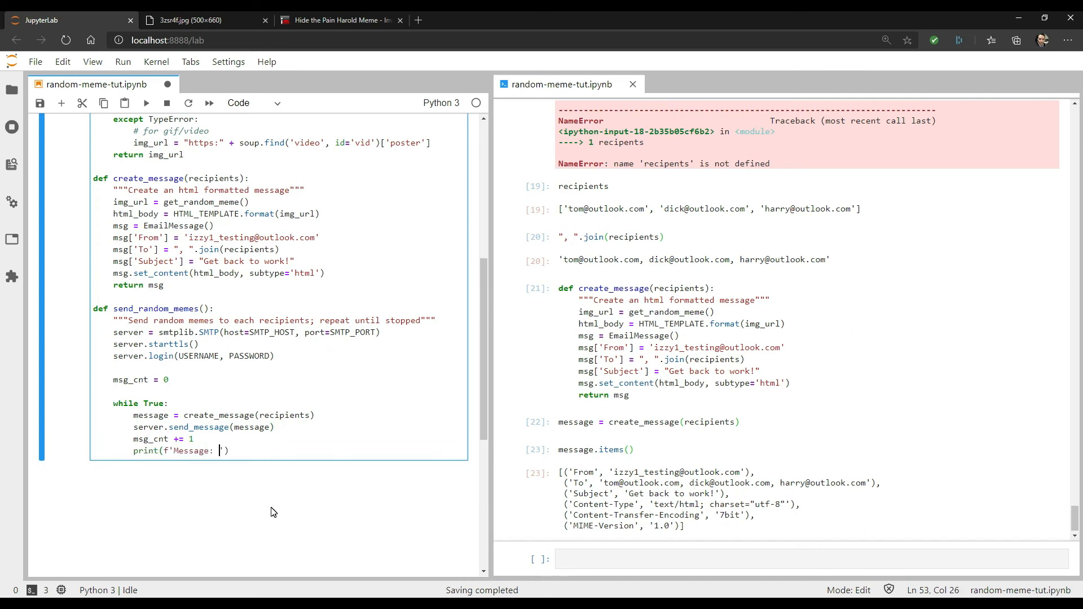
pyautogui.write('{msg_c}')
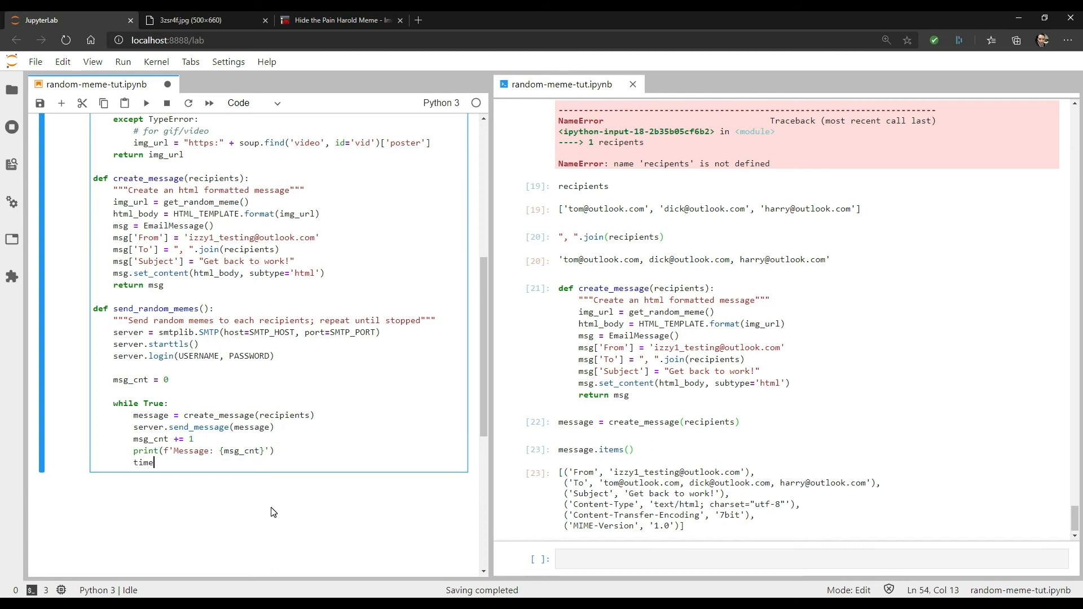
pyautogui.write('.sleep(DELA')
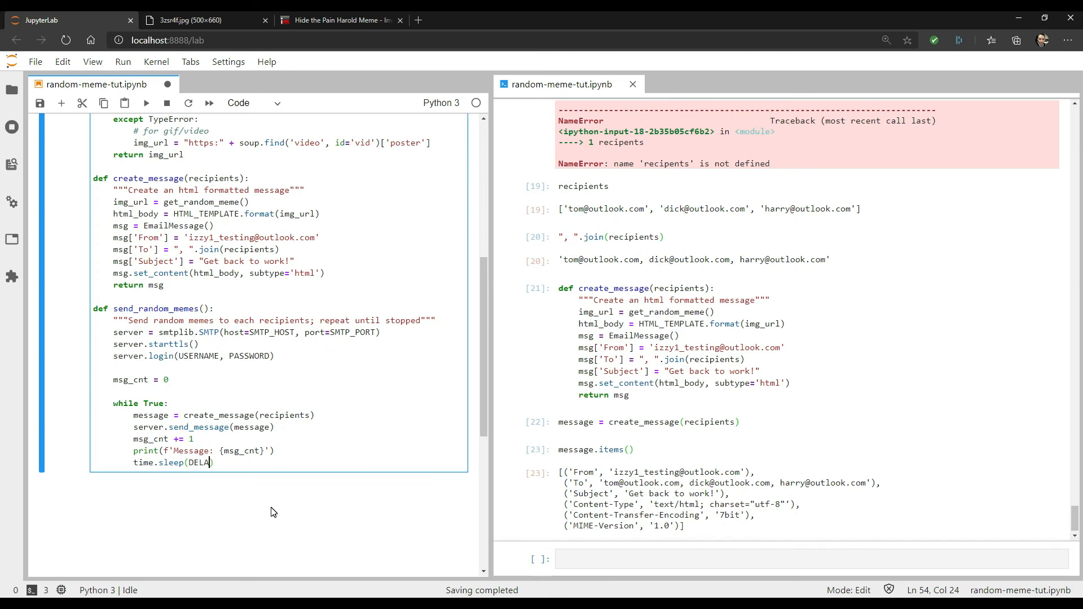
pyautogui.write('Y')
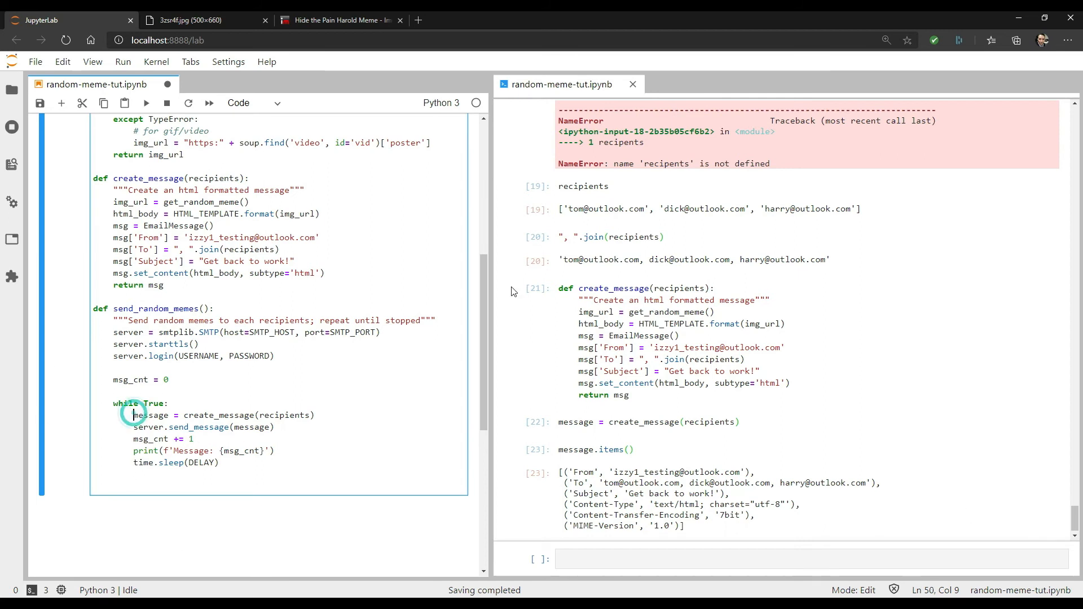
# Step: Wrap the loop in try, catching KeyboardInterrupt with server.close() and break
pyautogui.write('try:')
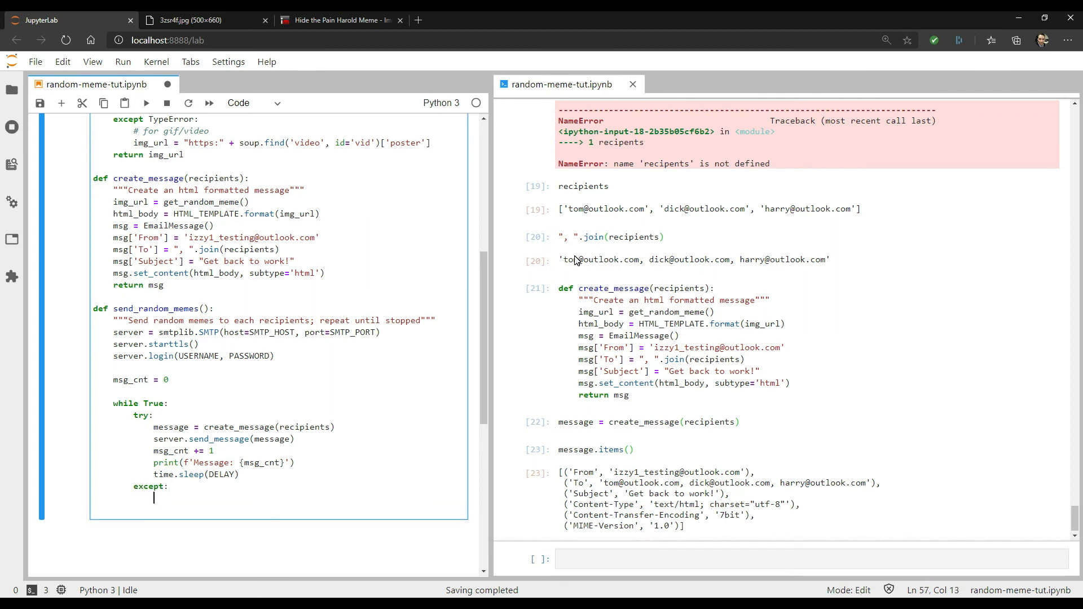
pyautogui.write('KE')
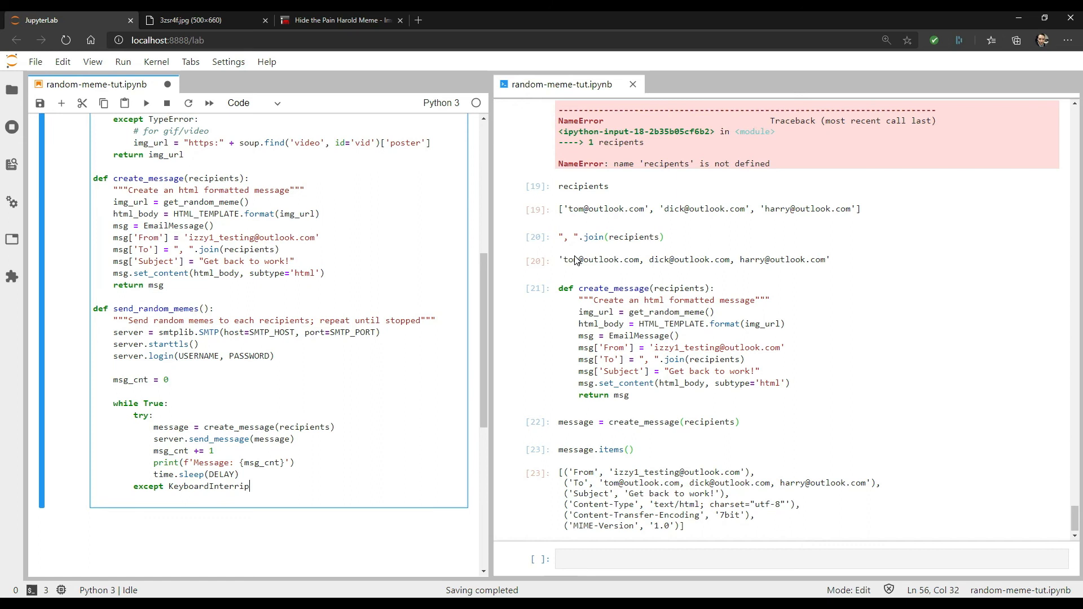
pyautogui.write(':')
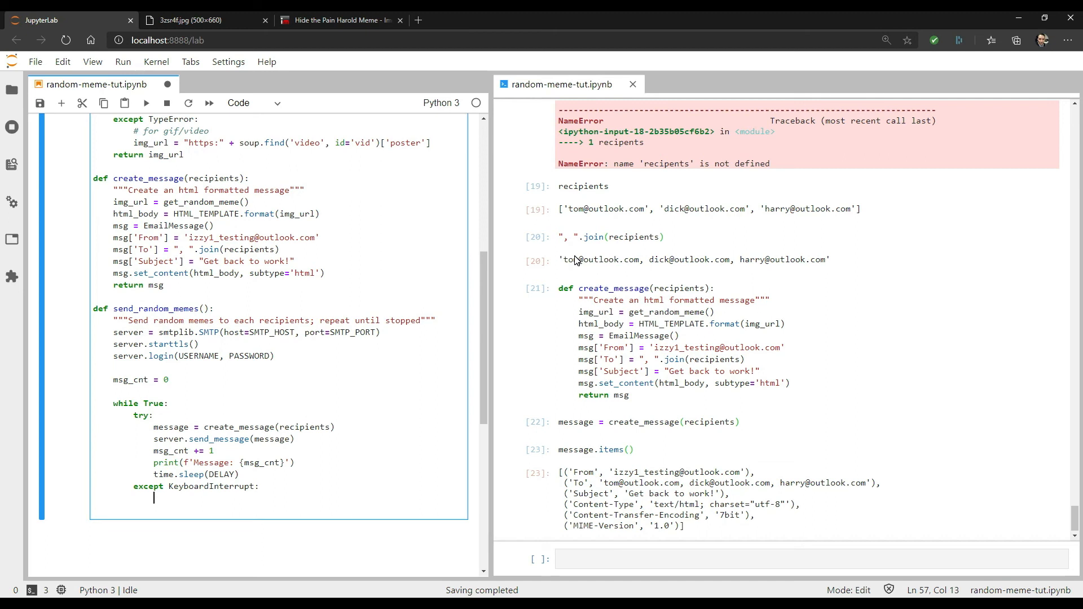
pyautogui.write('server.close(')
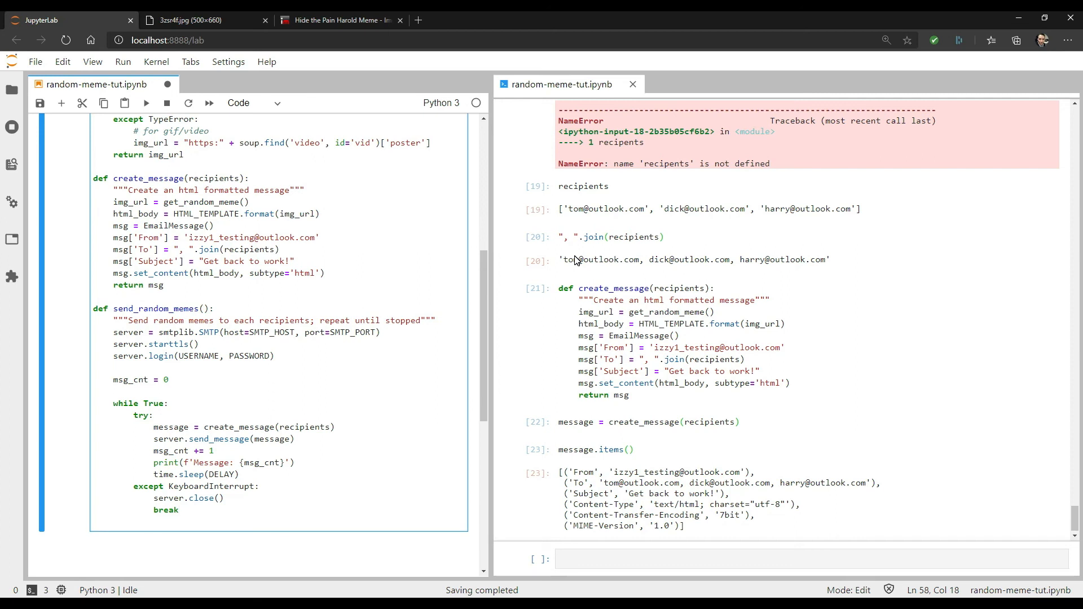
pyautogui.press('enter')
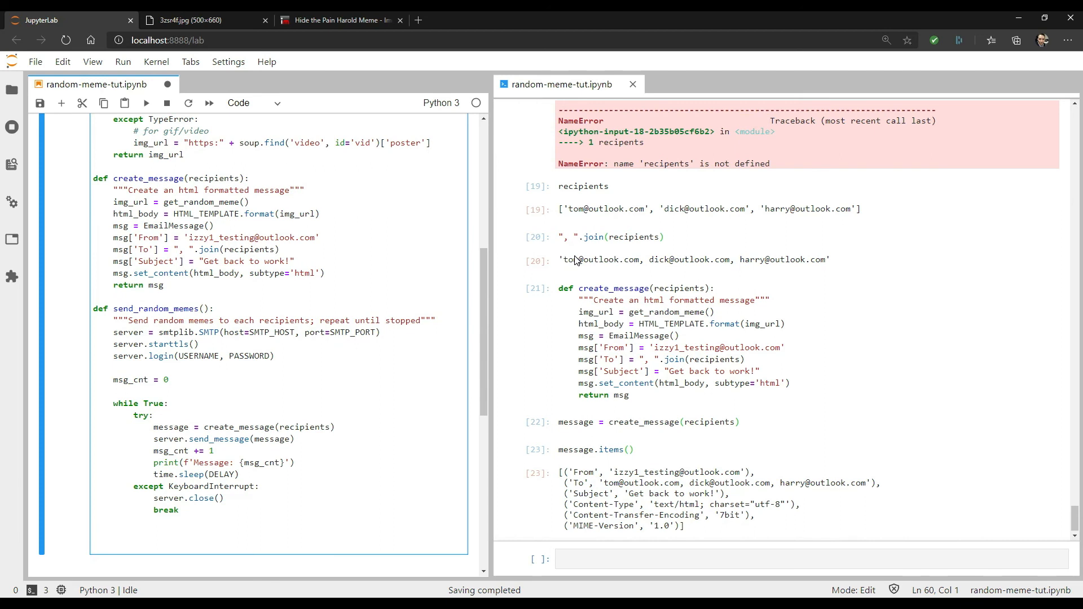
pyautogui.click(133, 521)
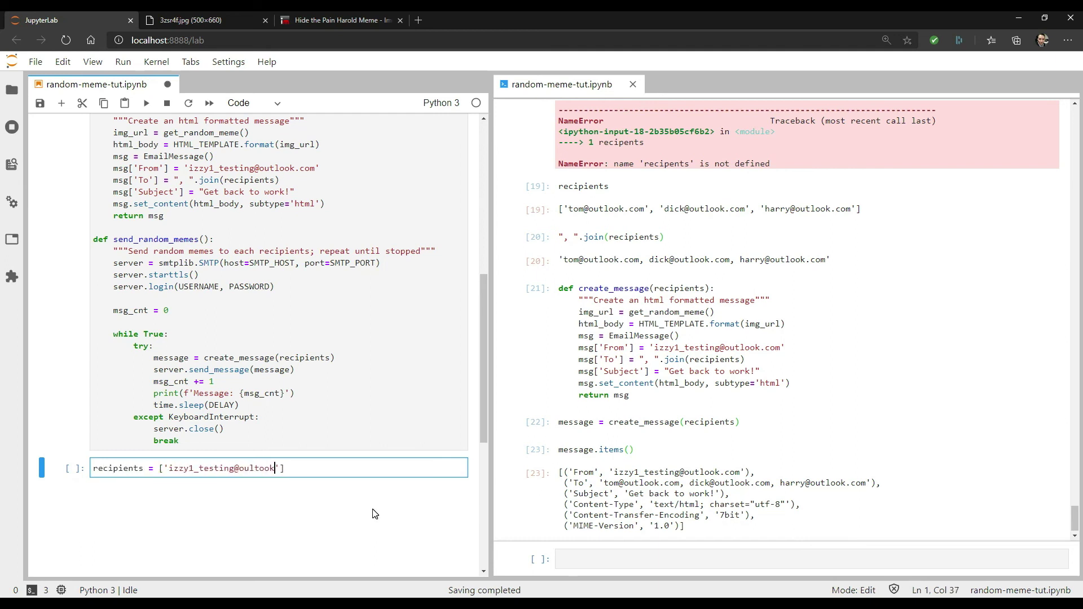
# Step: Write a cell with two recipients, calling send_random_memes(recipients) between 'program started' and 'program ended.' prints
pyautogui.write('.com')
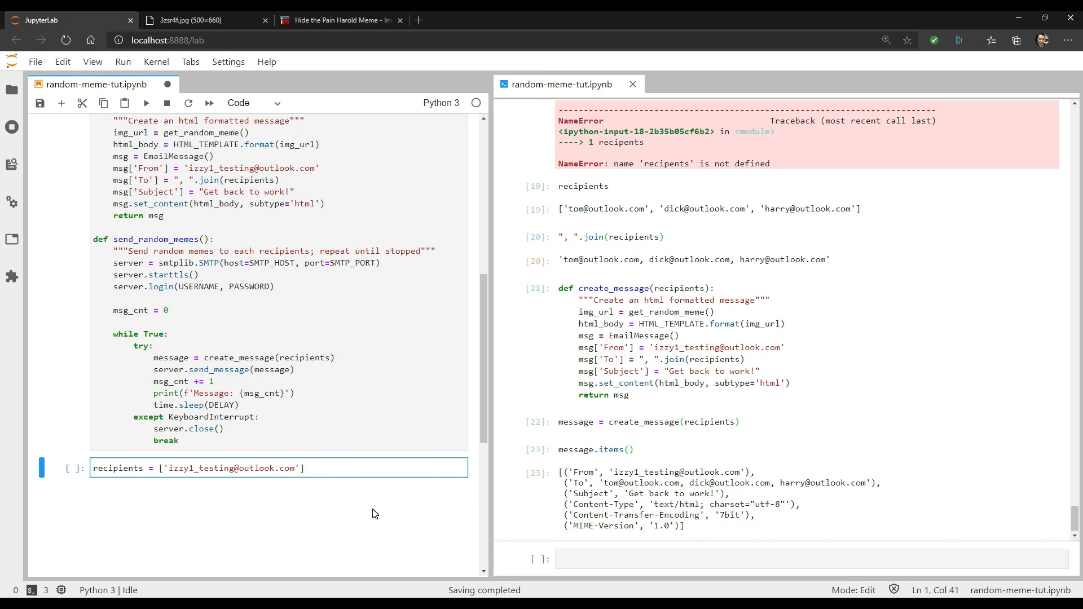
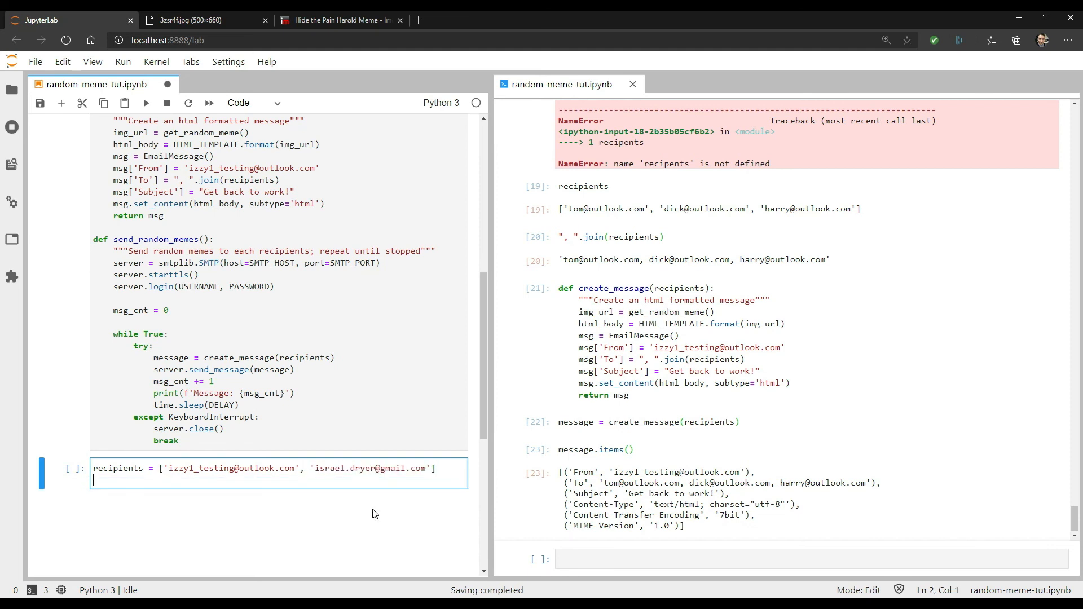
pyautogui.write('send_randoM')
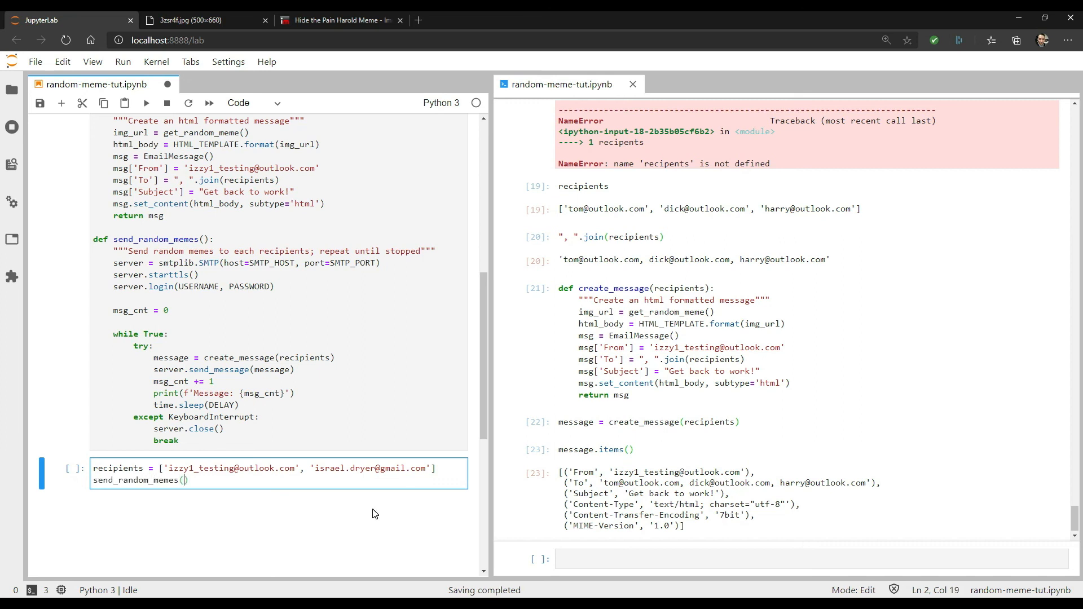
pyautogui.write('recipients')
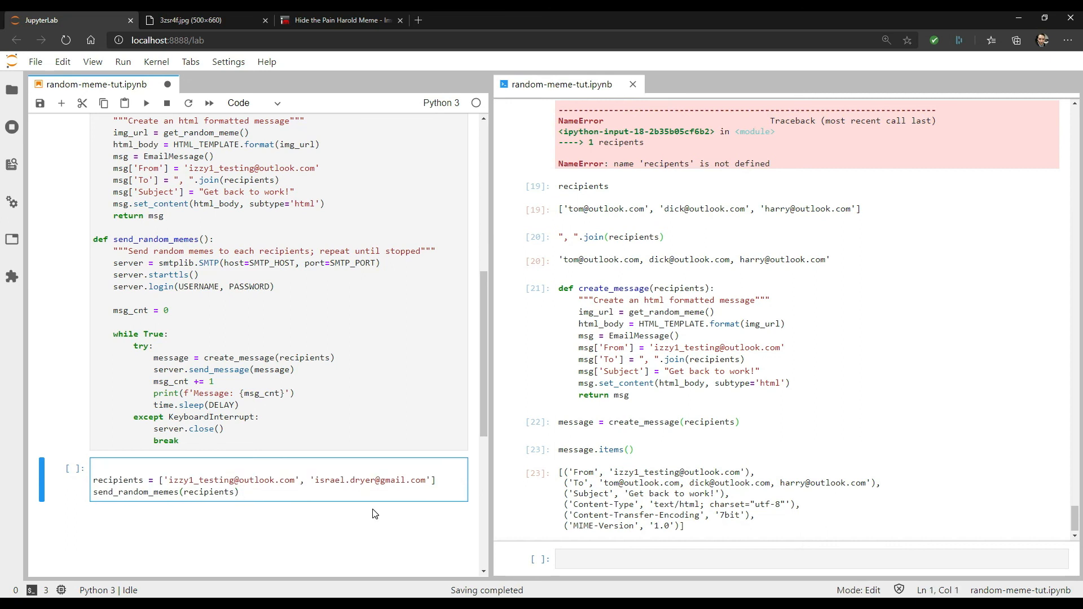
pyautogui.write("print('p')")
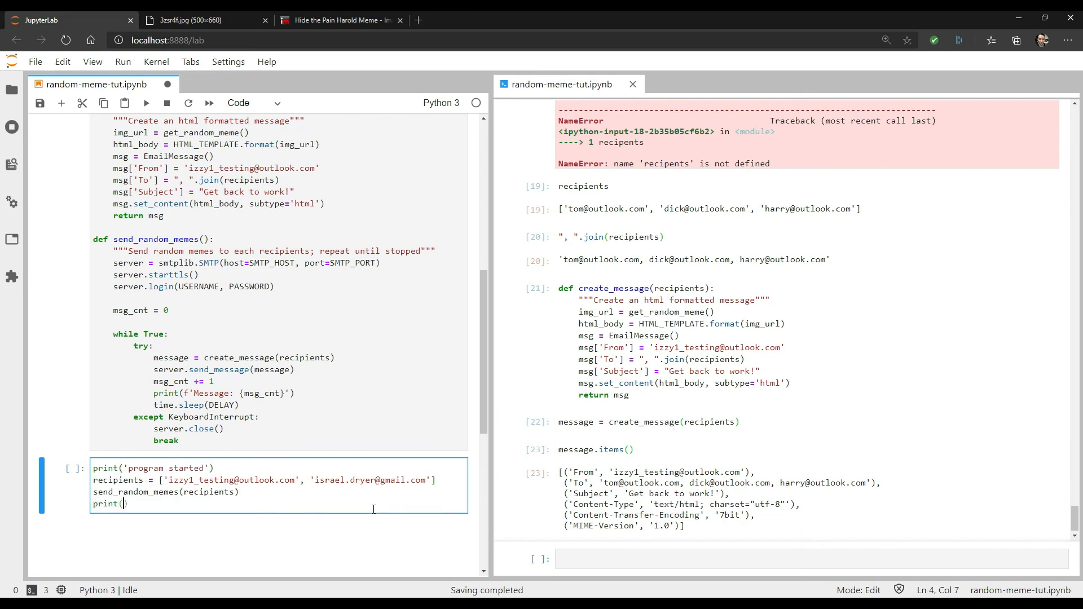
pyautogui.write("'program ended.'")
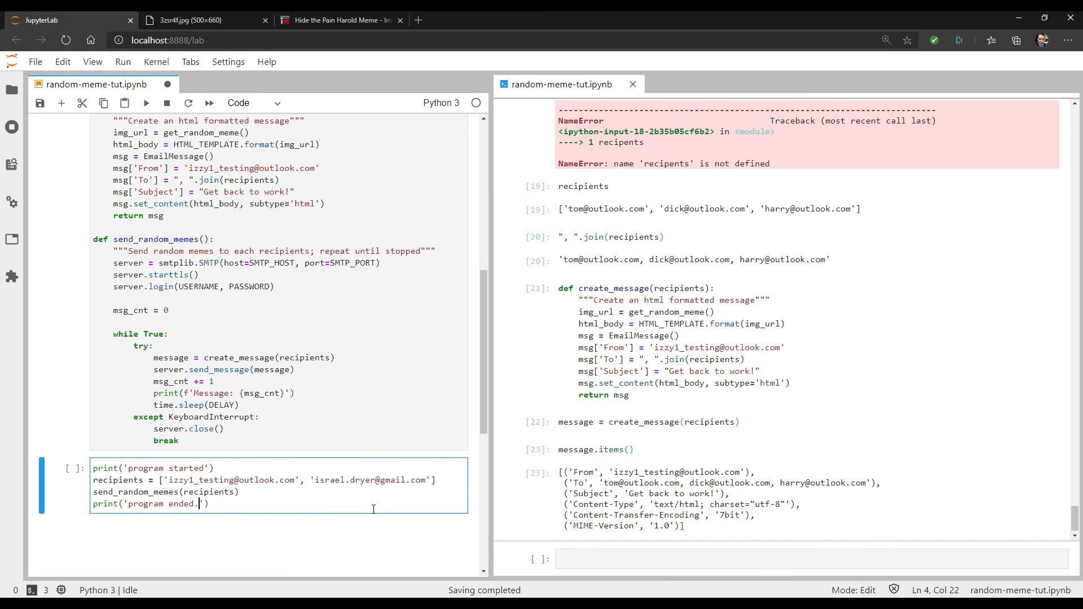
pyautogui.write(')')
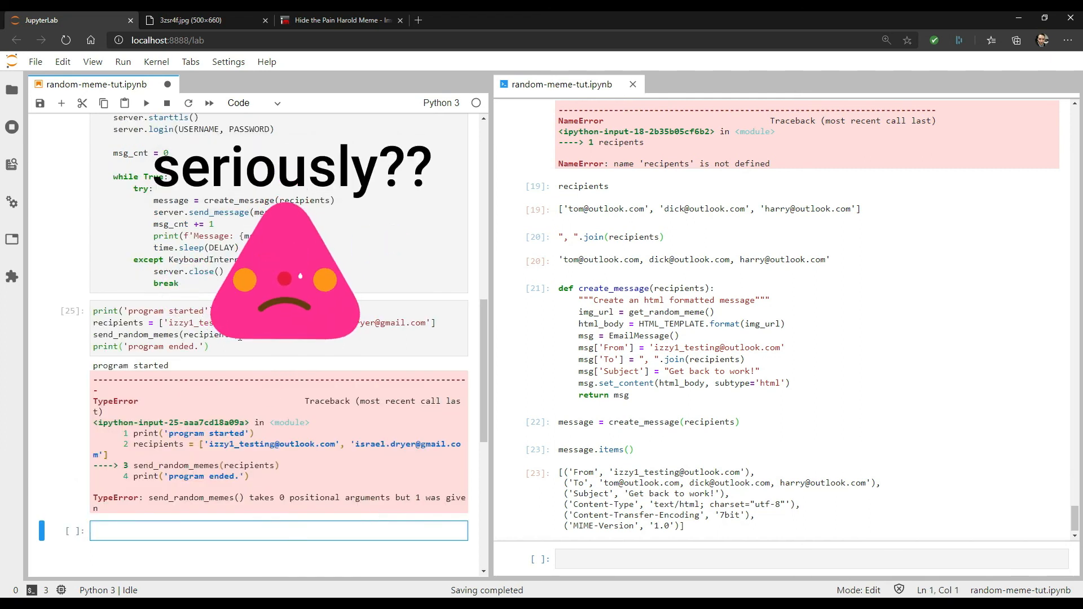
# Step: Rerun the program after adding a recipients parameter to send_random_memes
pyautogui.scroll(3)
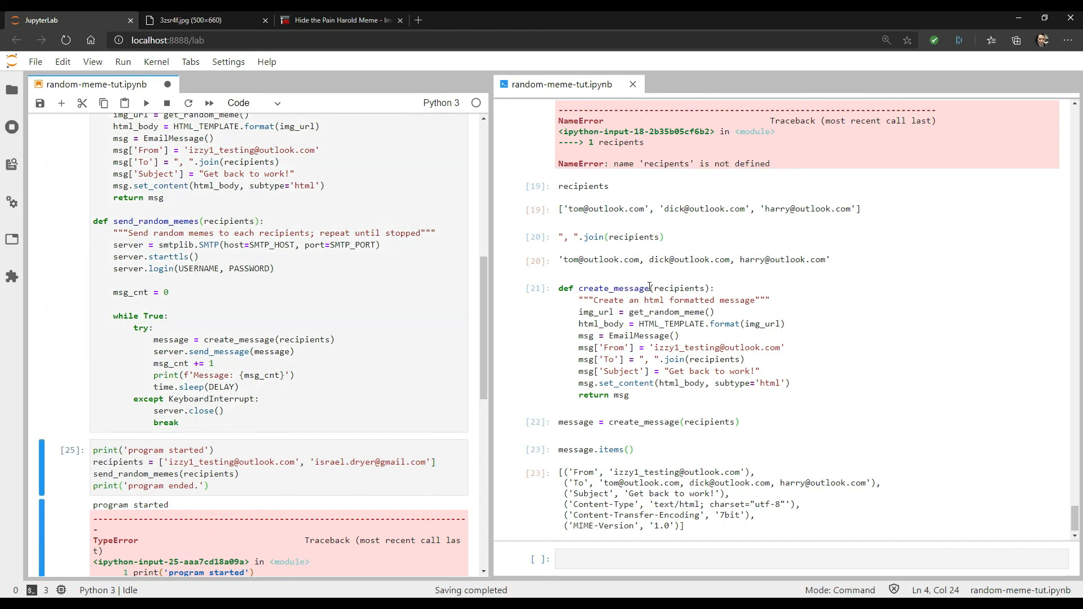
pyautogui.click(145, 103)
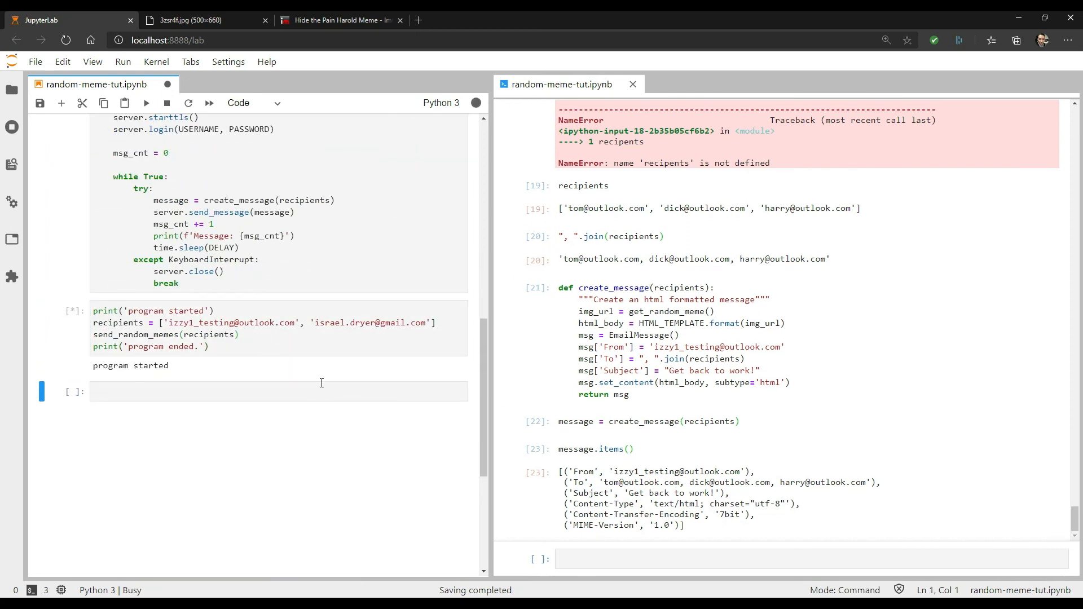
pyautogui.moveTo(310, 447)
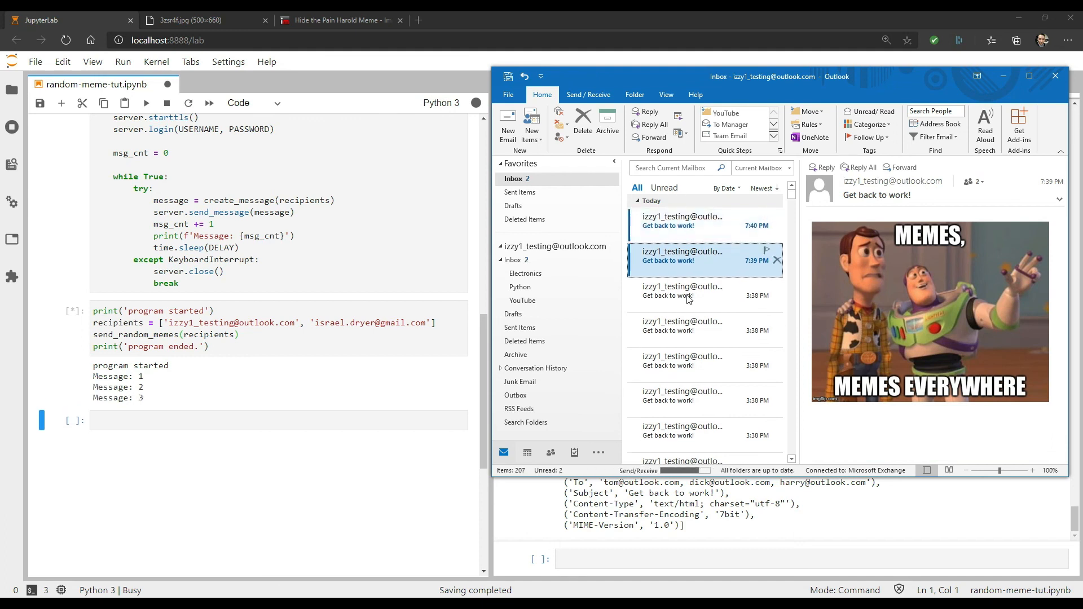
# Step: Preview the 7:40 PM and 7:39 PM 'Get back to work!' meme emails
pyautogui.click(682, 222)
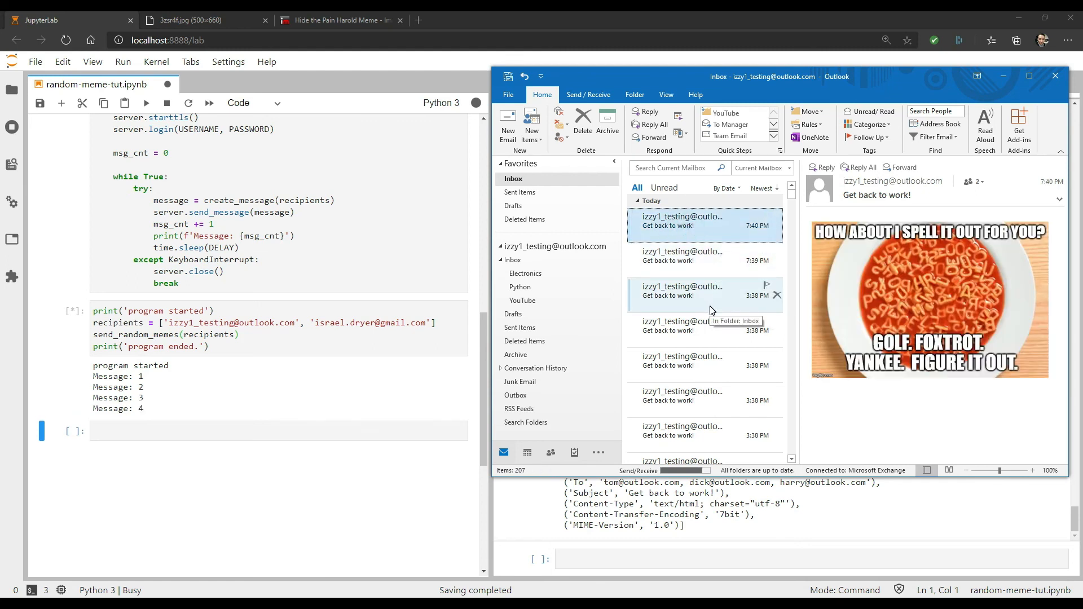
pyautogui.click(683, 255)
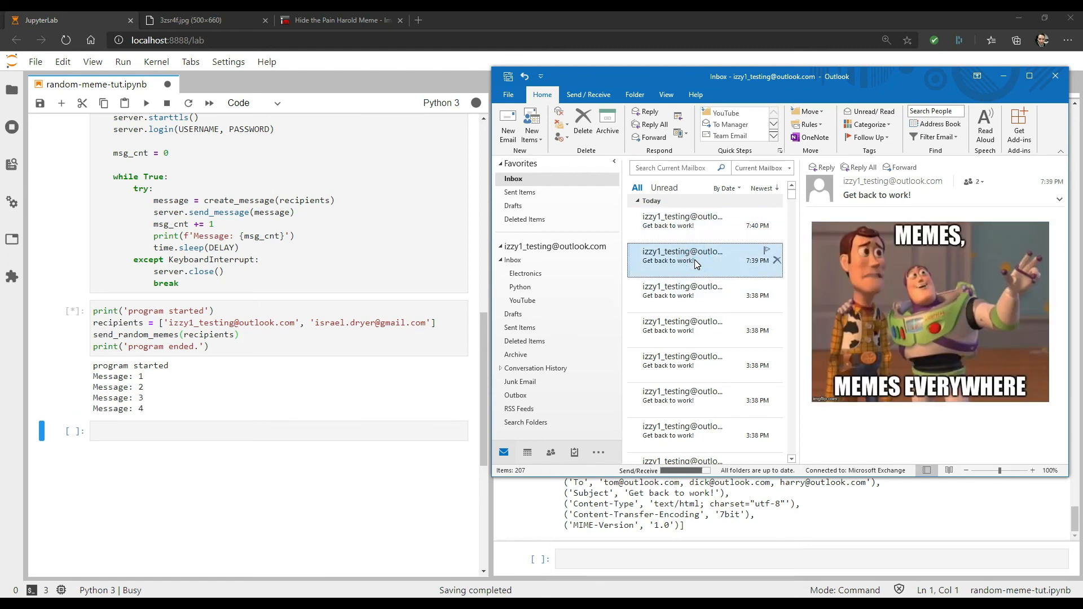